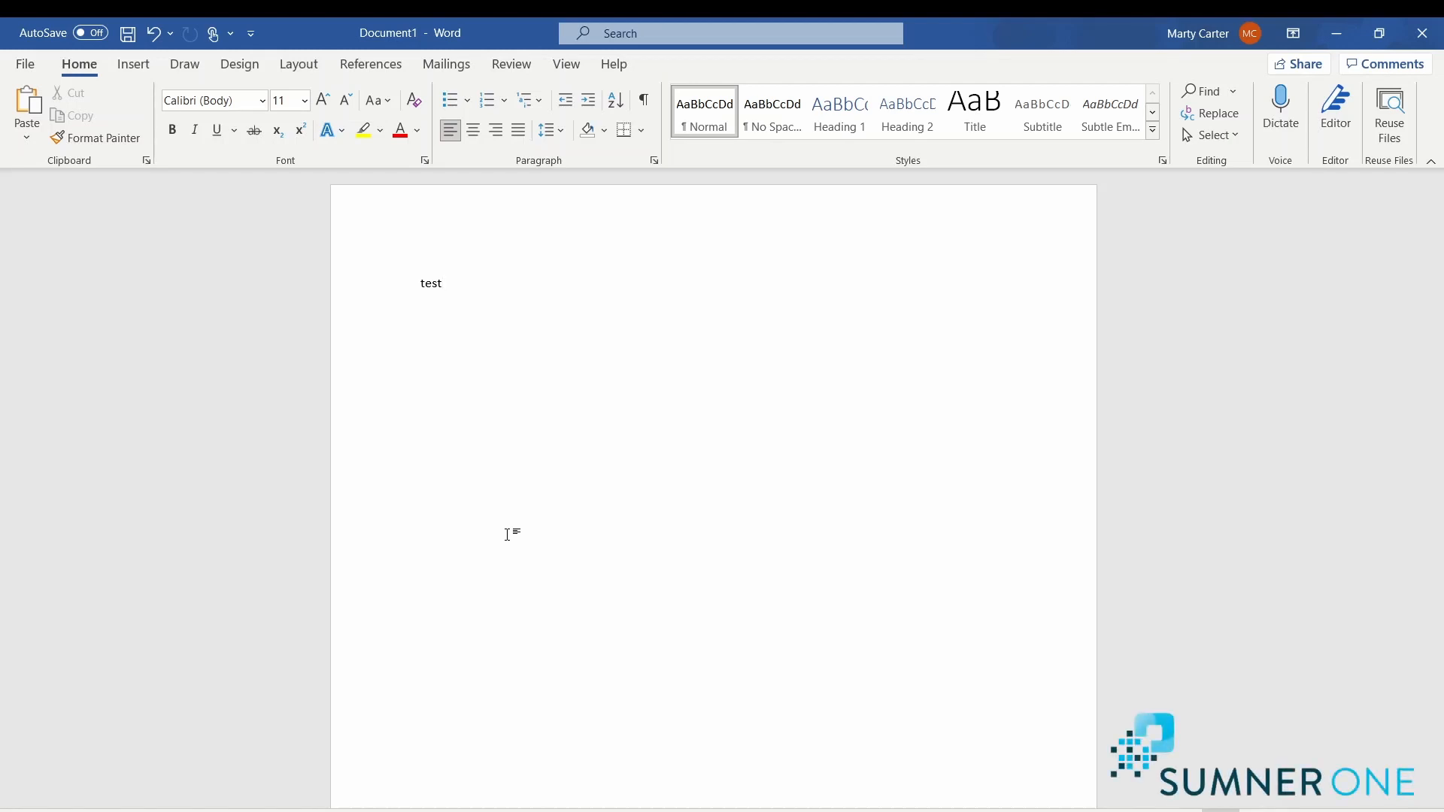
Go to Word's Print screen with the Kyocera TASKalfa 6053ci printer selected.
left_click(443, 285)
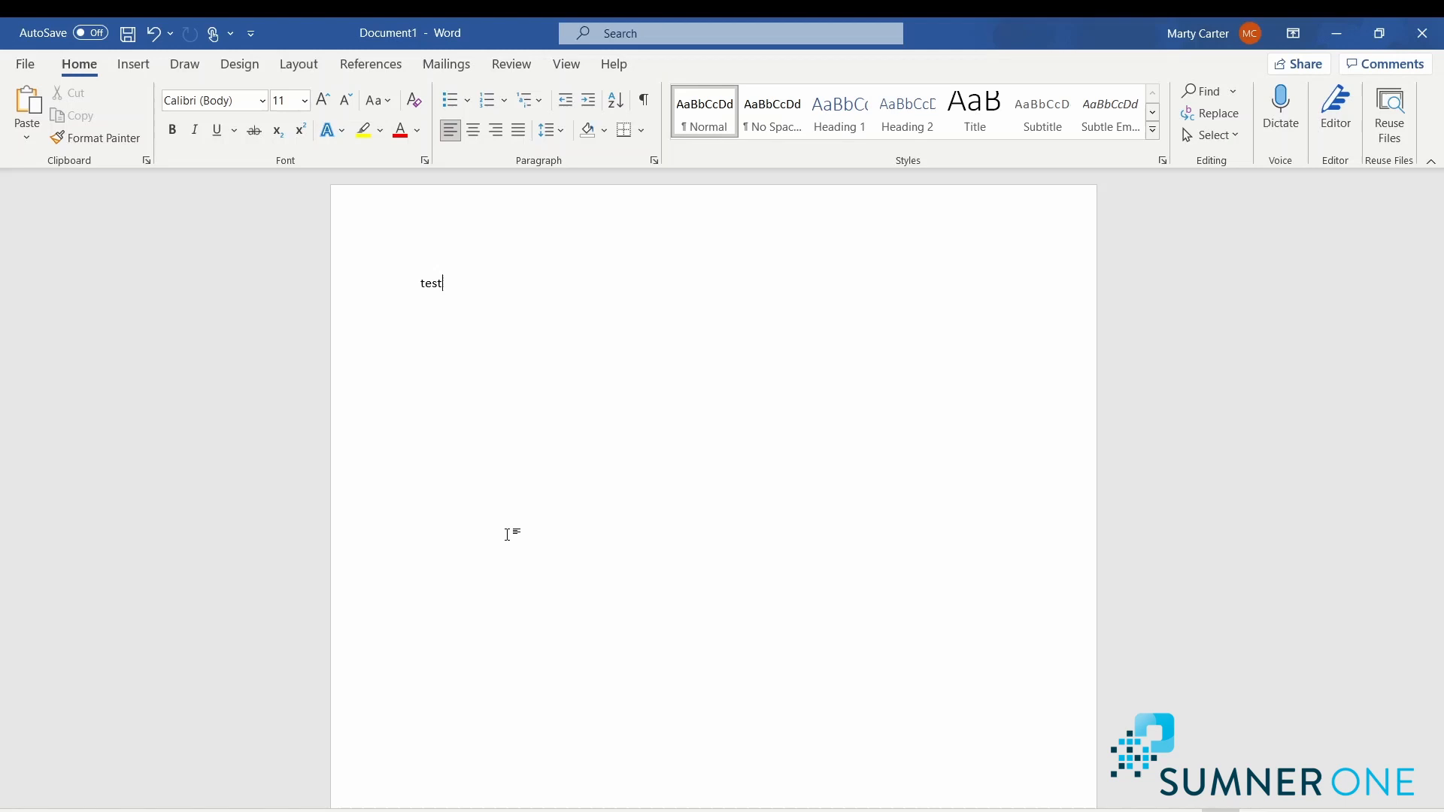
mouse_move(466, 418)
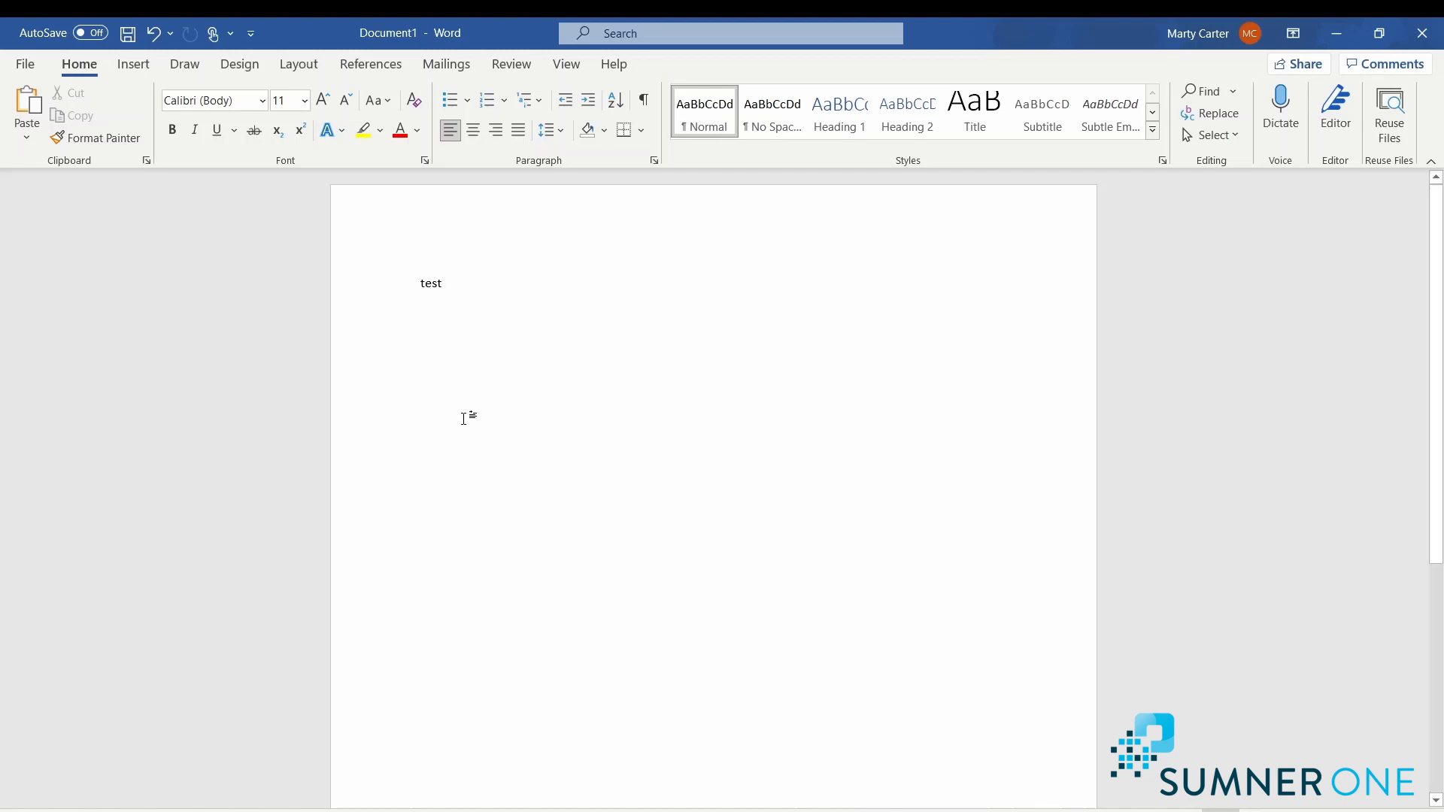
left_click(26, 63)
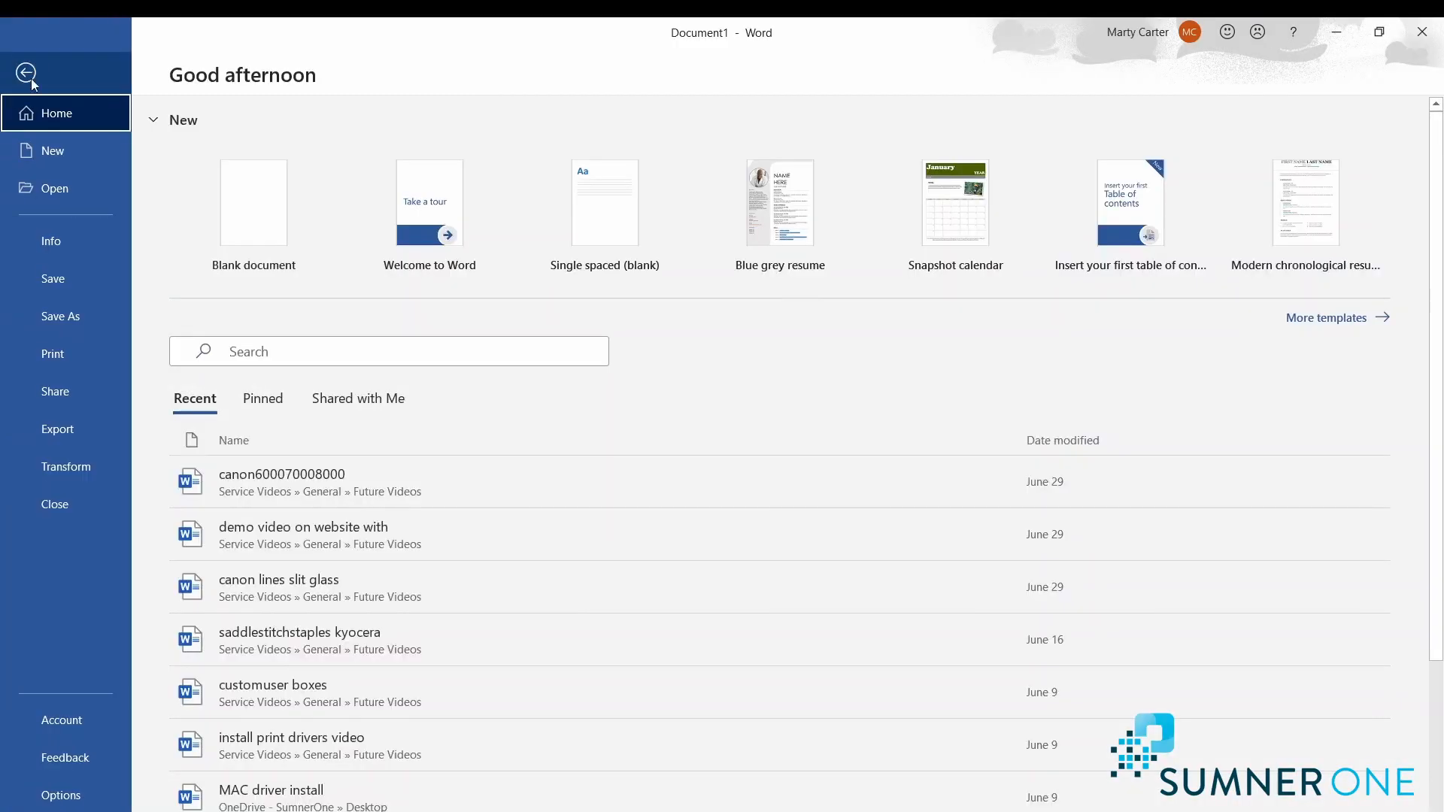
left_click(52, 354)
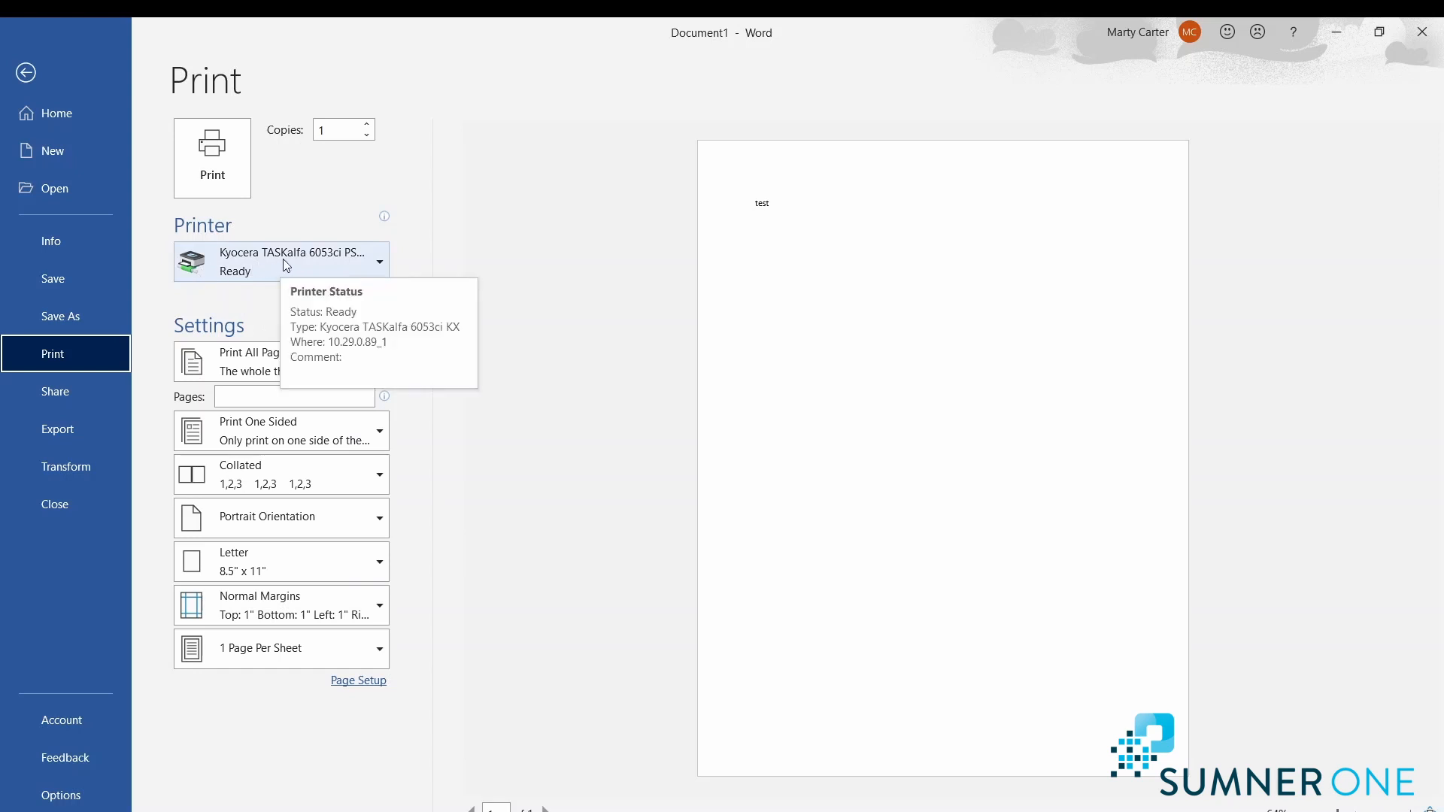
mouse_move(313, 318)
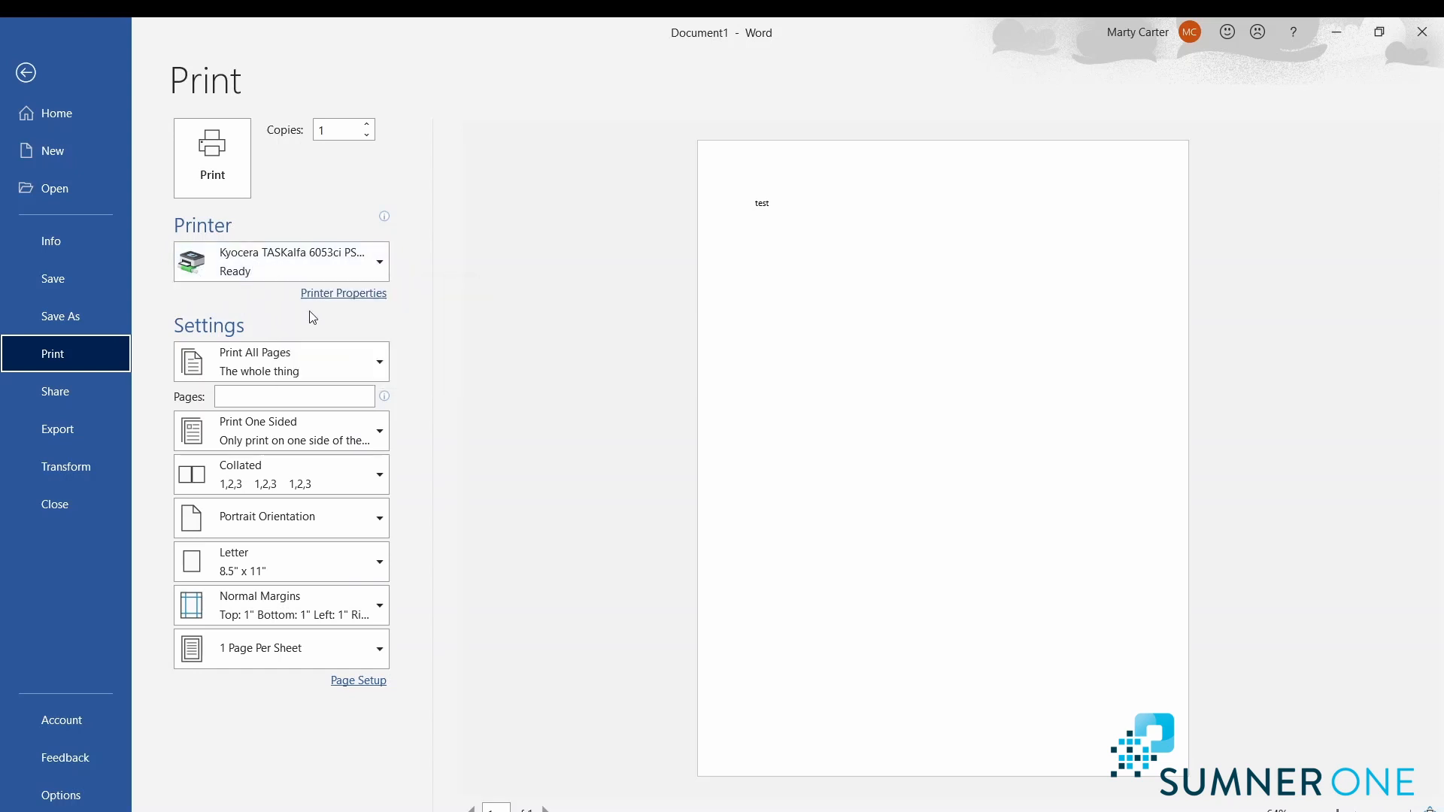
mouse_move(299, 361)
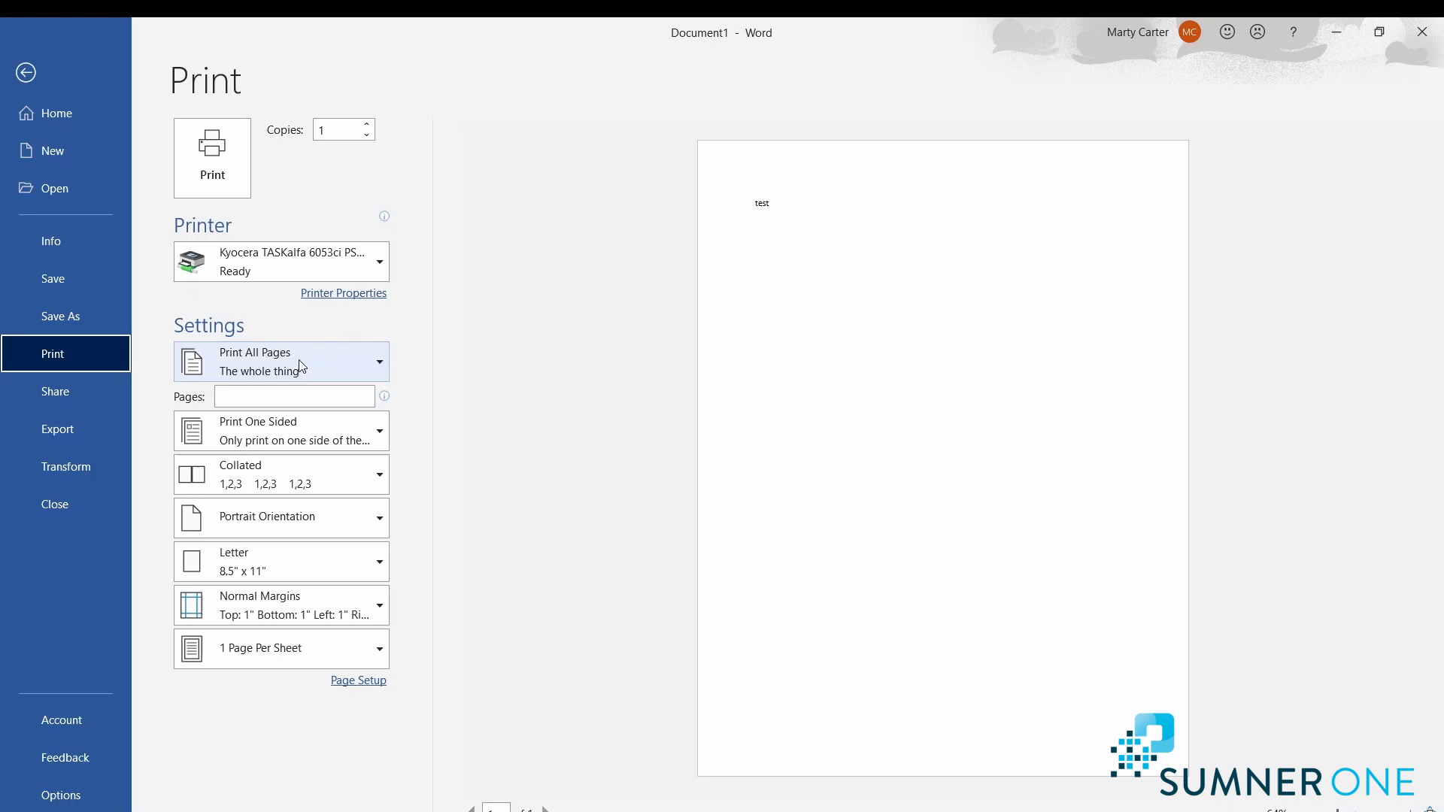
mouse_move(322, 333)
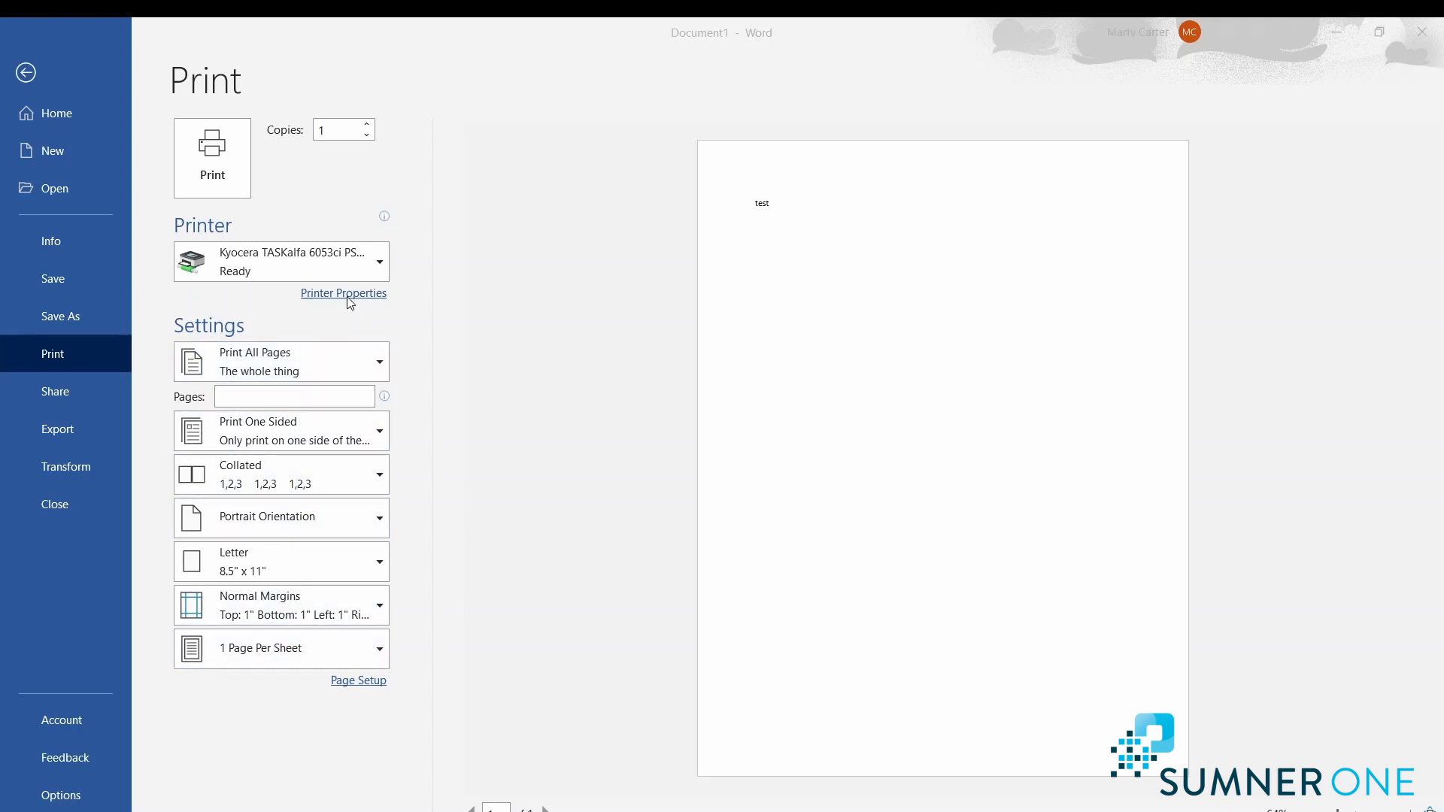
Bring up Printer Properties for the TASKalfa 6053ci showing Basic settings.
left_click(343, 293)
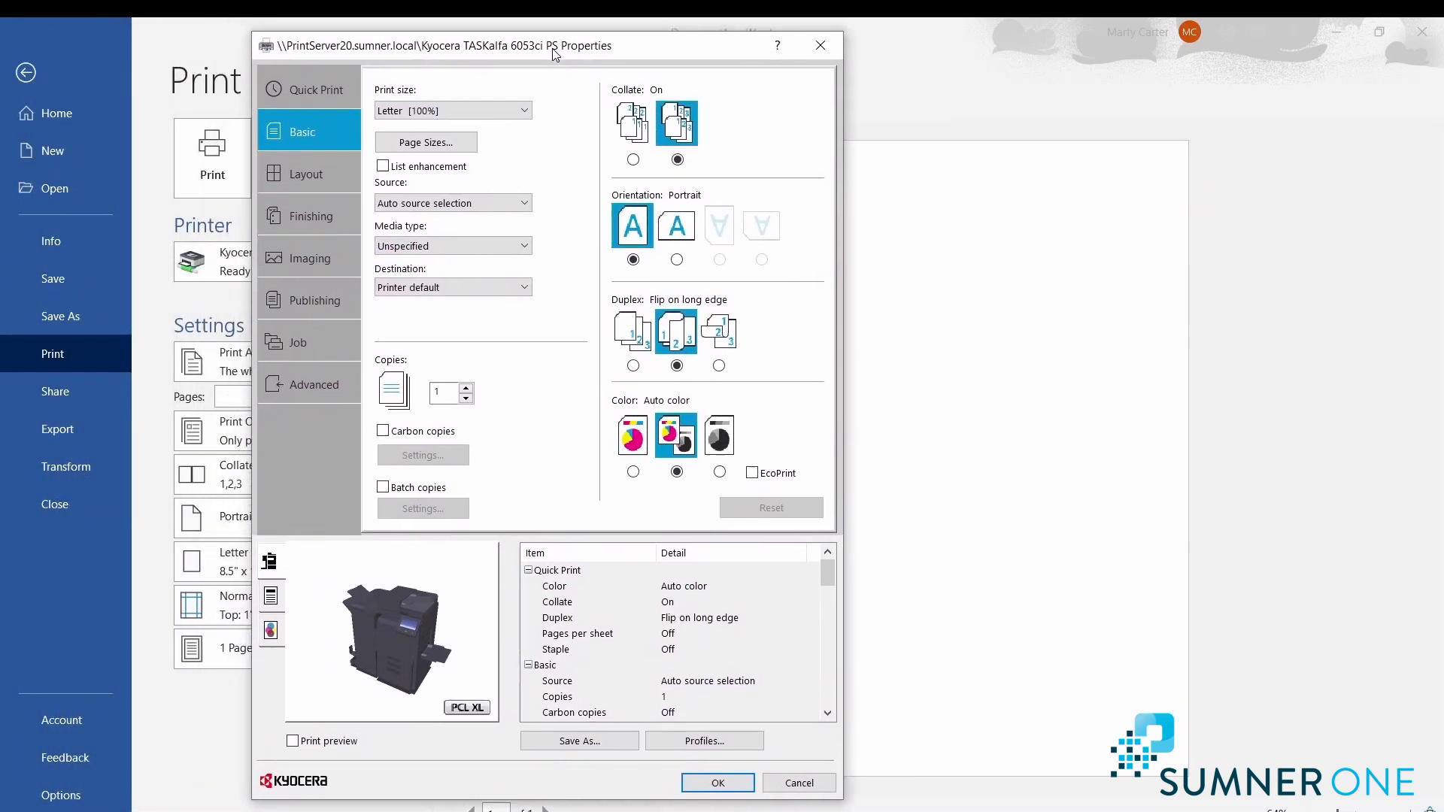
mouse_move(555, 165)
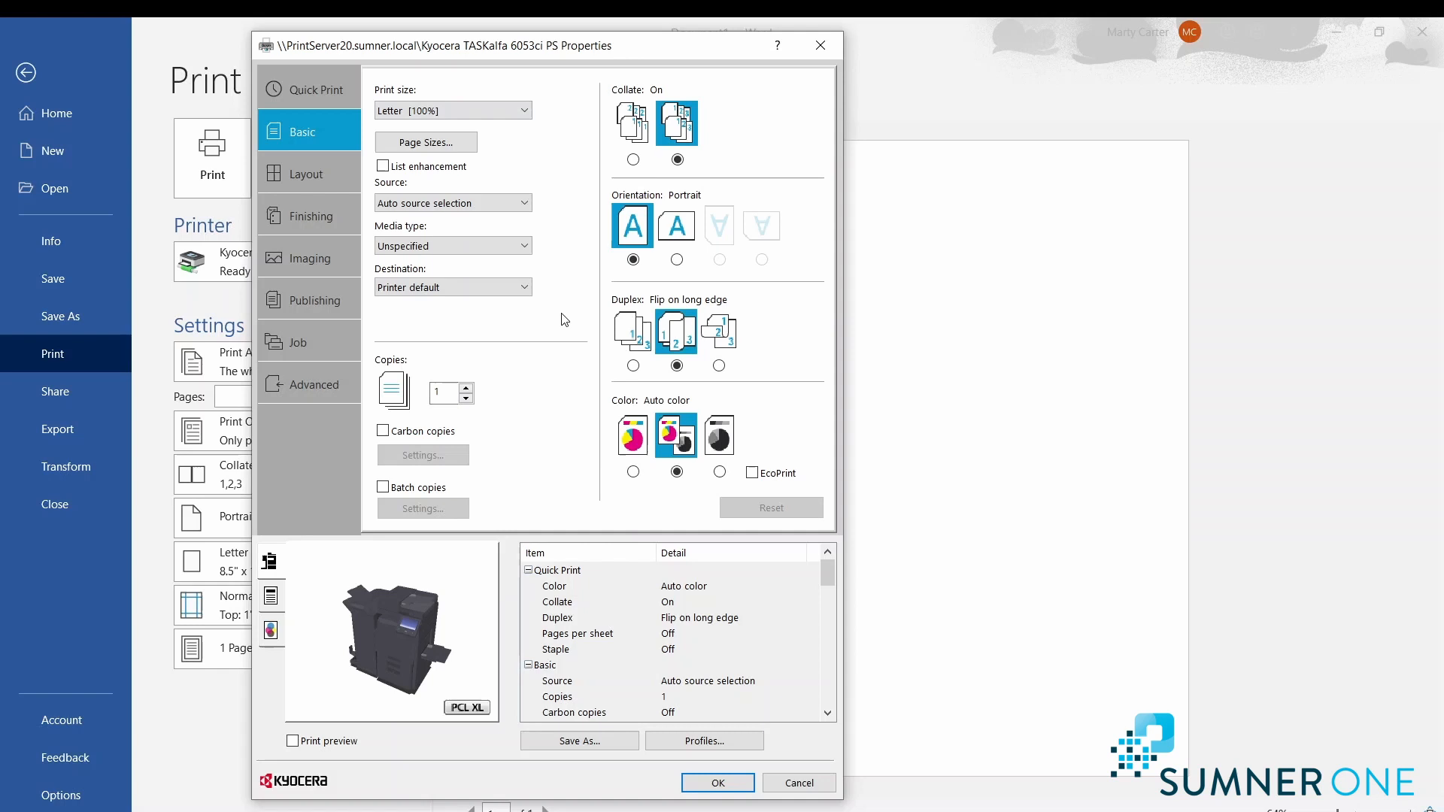
mouse_move(555, 262)
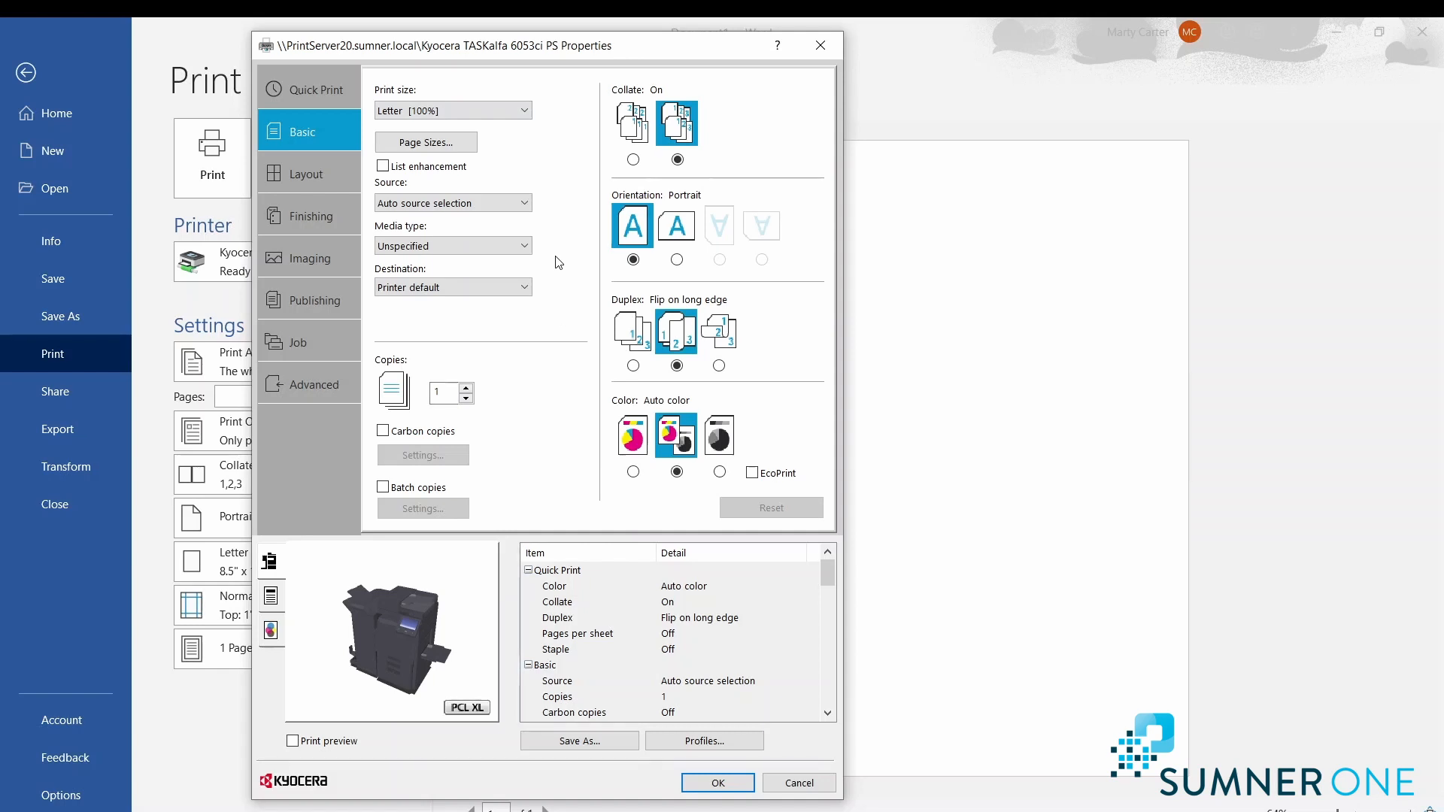
mouse_move(308, 132)
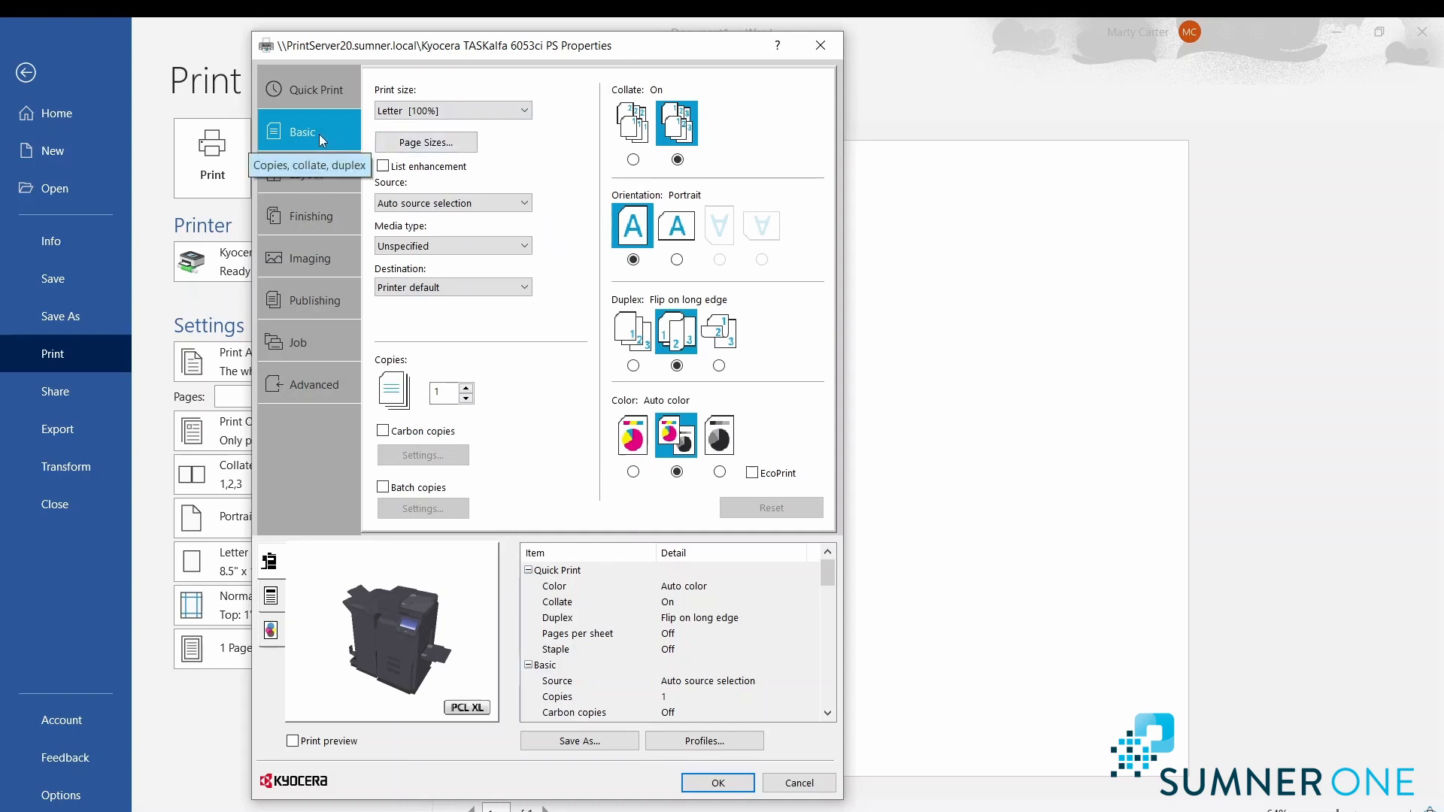
mouse_move(322, 134)
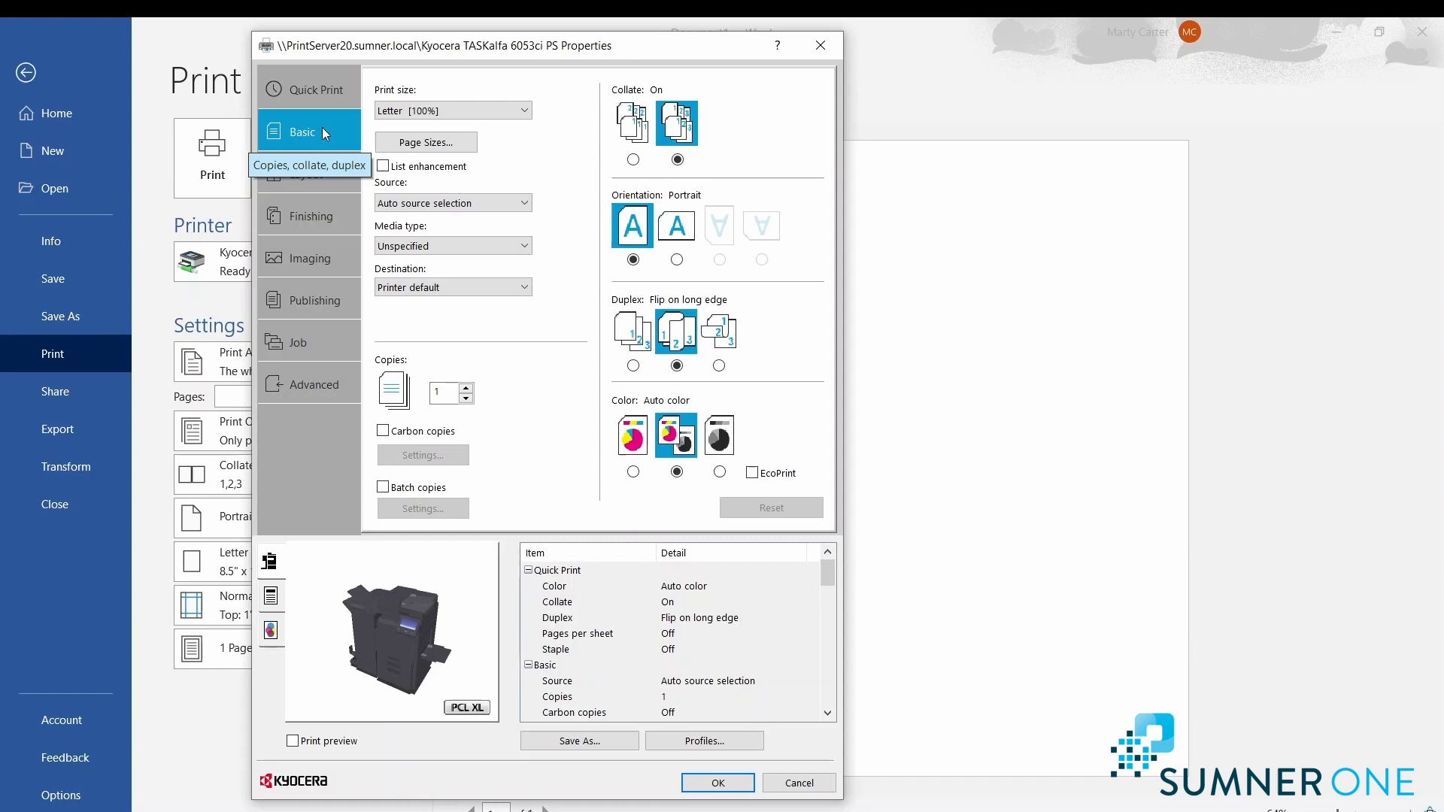
mouse_move(317, 89)
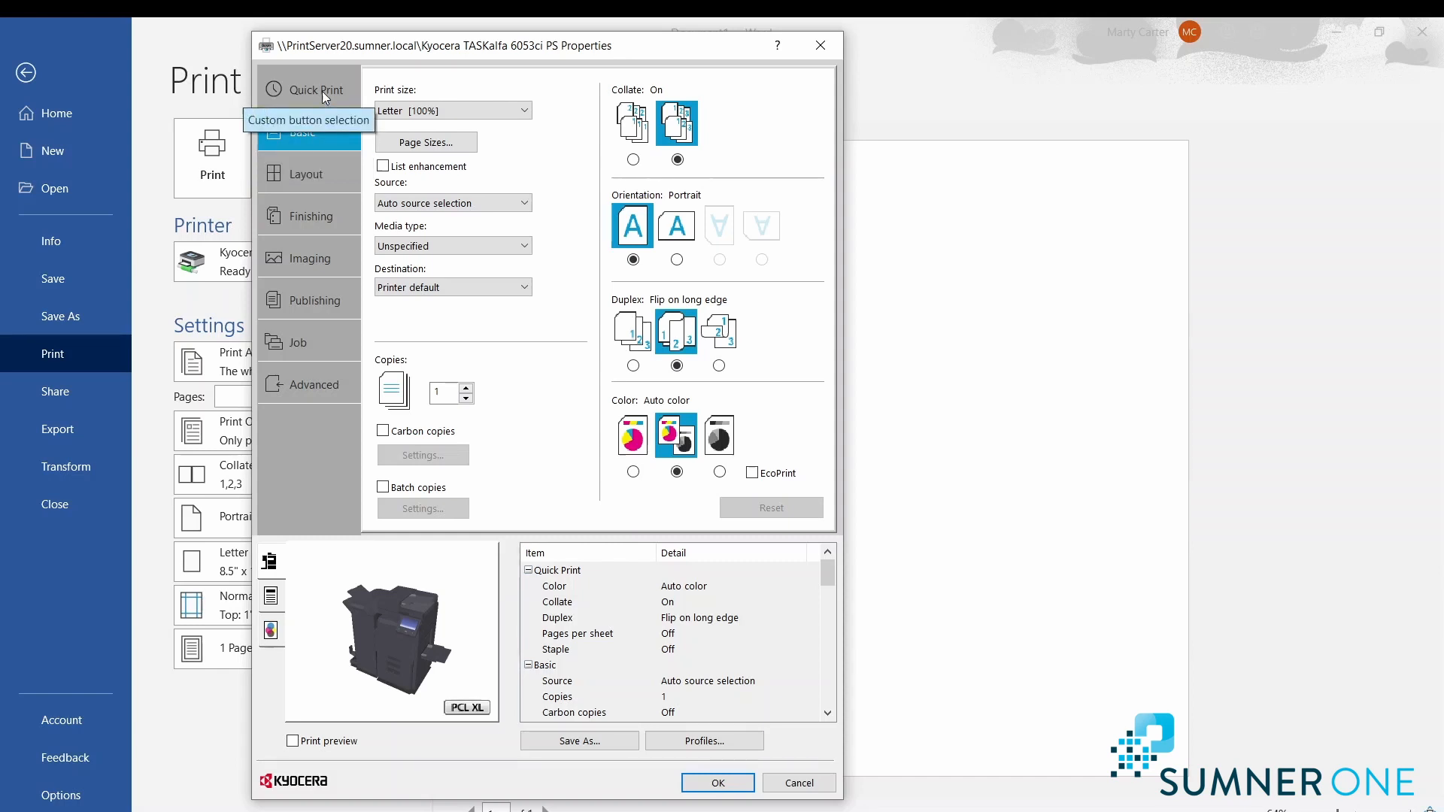
mouse_move(317, 92)
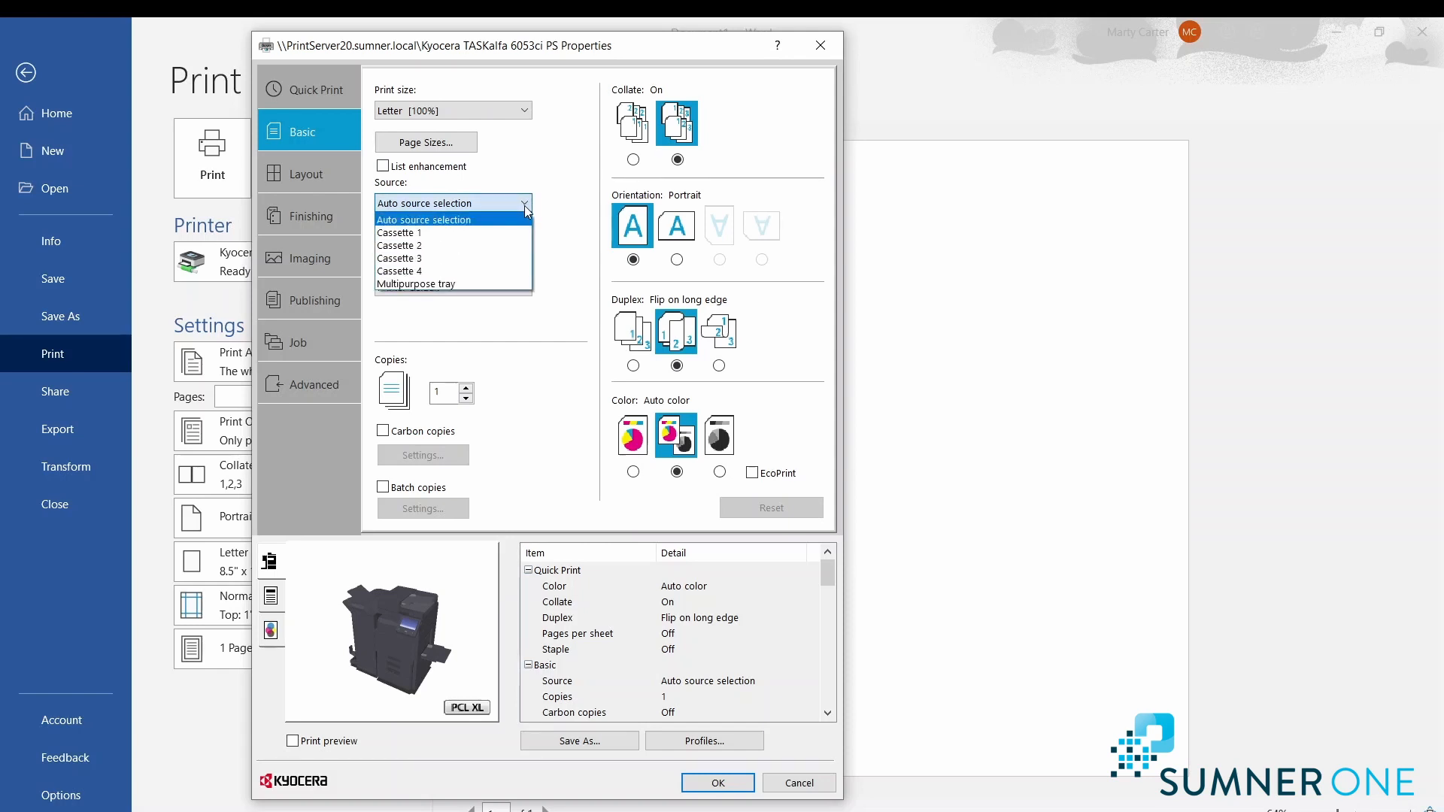
mouse_move(451, 284)
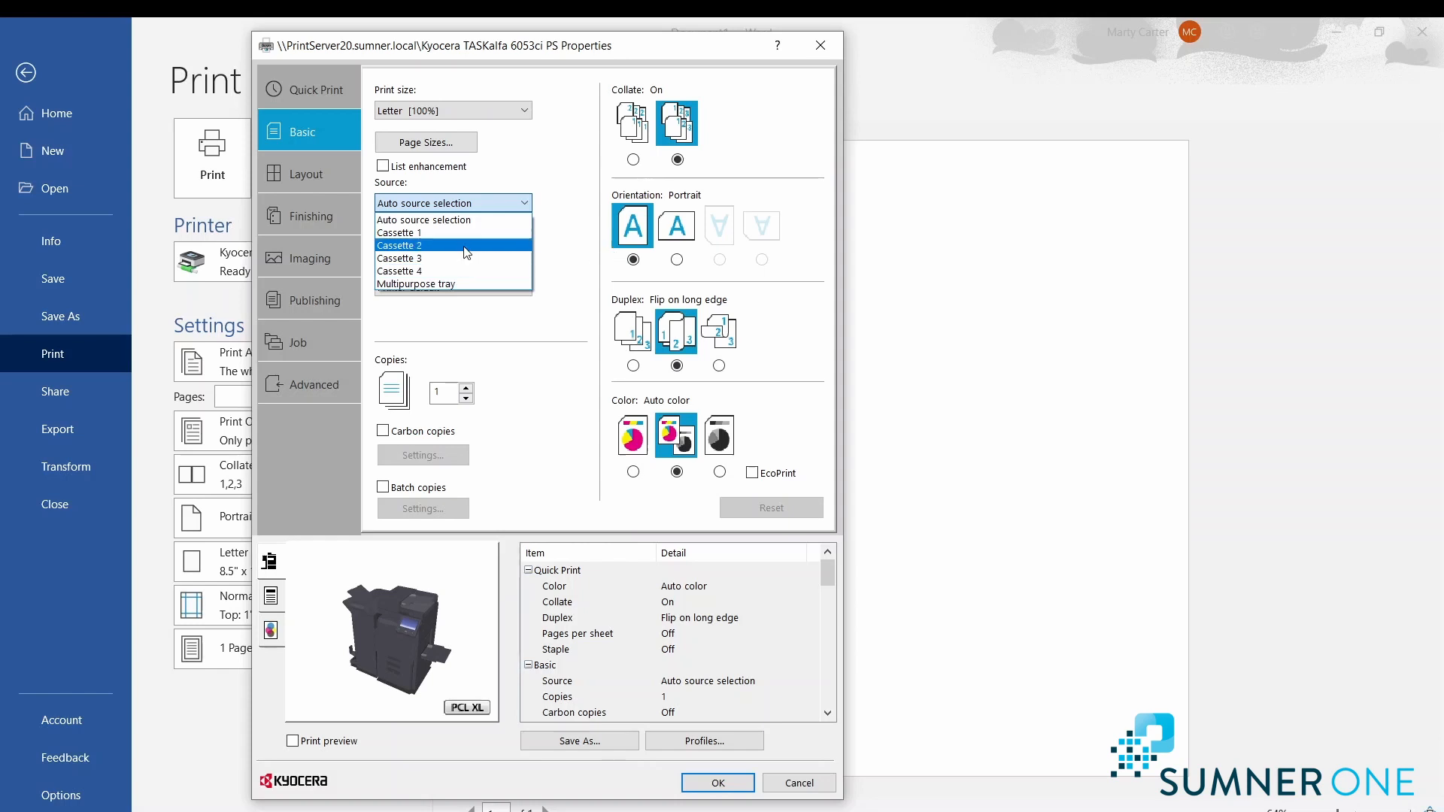
mouse_move(452, 258)
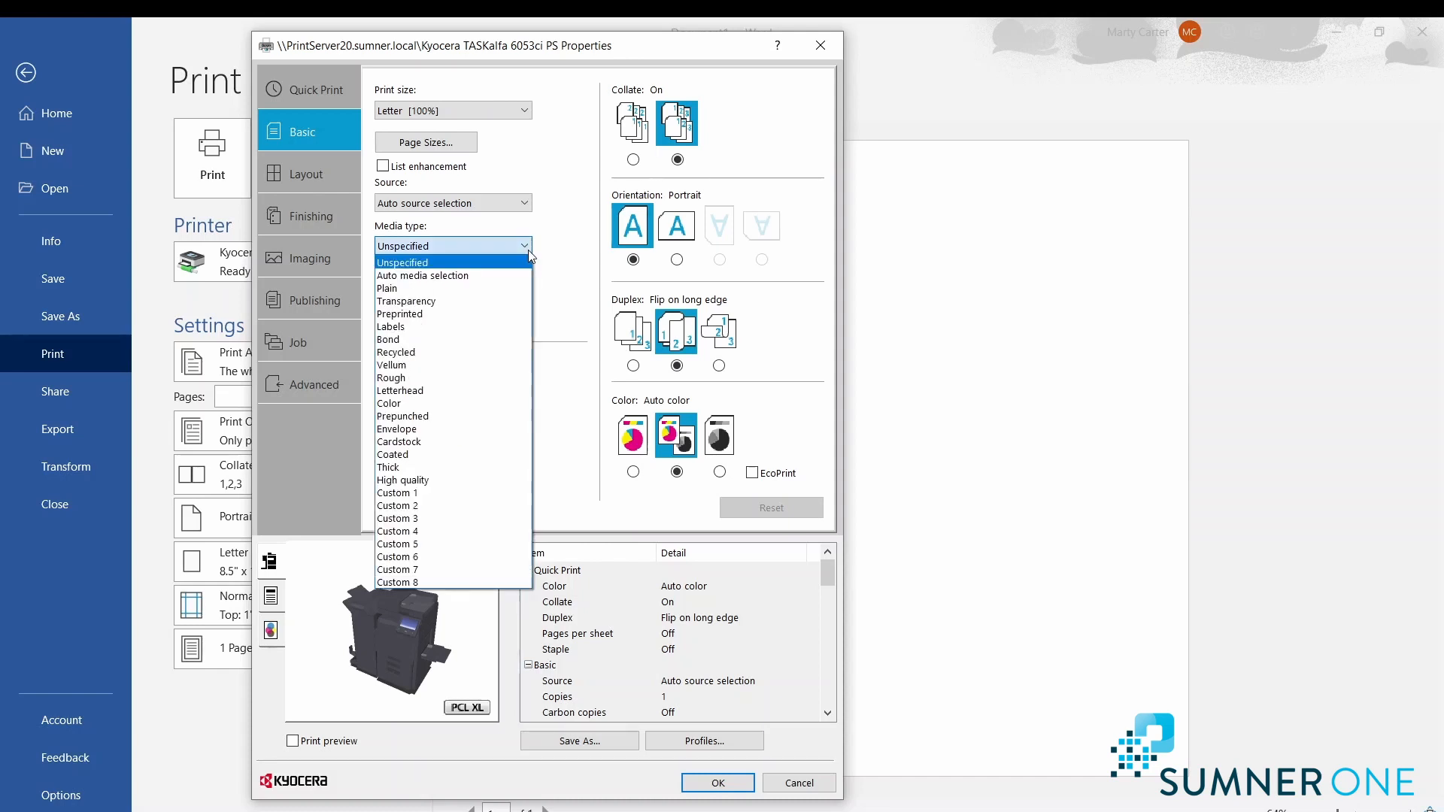
mouse_move(423, 275)
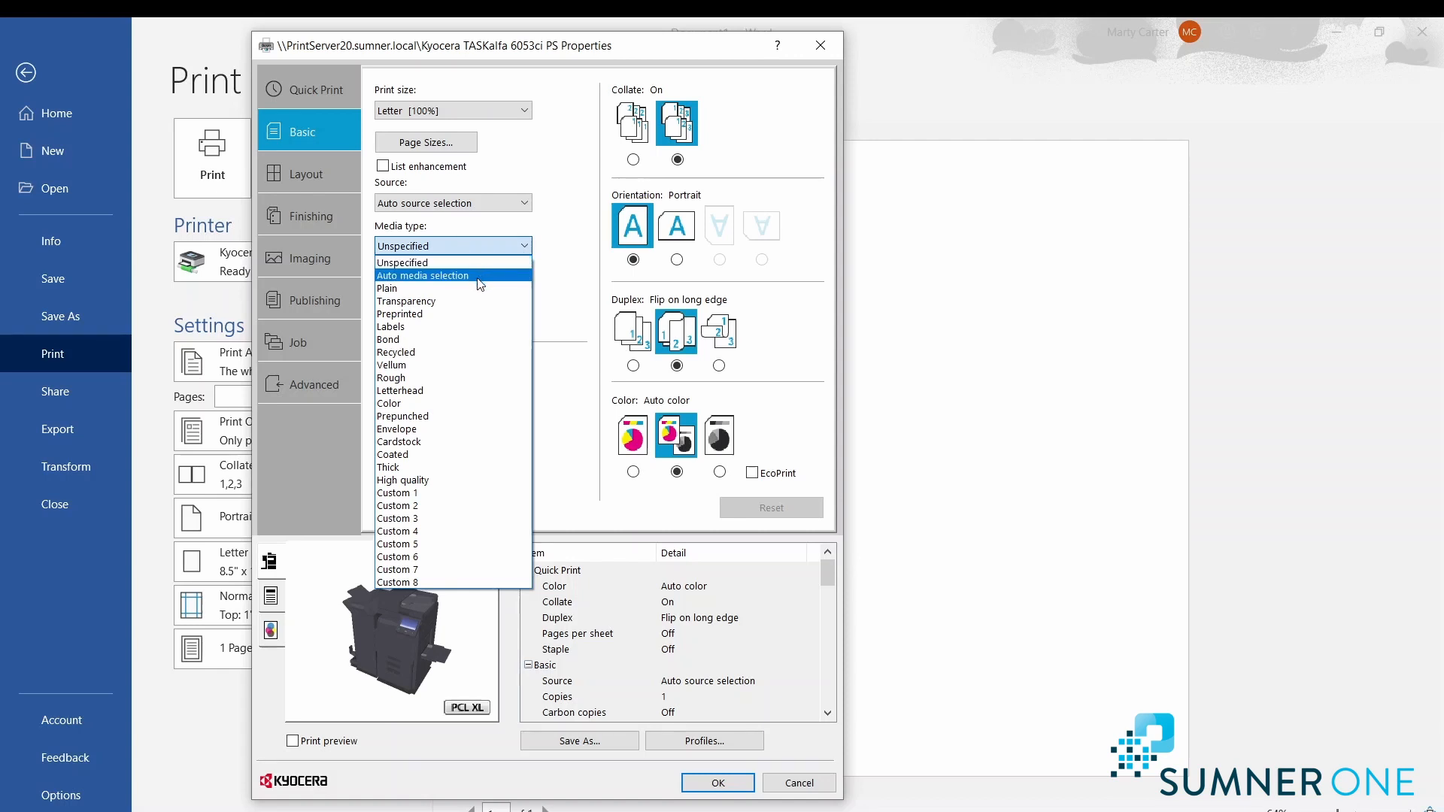
left_click(386, 289)
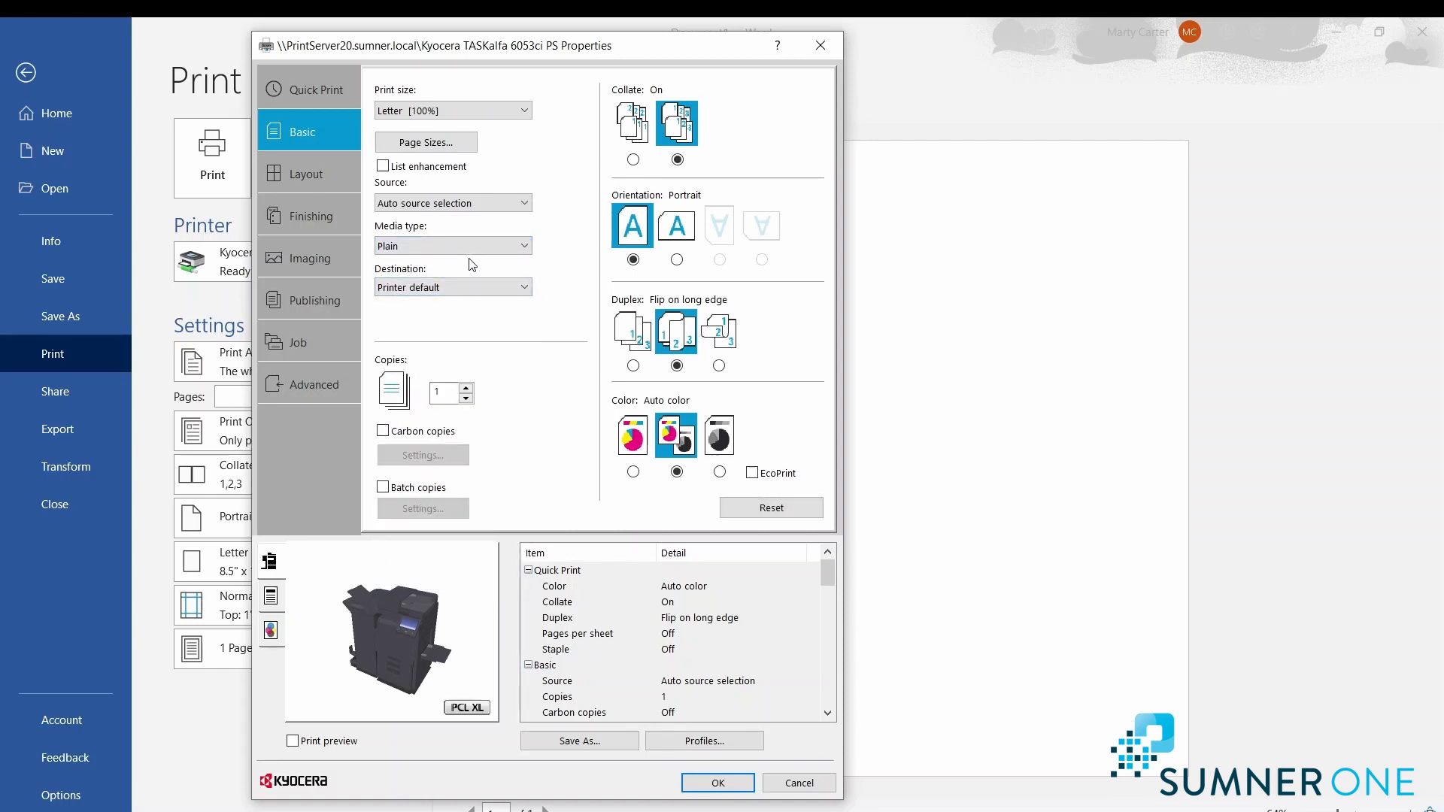
left_click(453, 245)
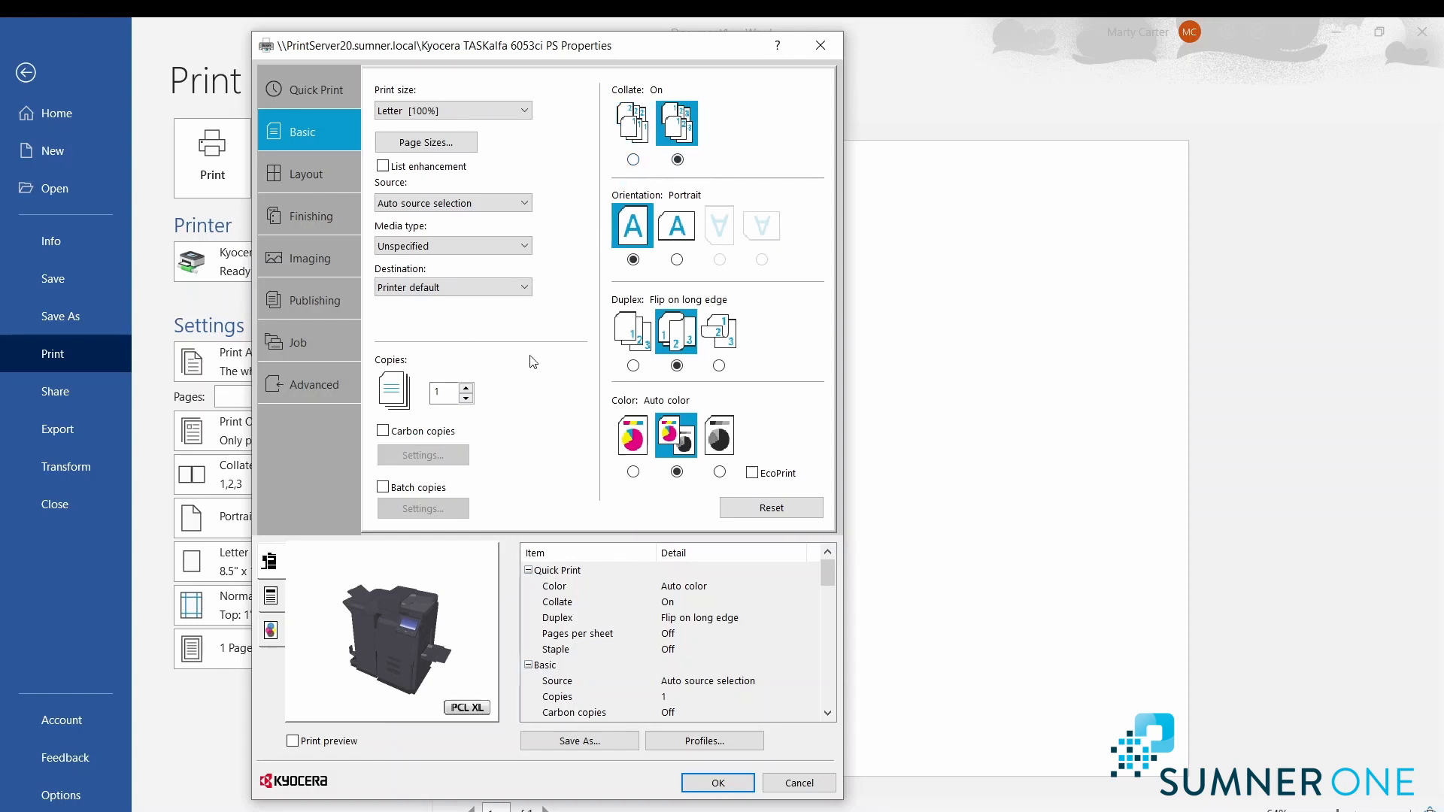
mouse_move(621, 387)
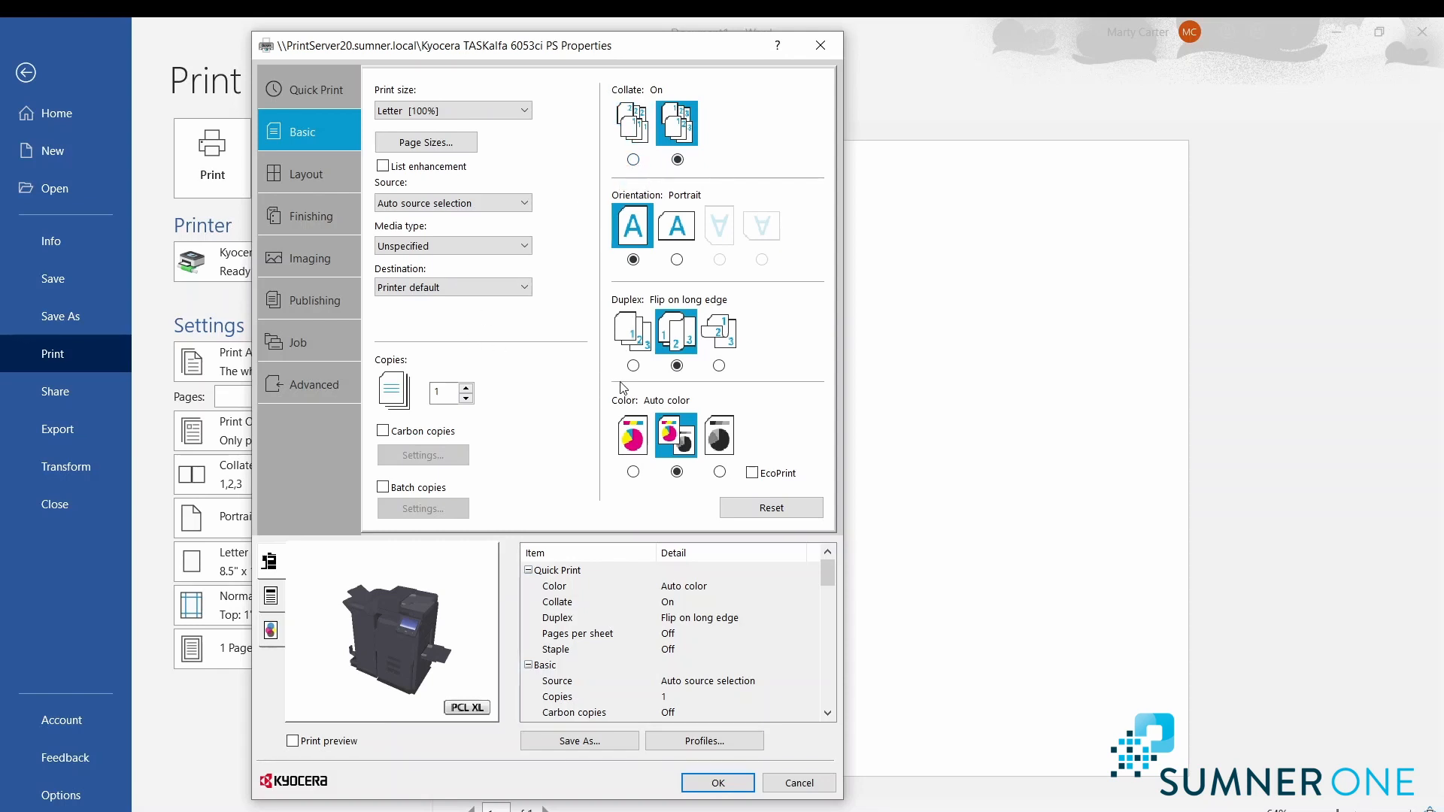
mouse_move(676, 367)
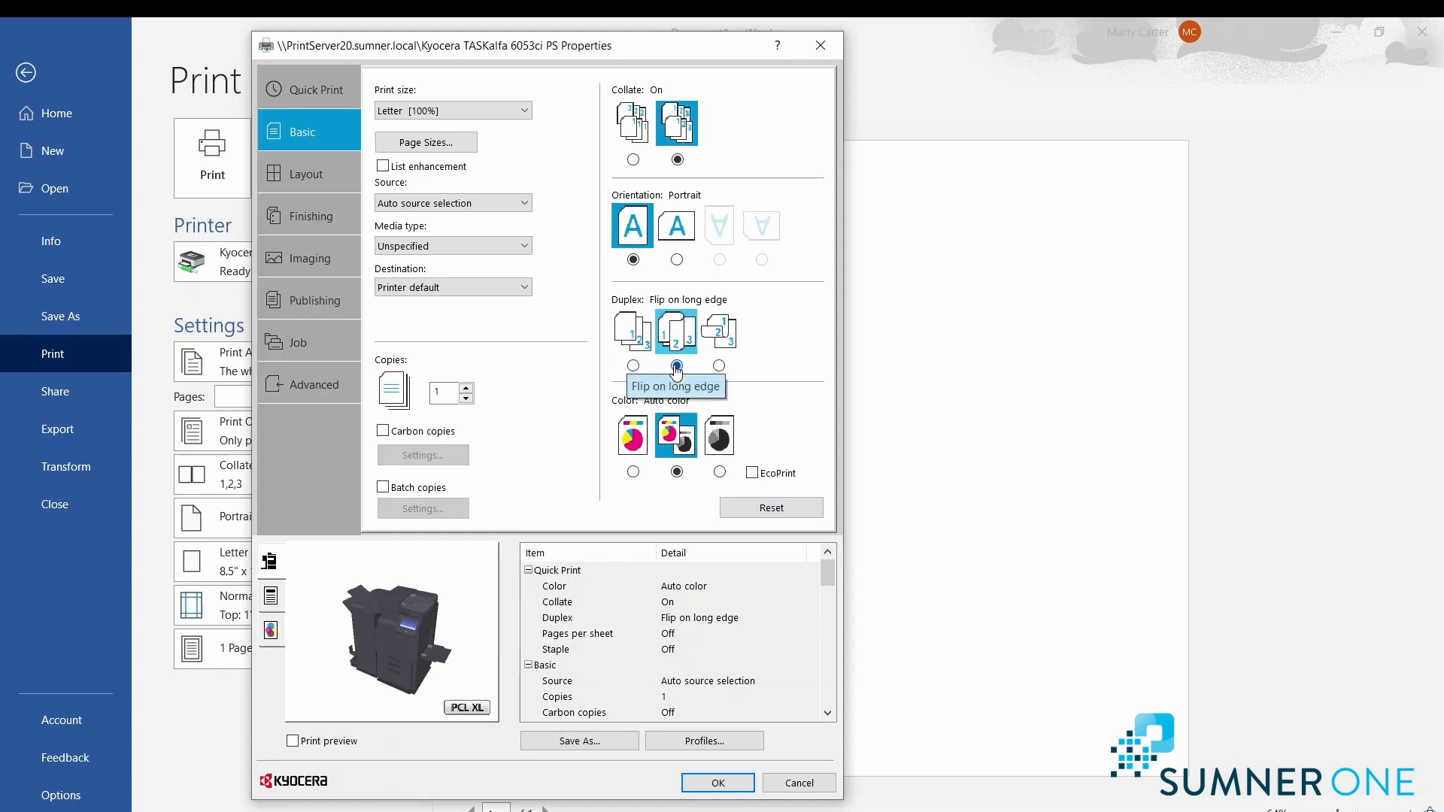
Set Duplex to Off and Color to Black on the Basic settings.
left_click(633, 366)
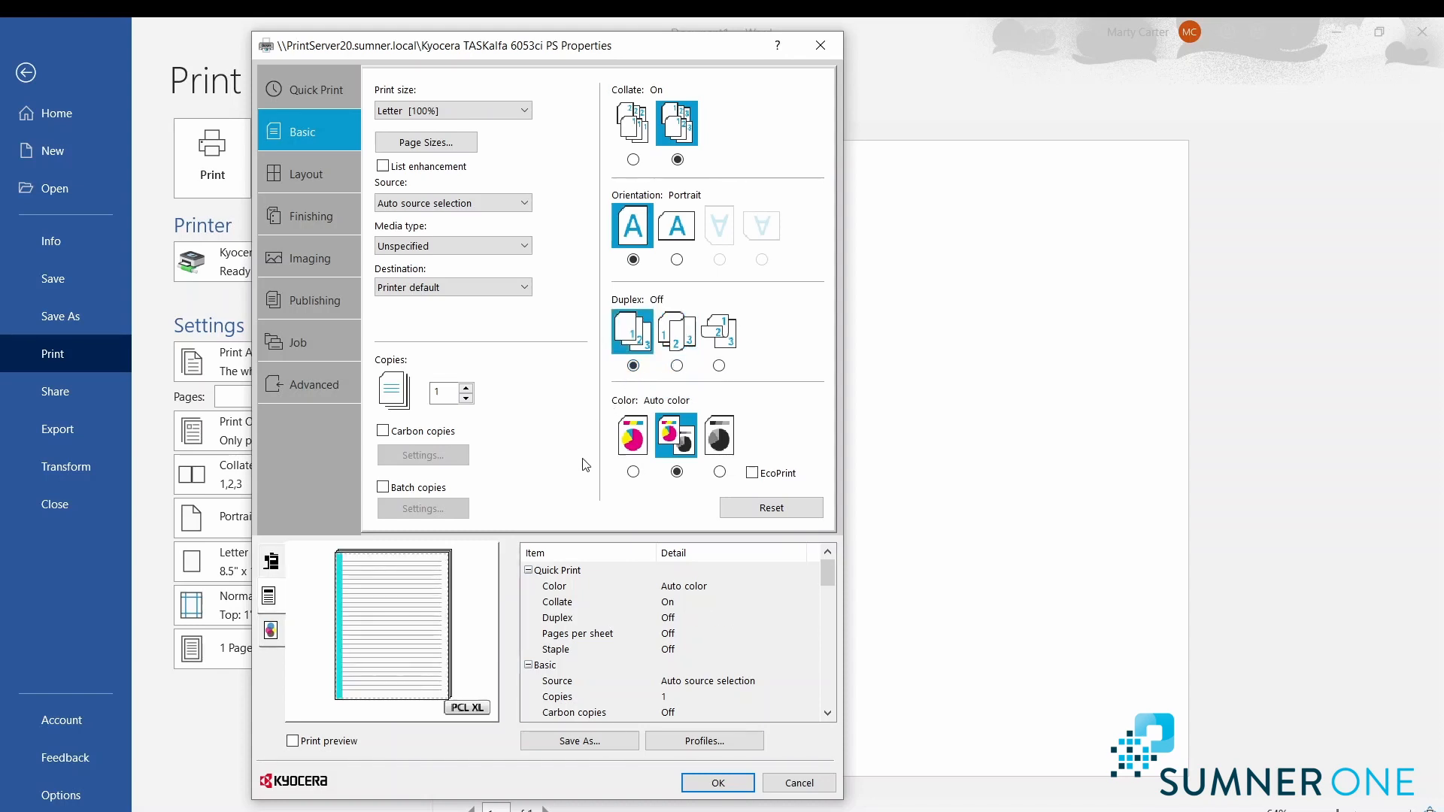
mouse_move(676, 434)
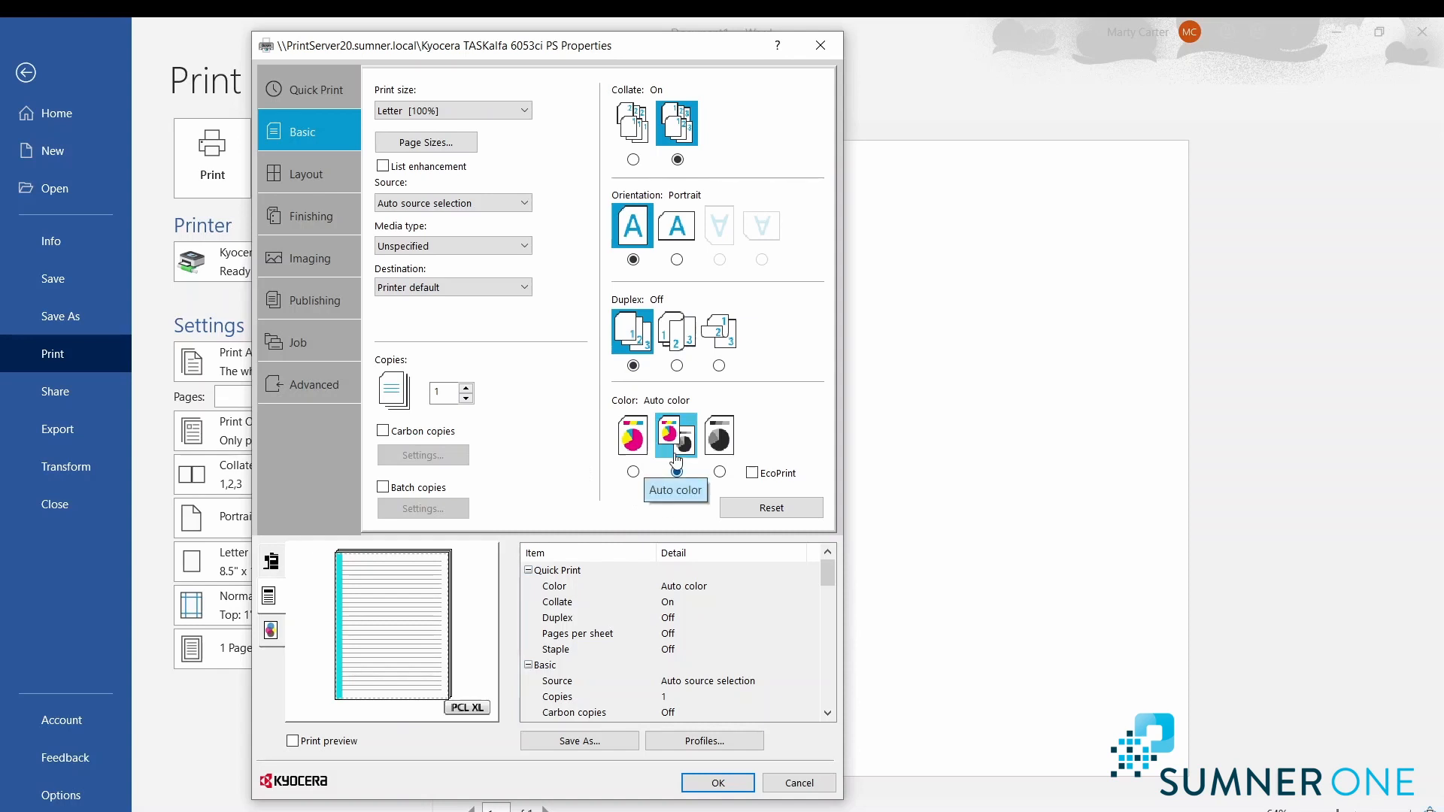
left_click(677, 471)
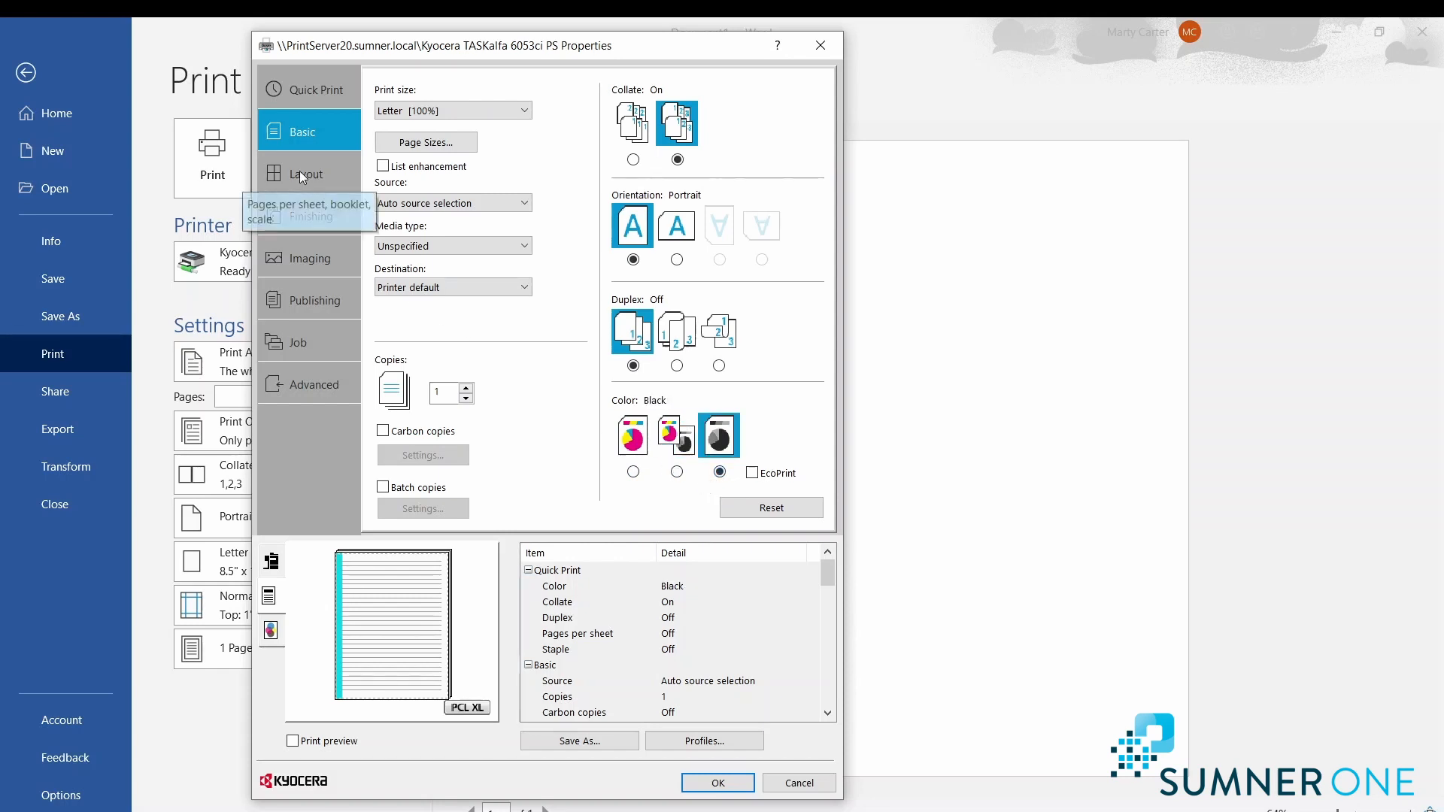
On Layout, try multiple pages per sheet, keeping two pages per sheet.
left_click(306, 174)
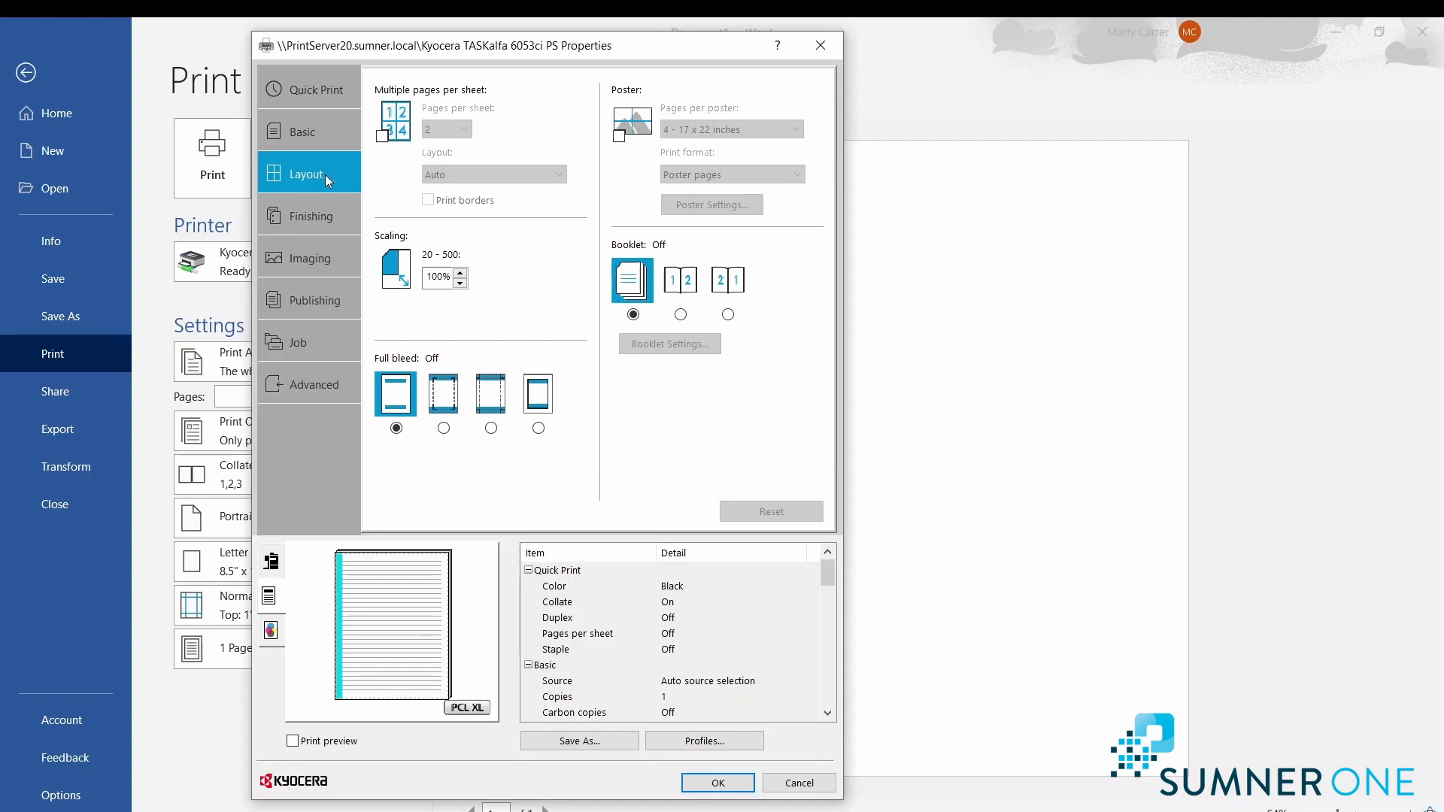
mouse_move(442, 116)
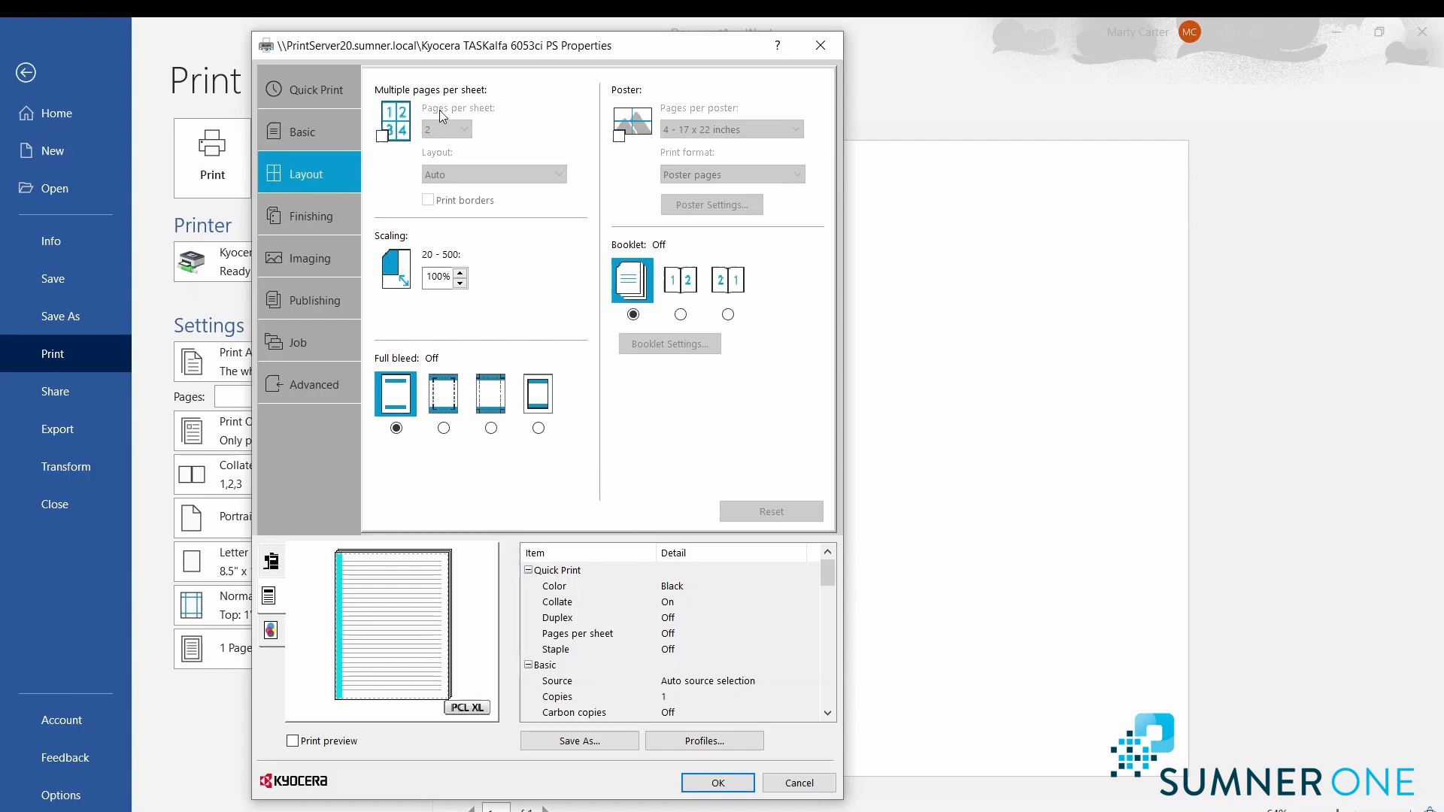
left_click(388, 120)
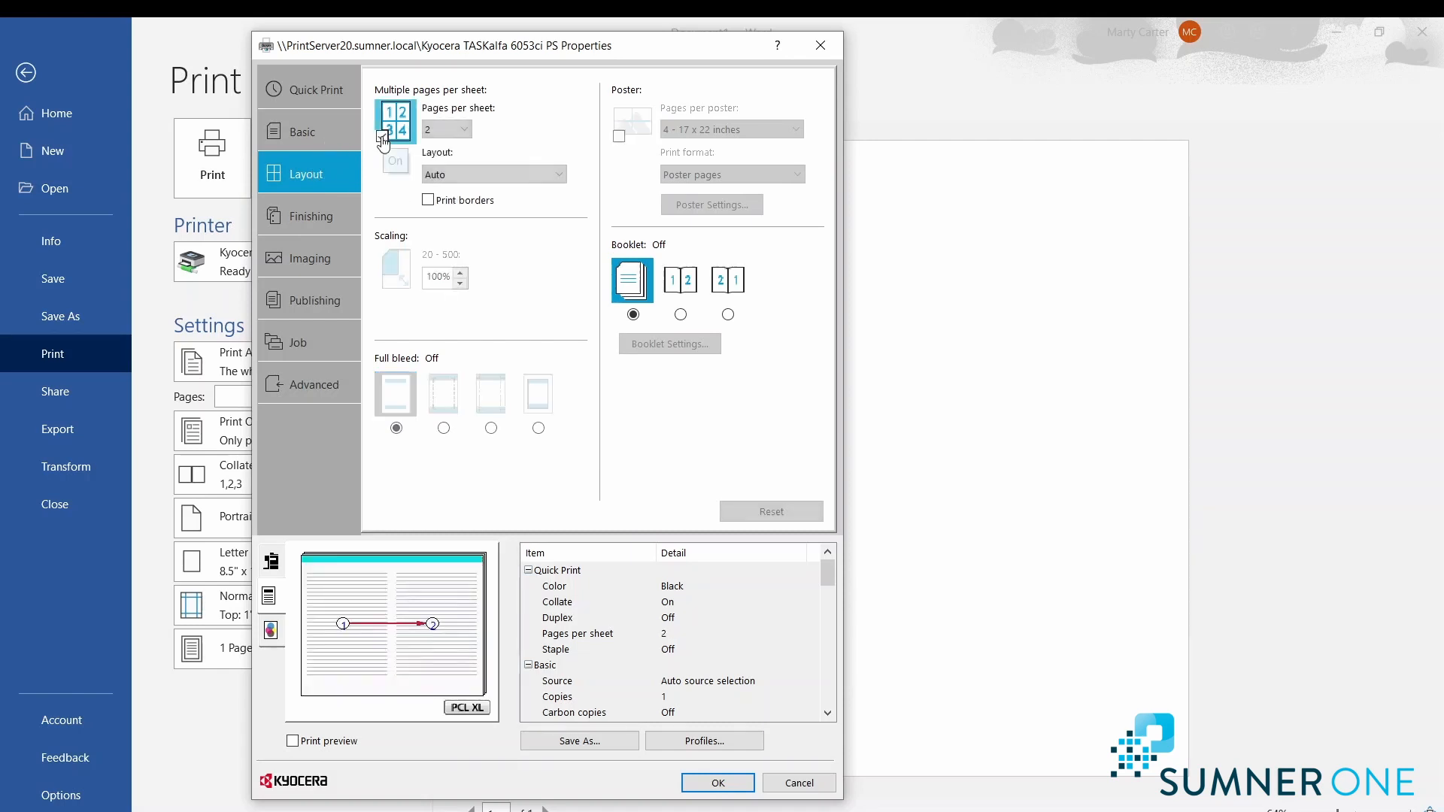
left_click(465, 128)
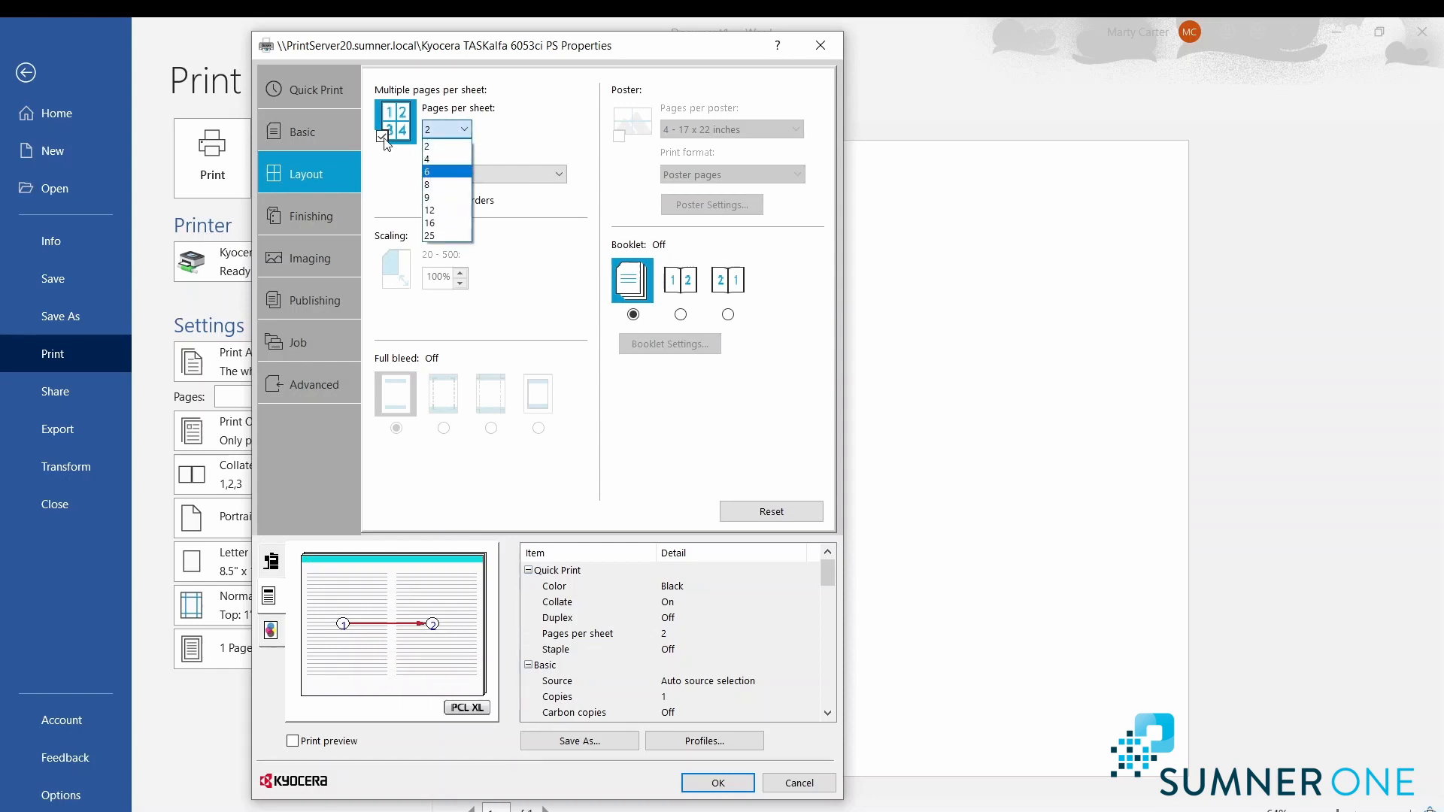
left_click(446, 128)
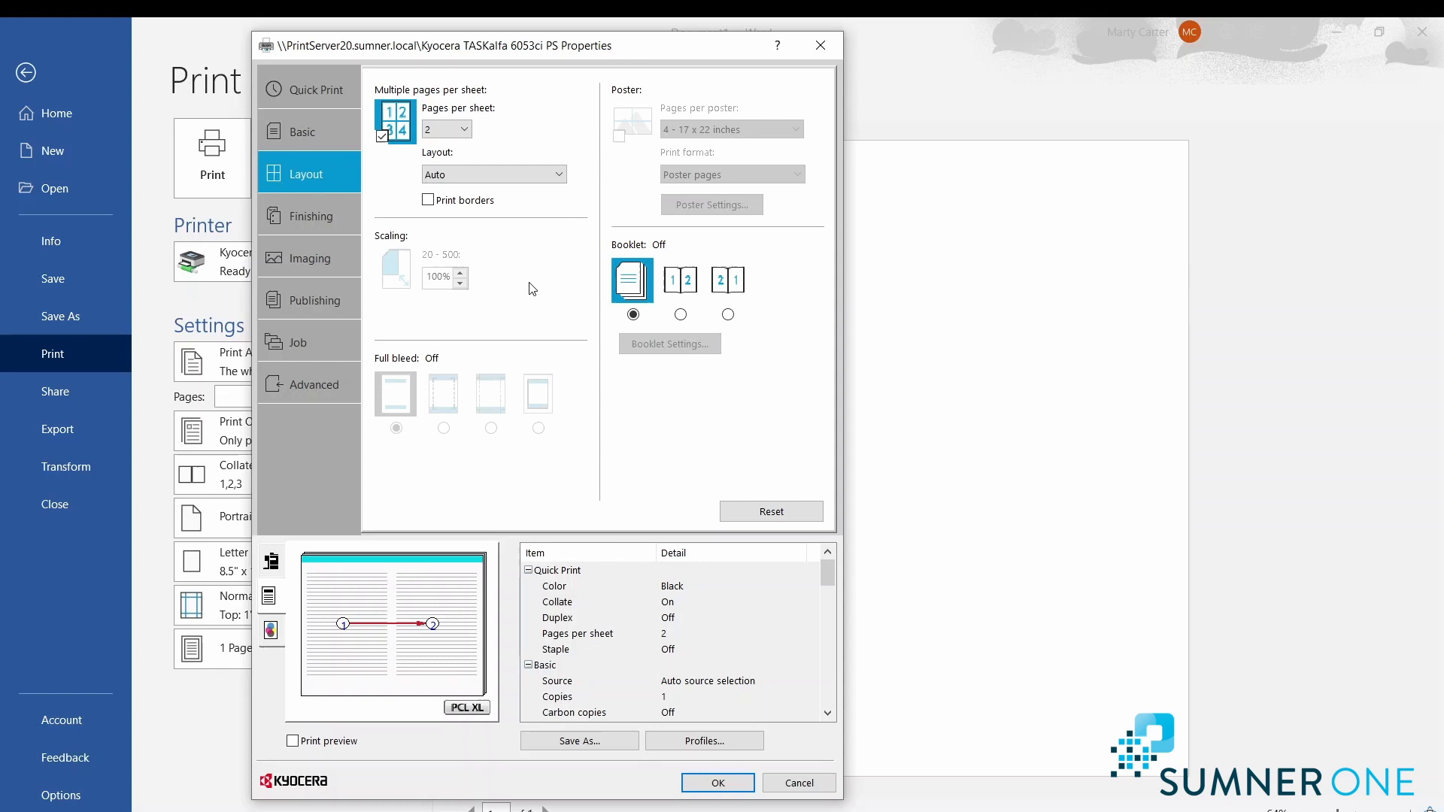
left_click(382, 137)
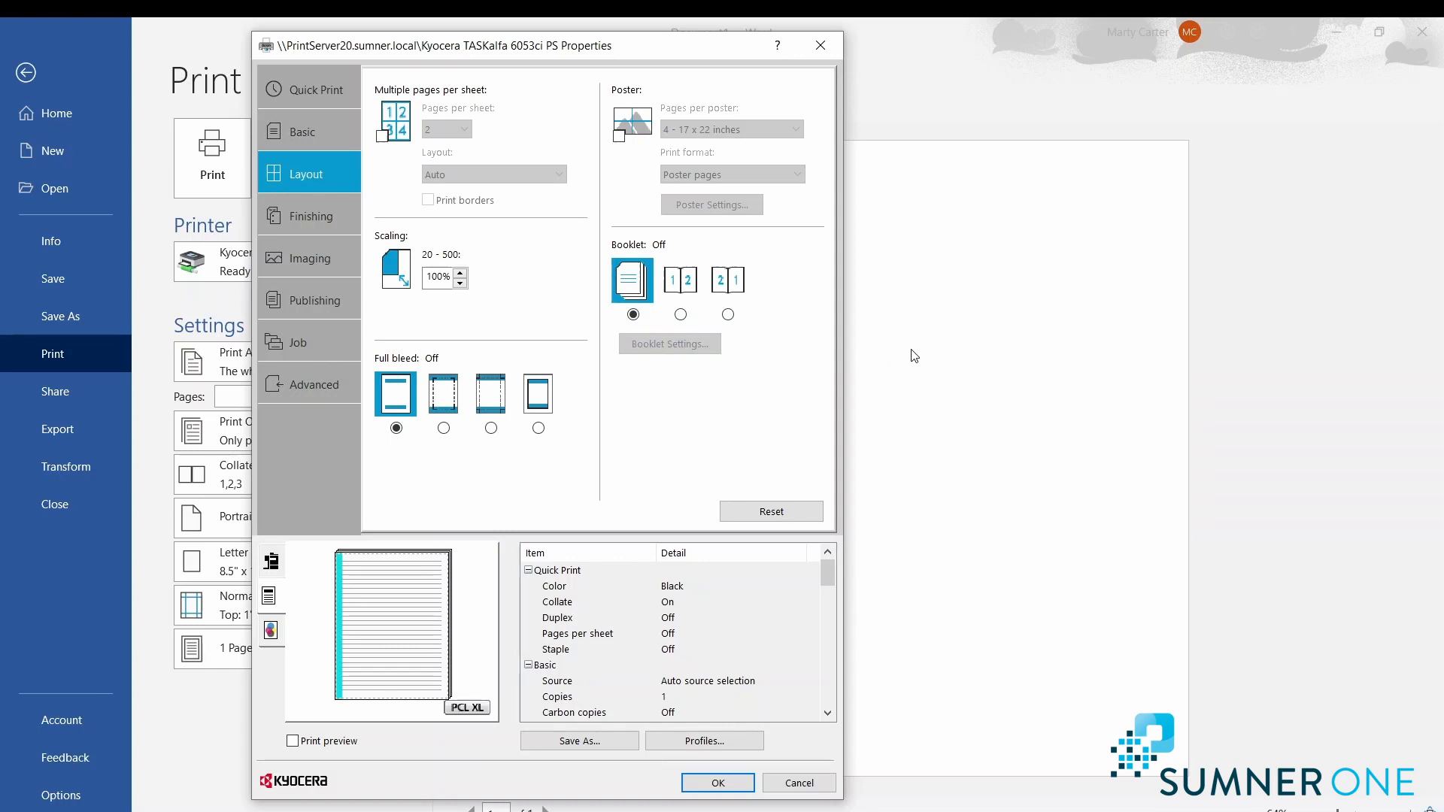
mouse_move(901, 359)
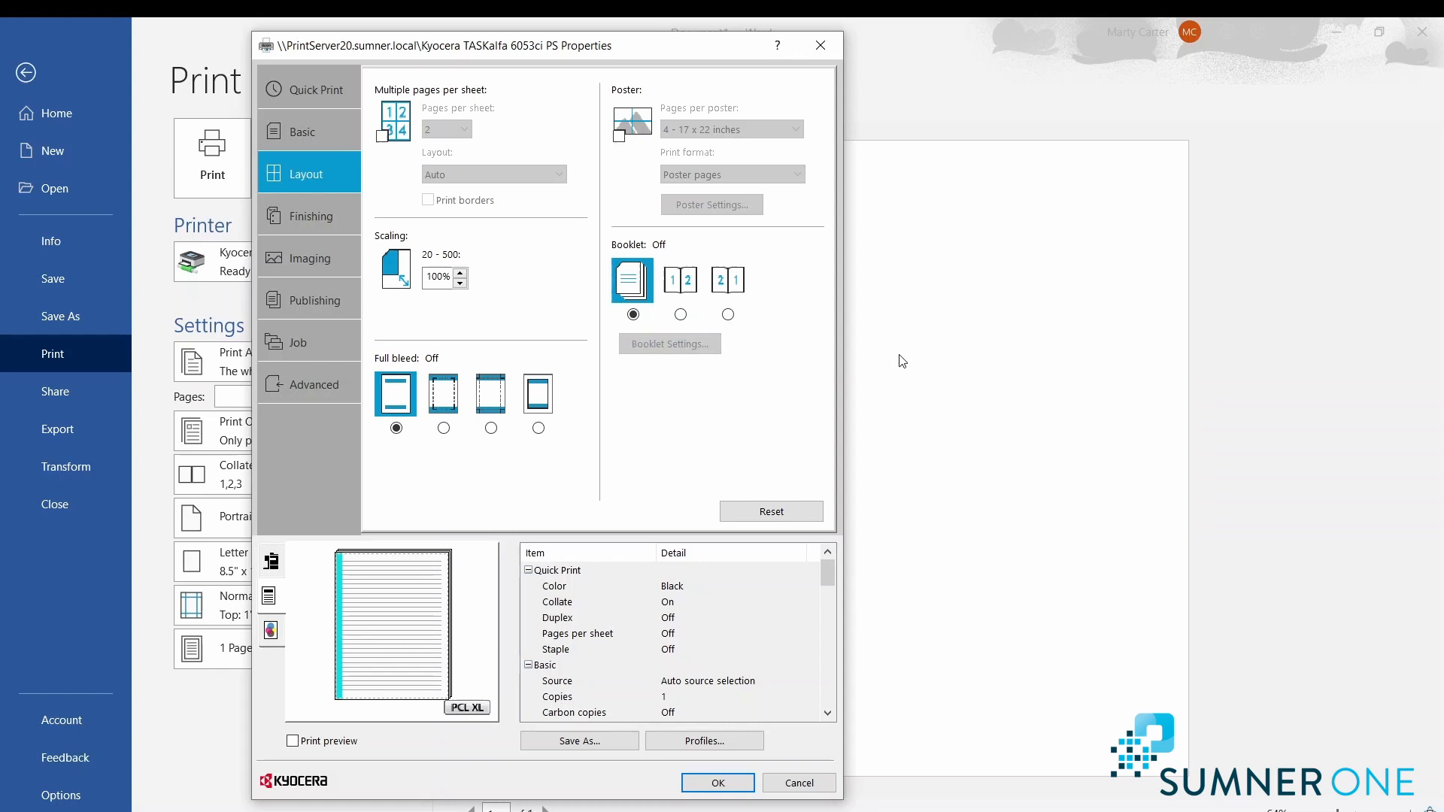
mouse_move(780, 326)
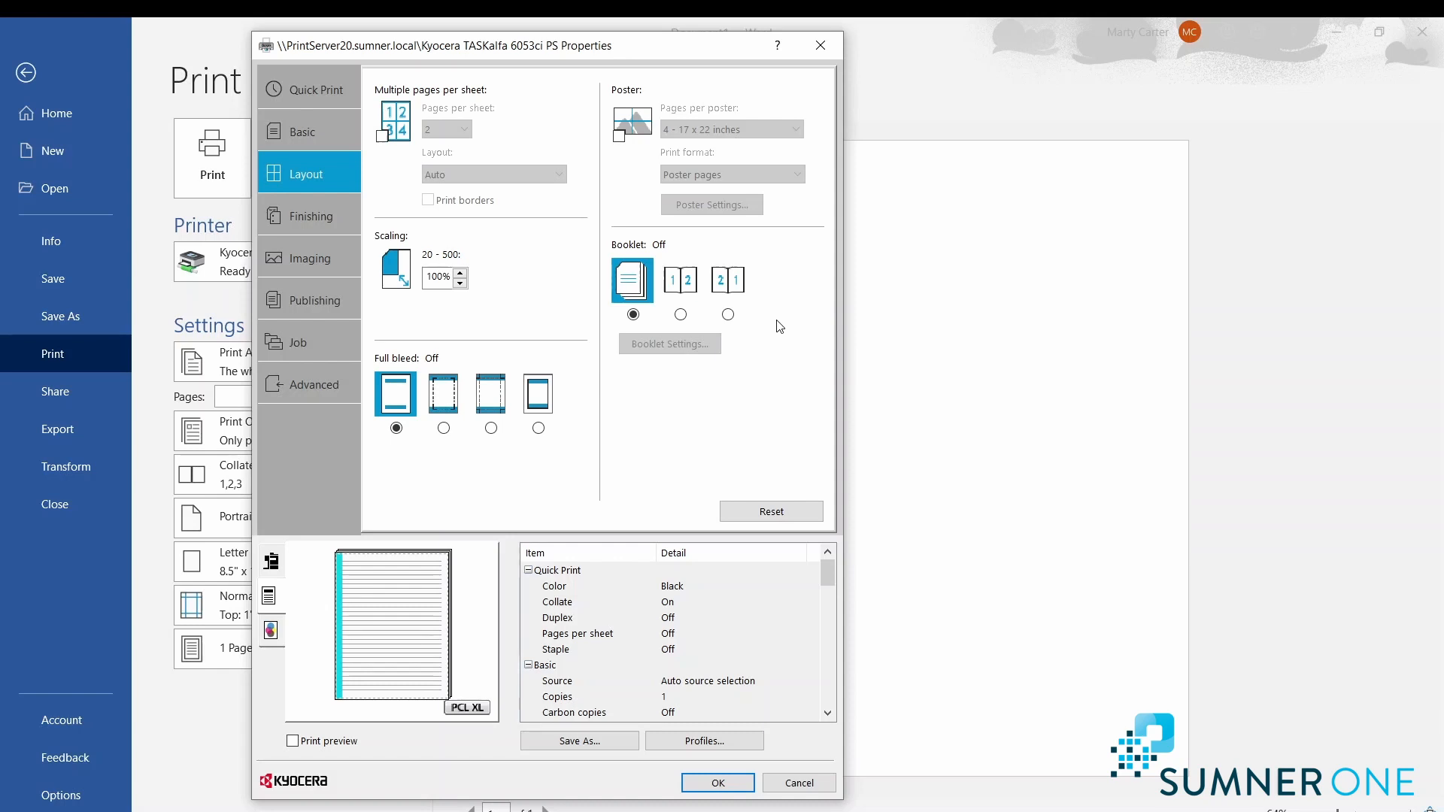
Set Booklet to Left edge binding for booklet fold and staple.
left_click(680, 280)
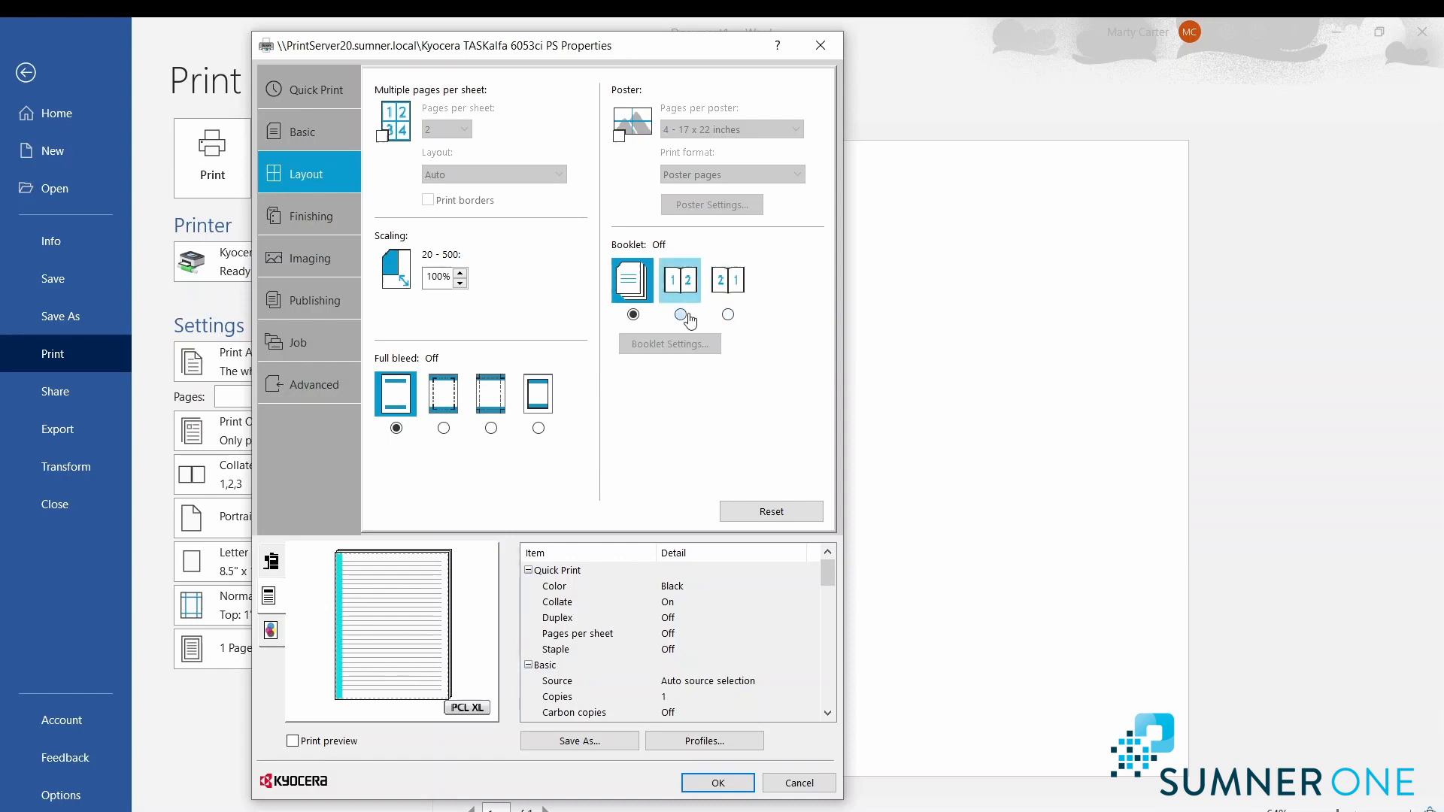
left_click(680, 314)
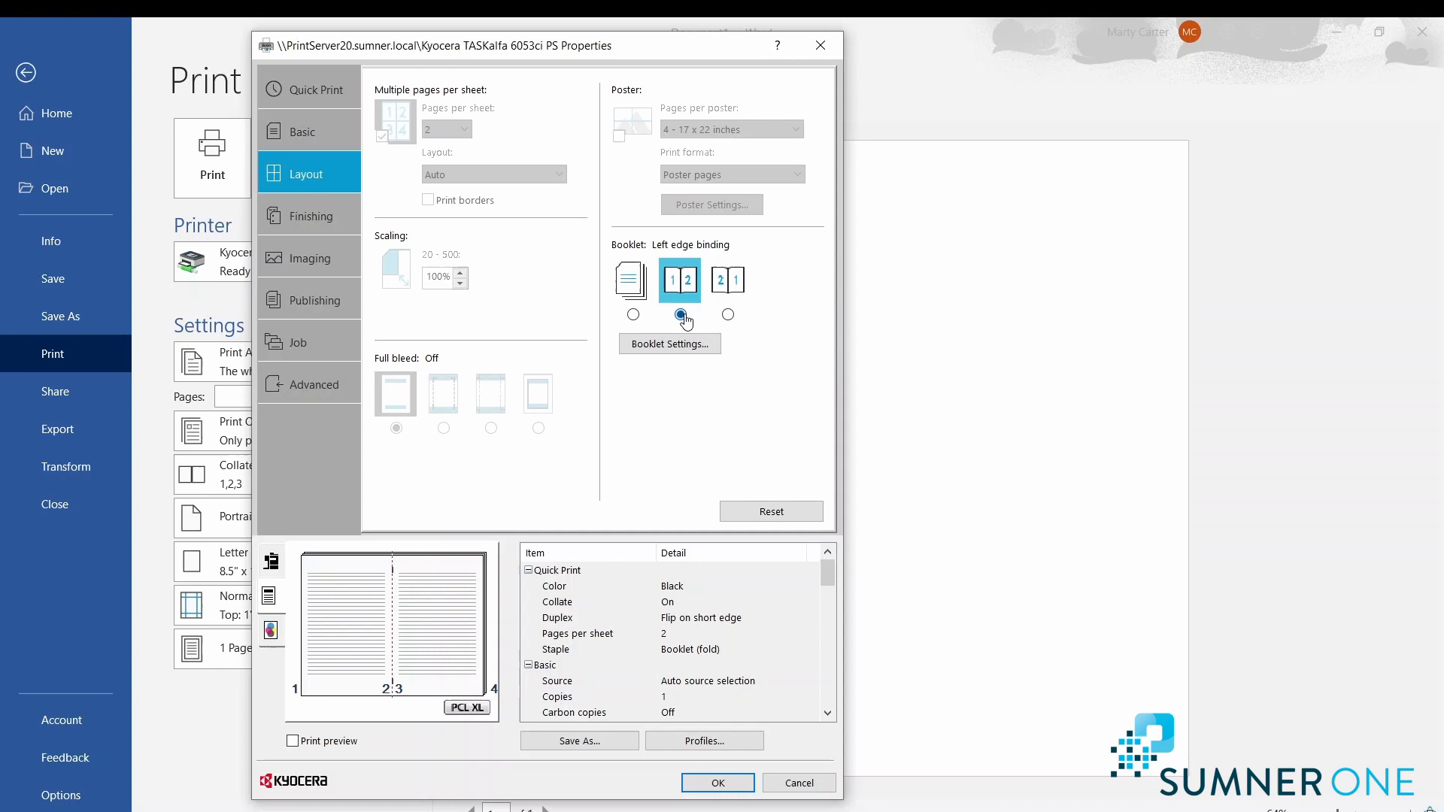
left_click(680, 314)
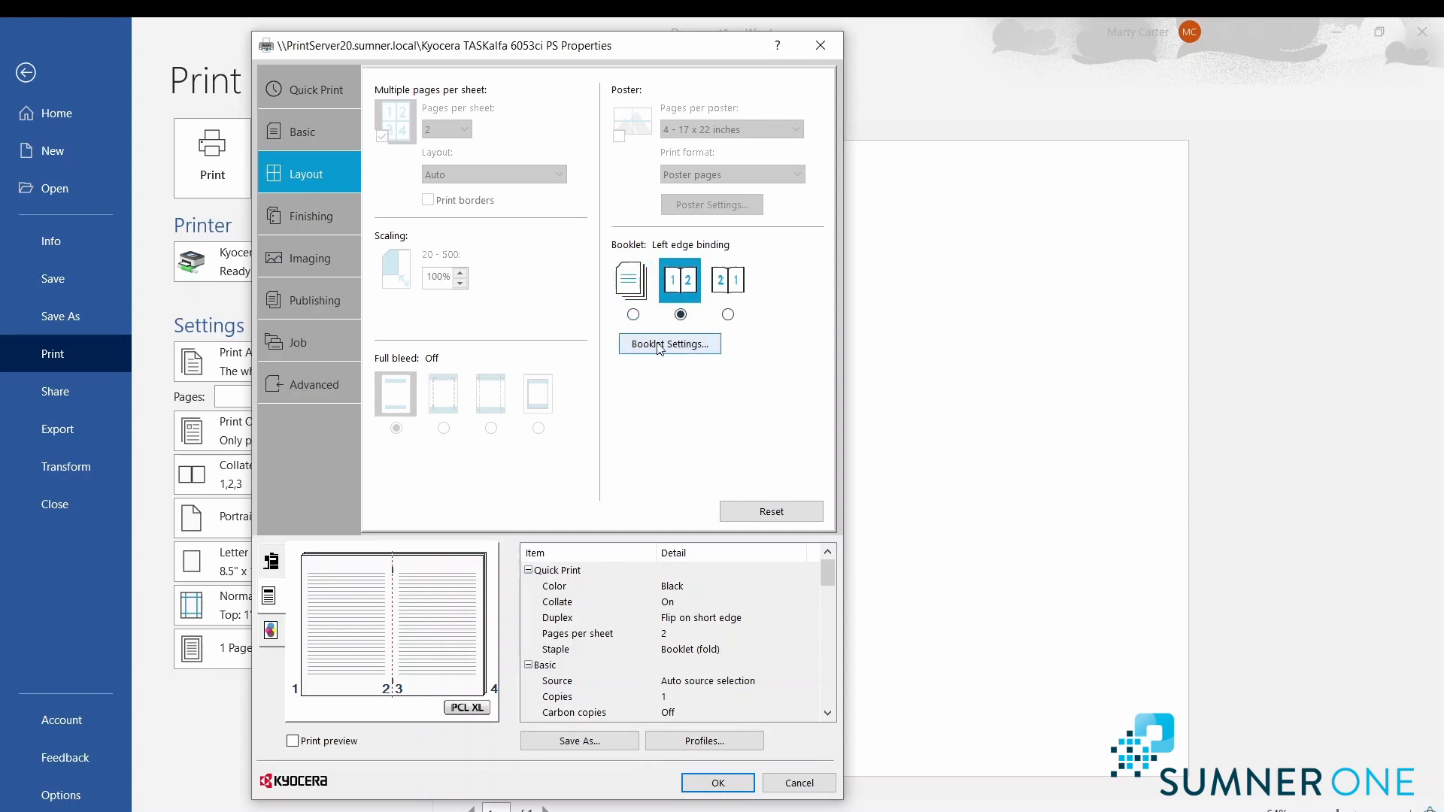
Review Booklet Settings layout sources, close them, and turn Booklet back to Off.
left_click(670, 343)
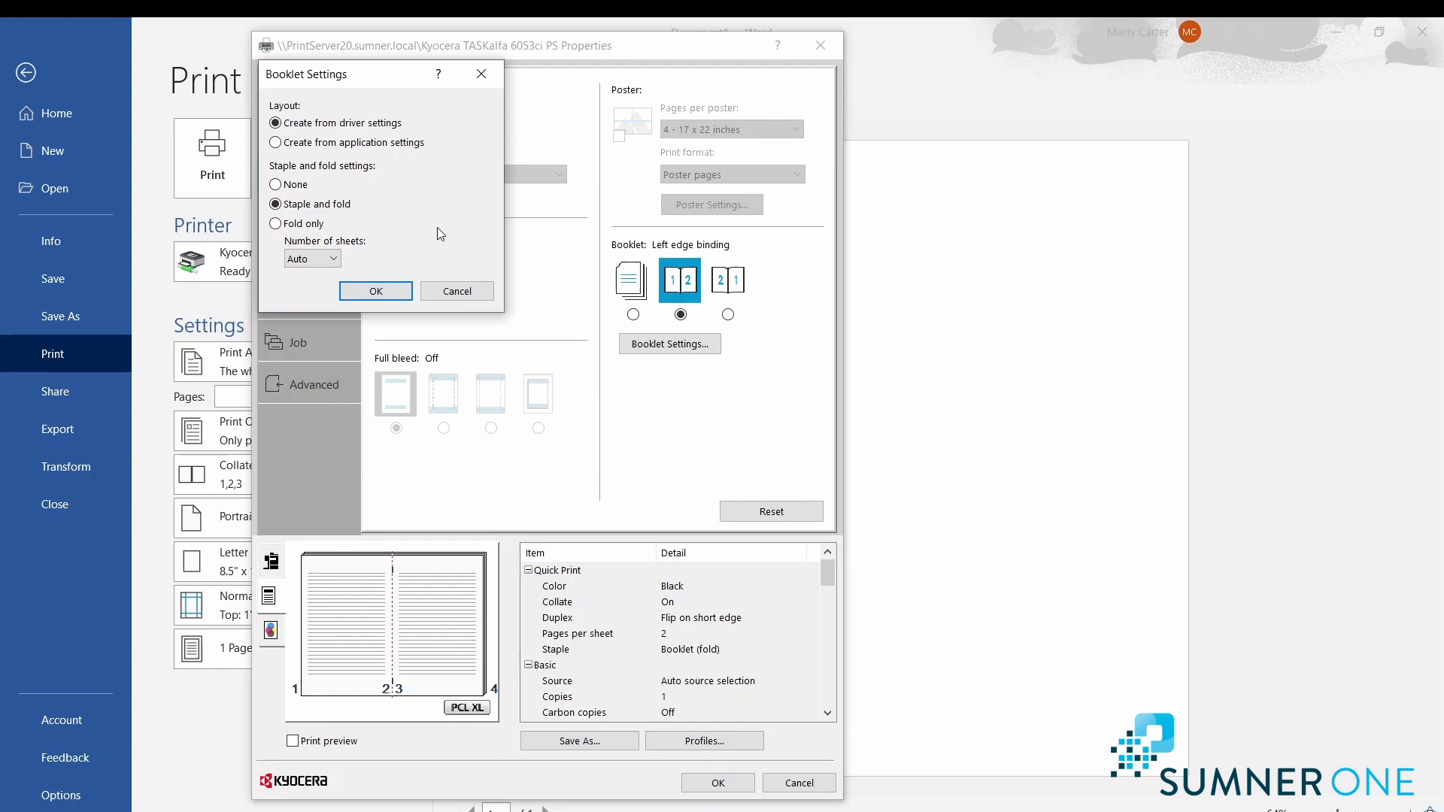
mouse_move(435, 212)
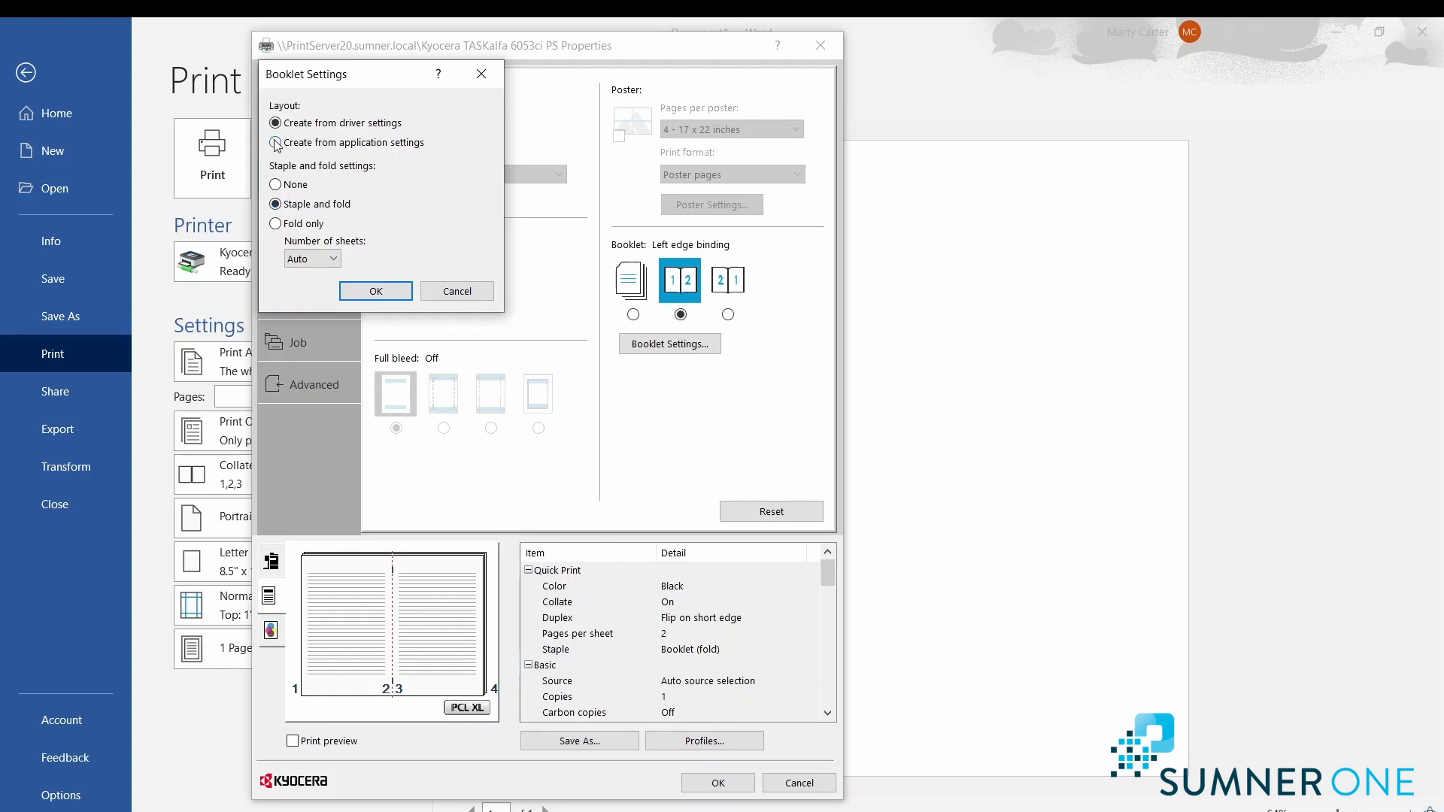
left_click(275, 143)
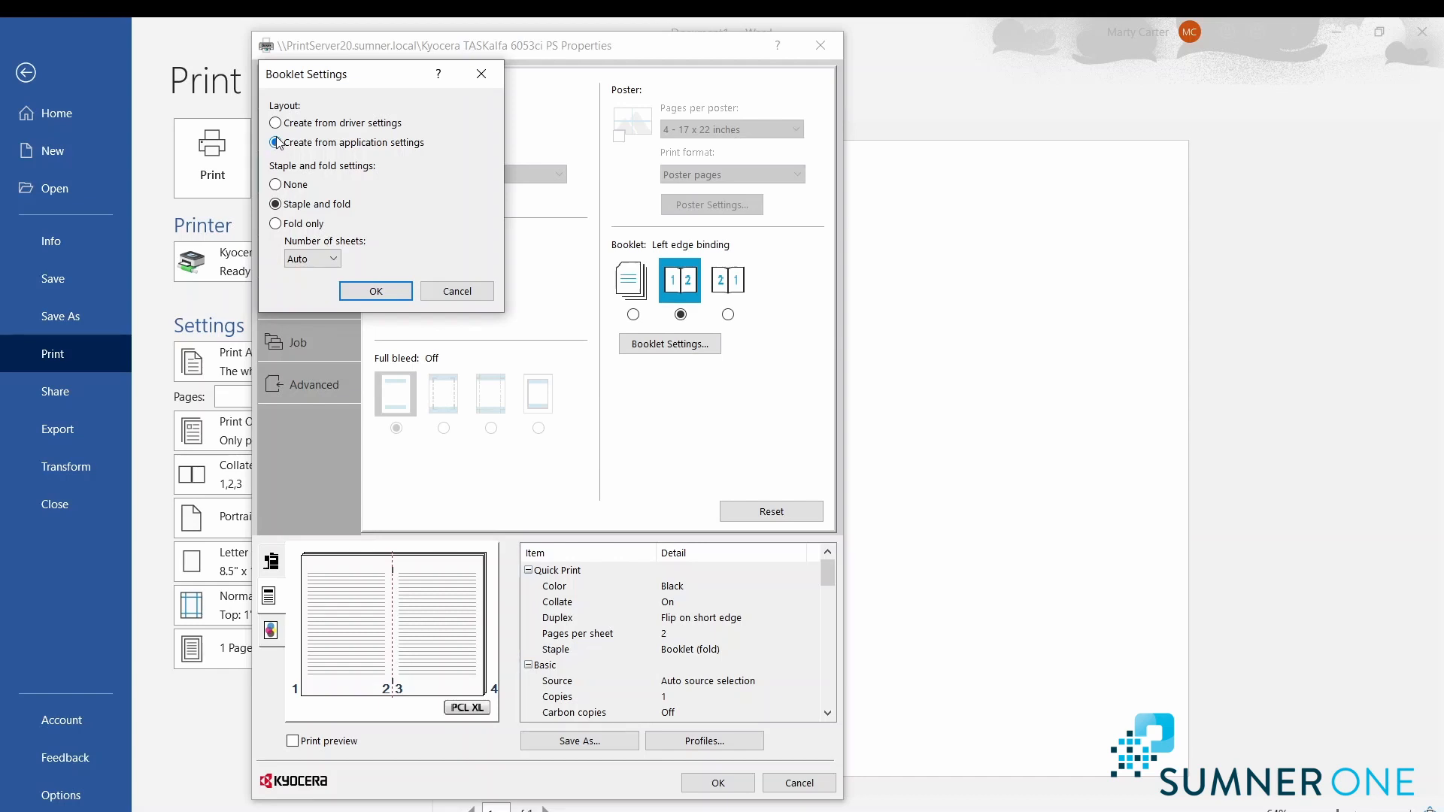
left_click(275, 122)
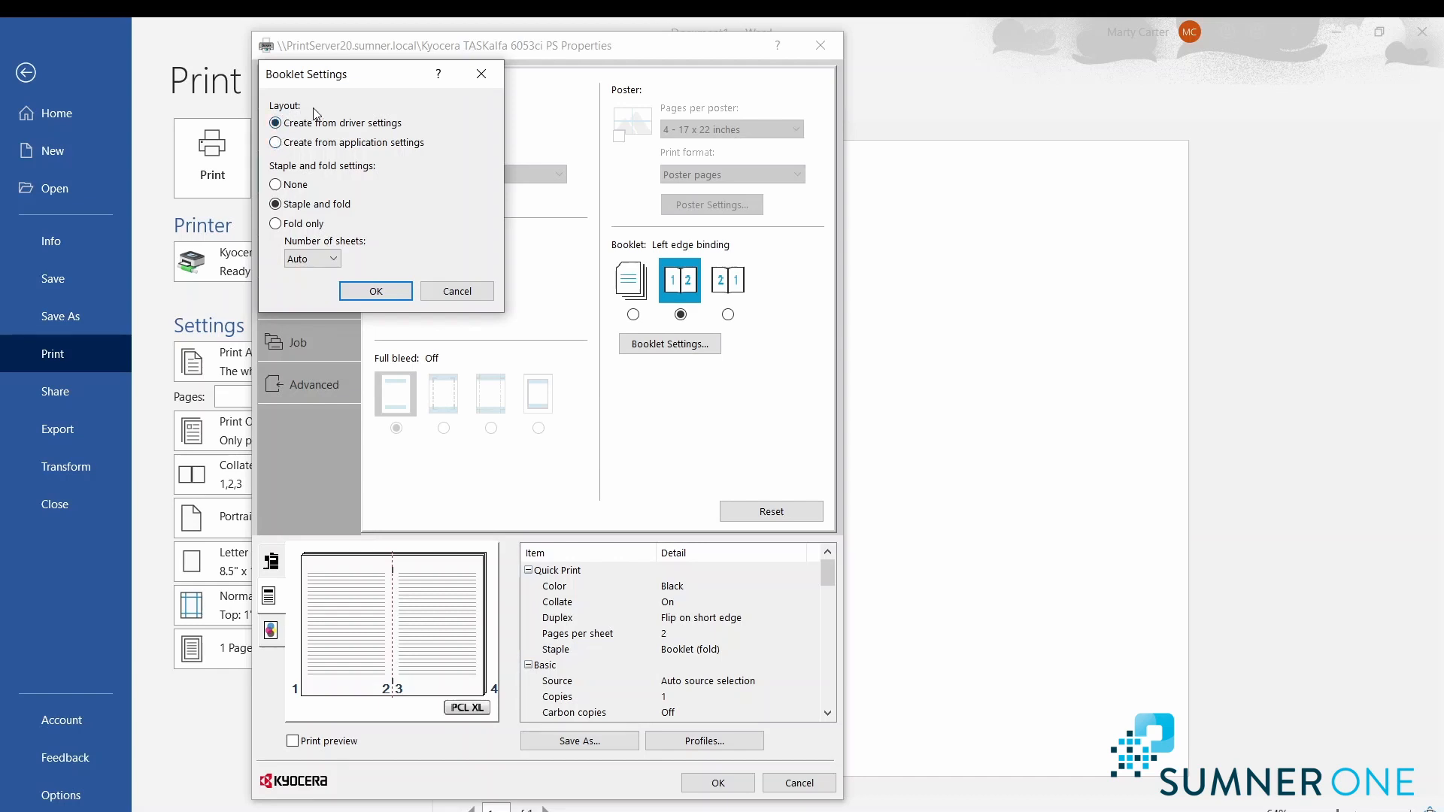
mouse_move(334, 109)
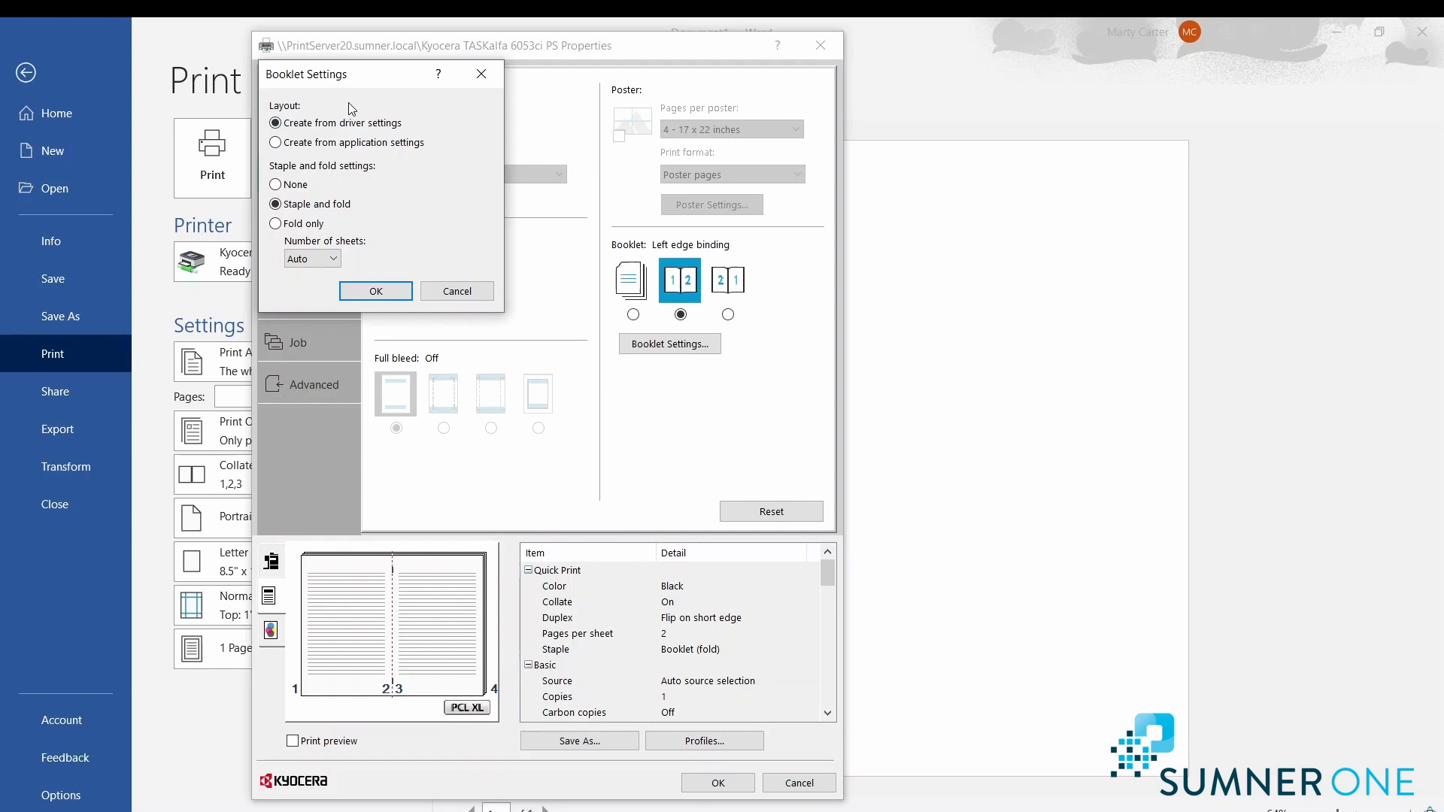
mouse_move(360, 105)
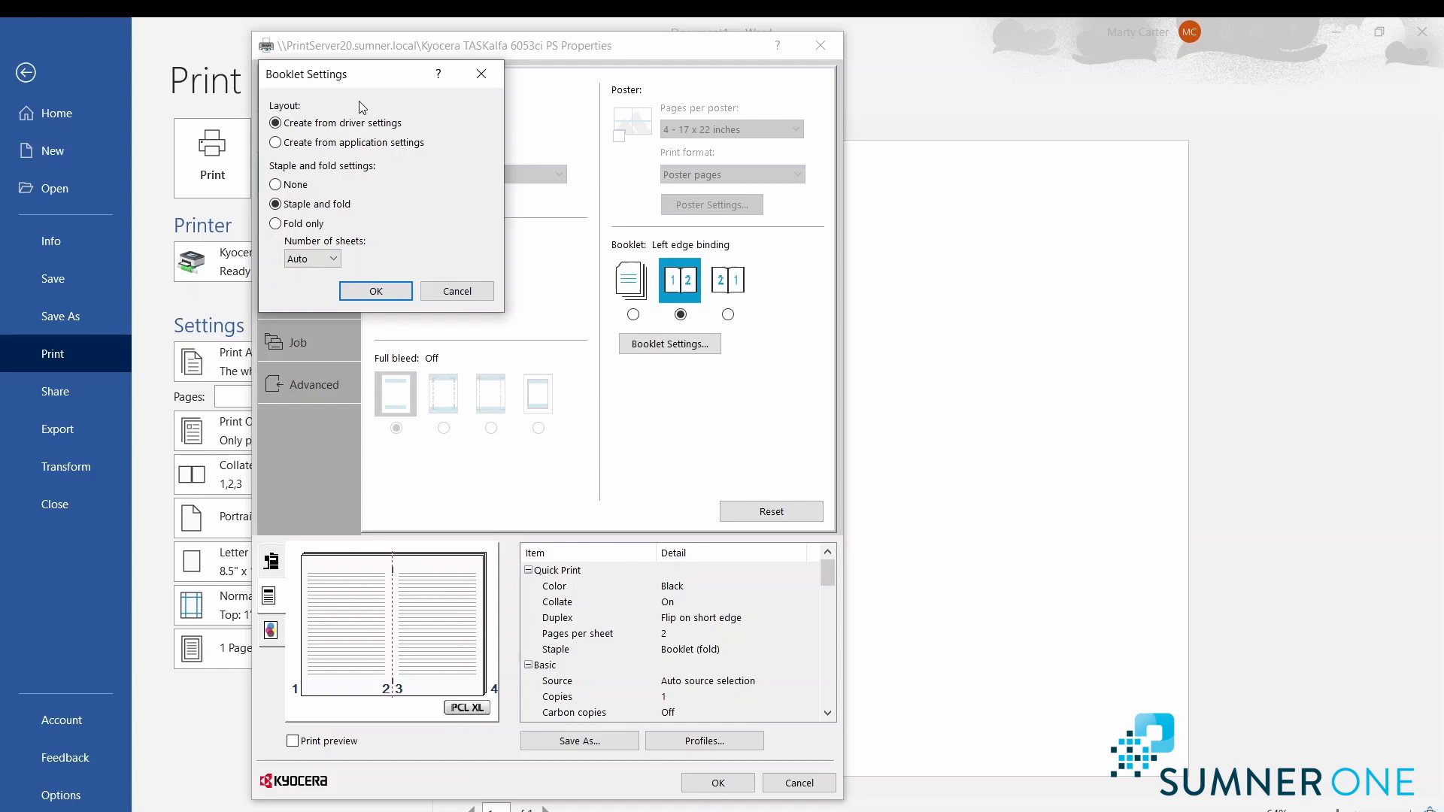
mouse_move(927, 311)
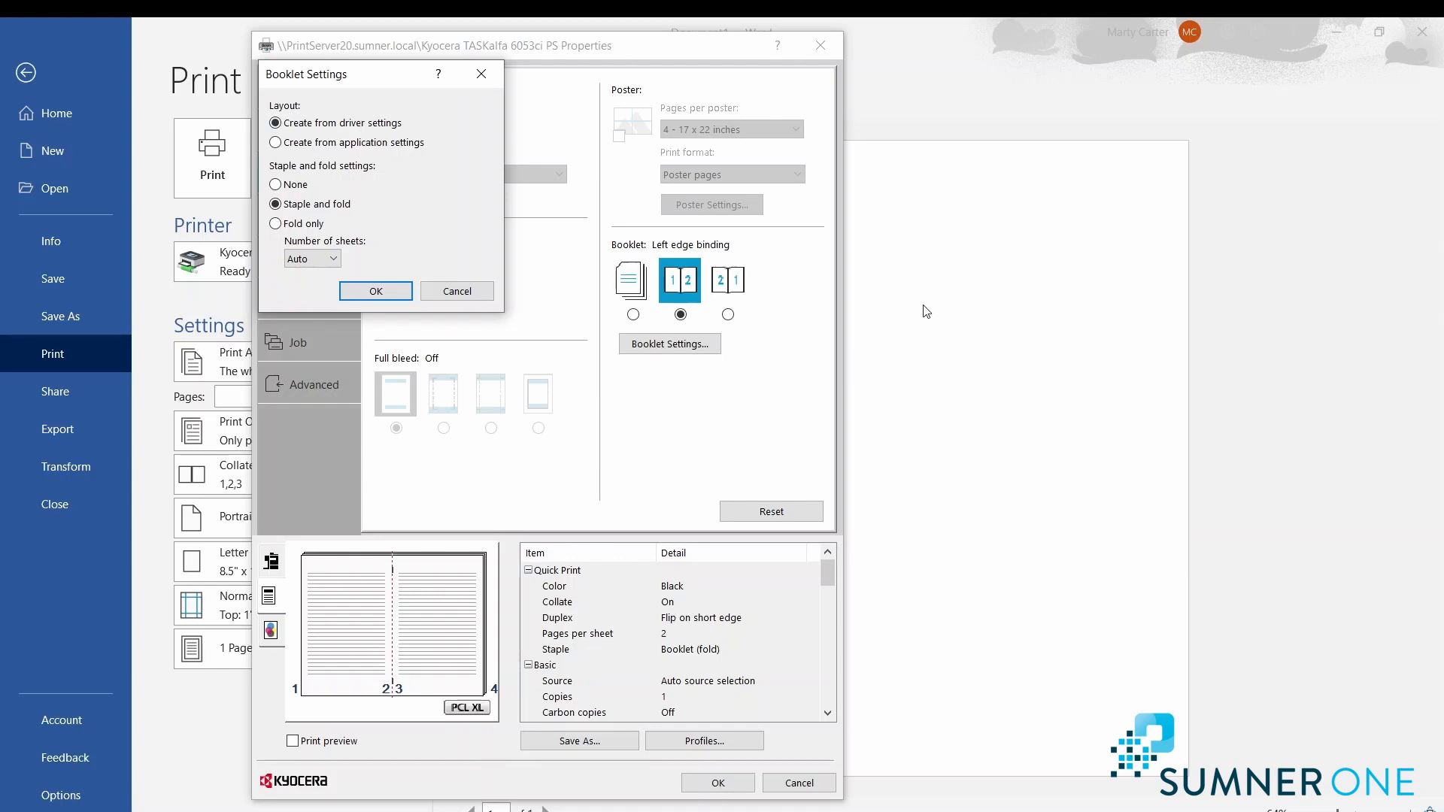
mouse_move(958, 229)
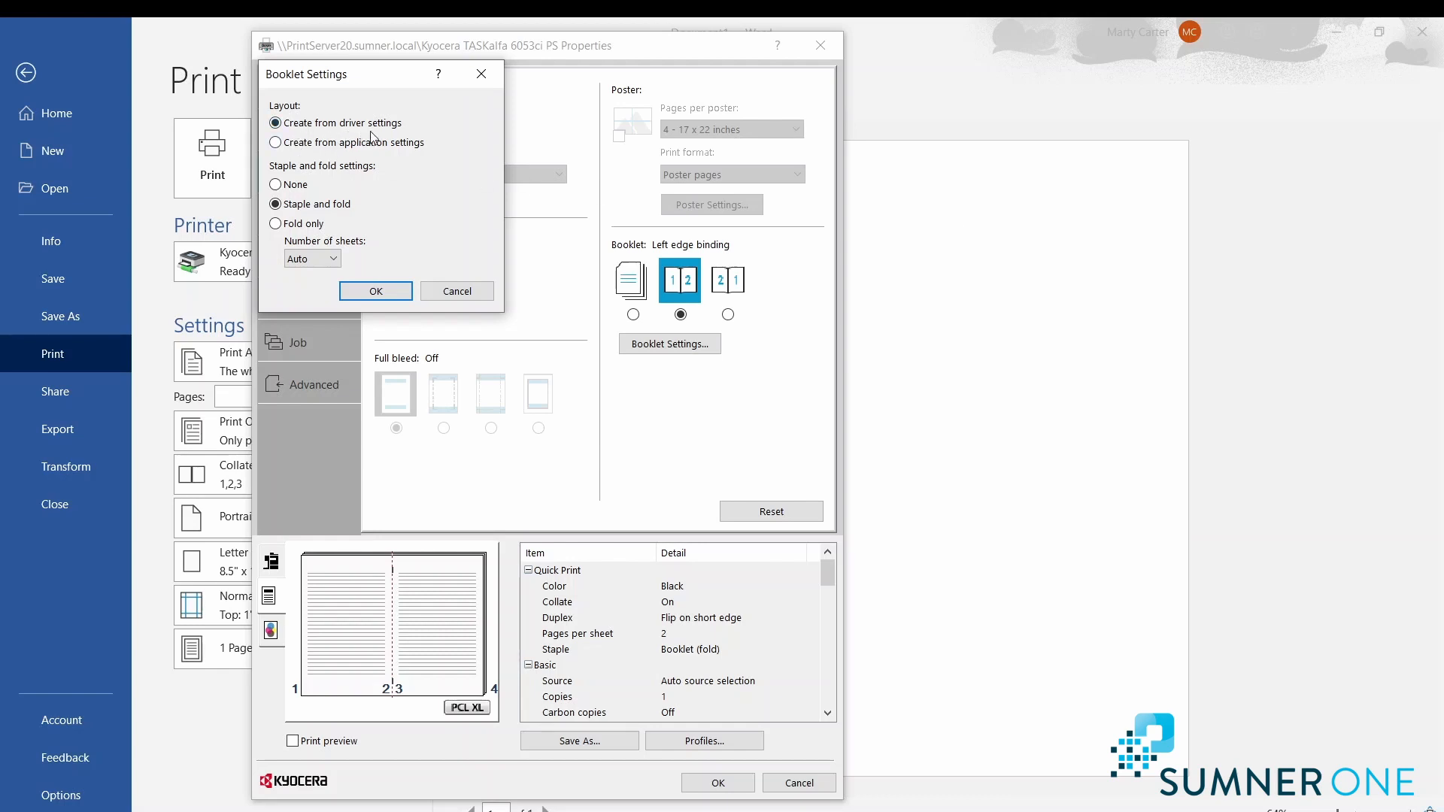
left_click(275, 203)
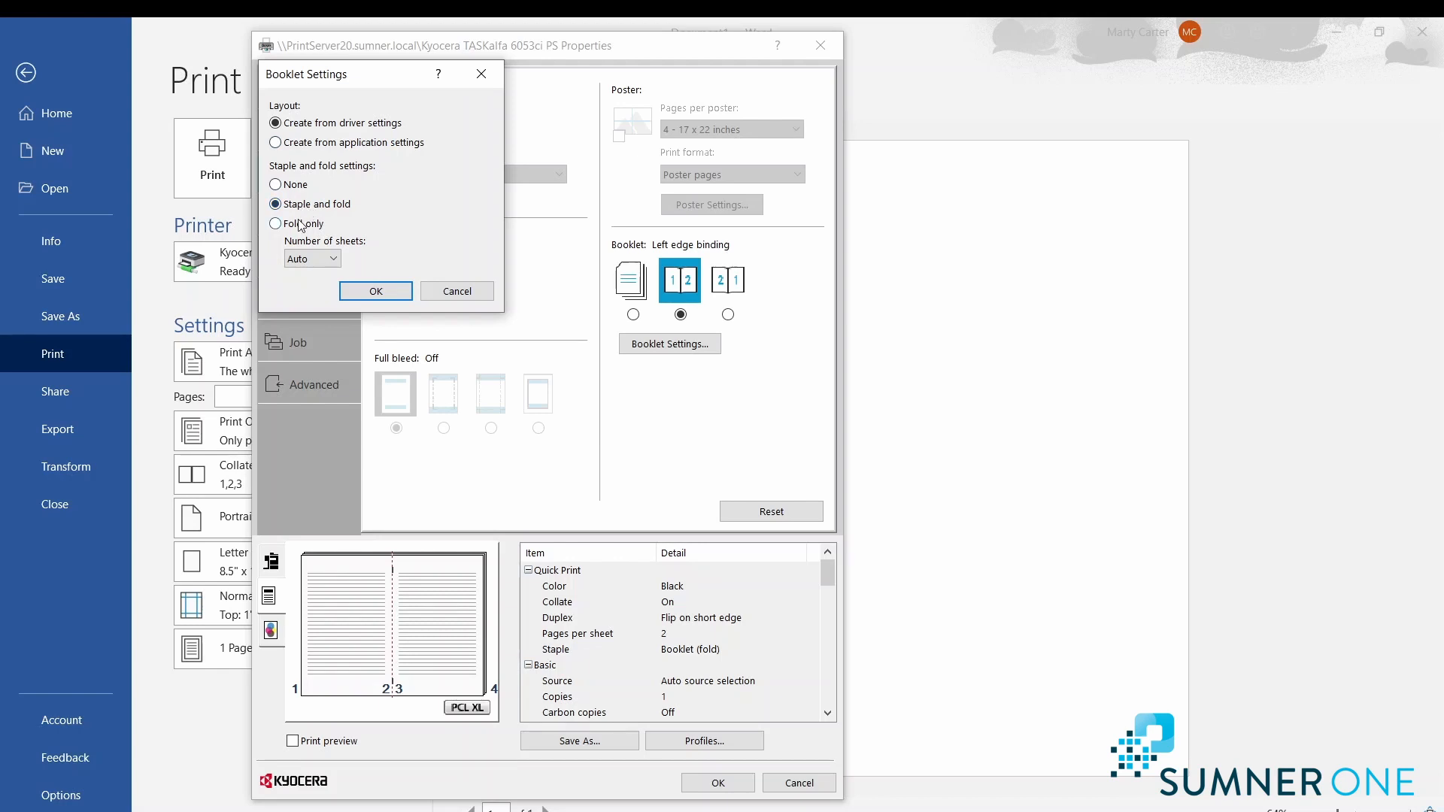
left_click(374, 290)
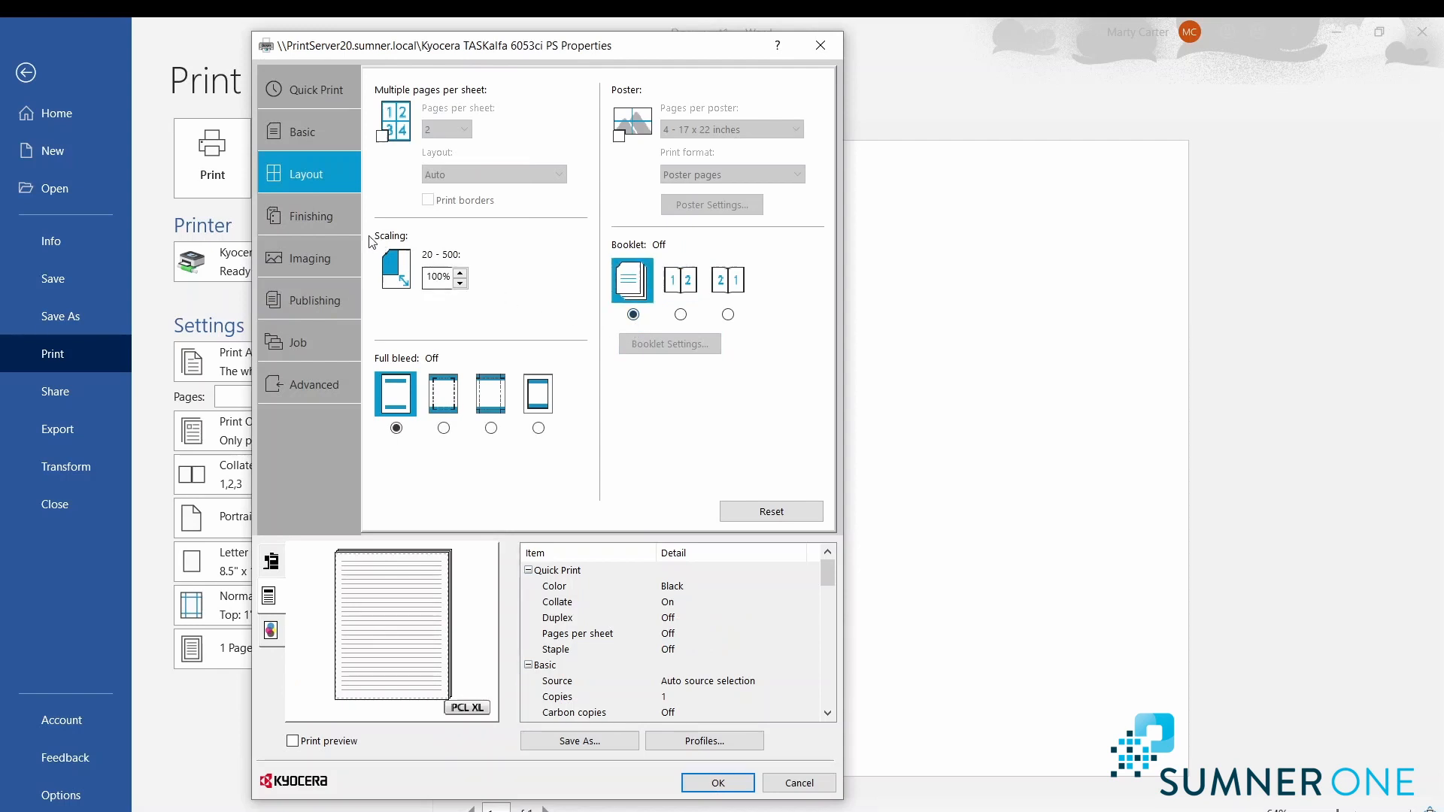
left_click(310, 215)
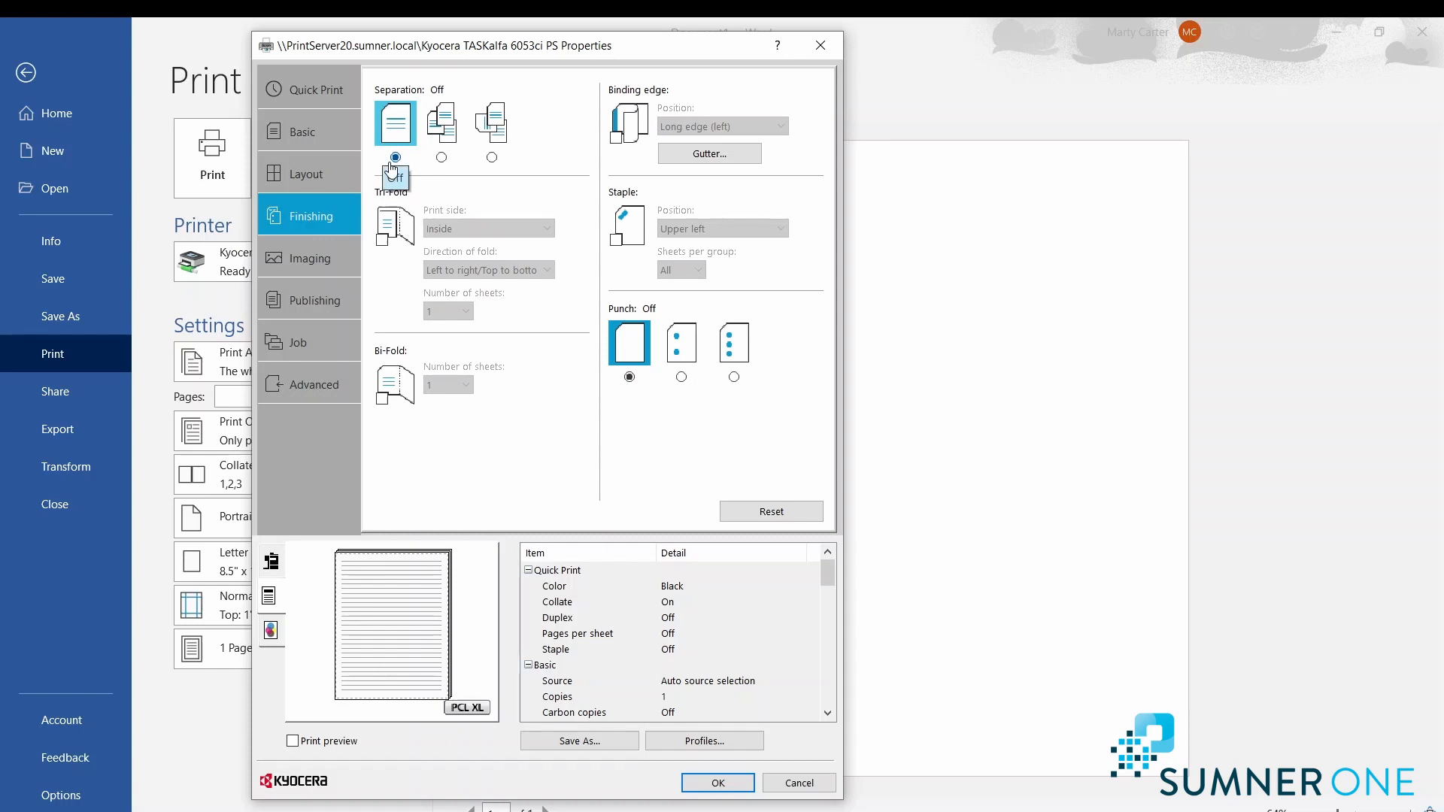
mouse_move(441, 122)
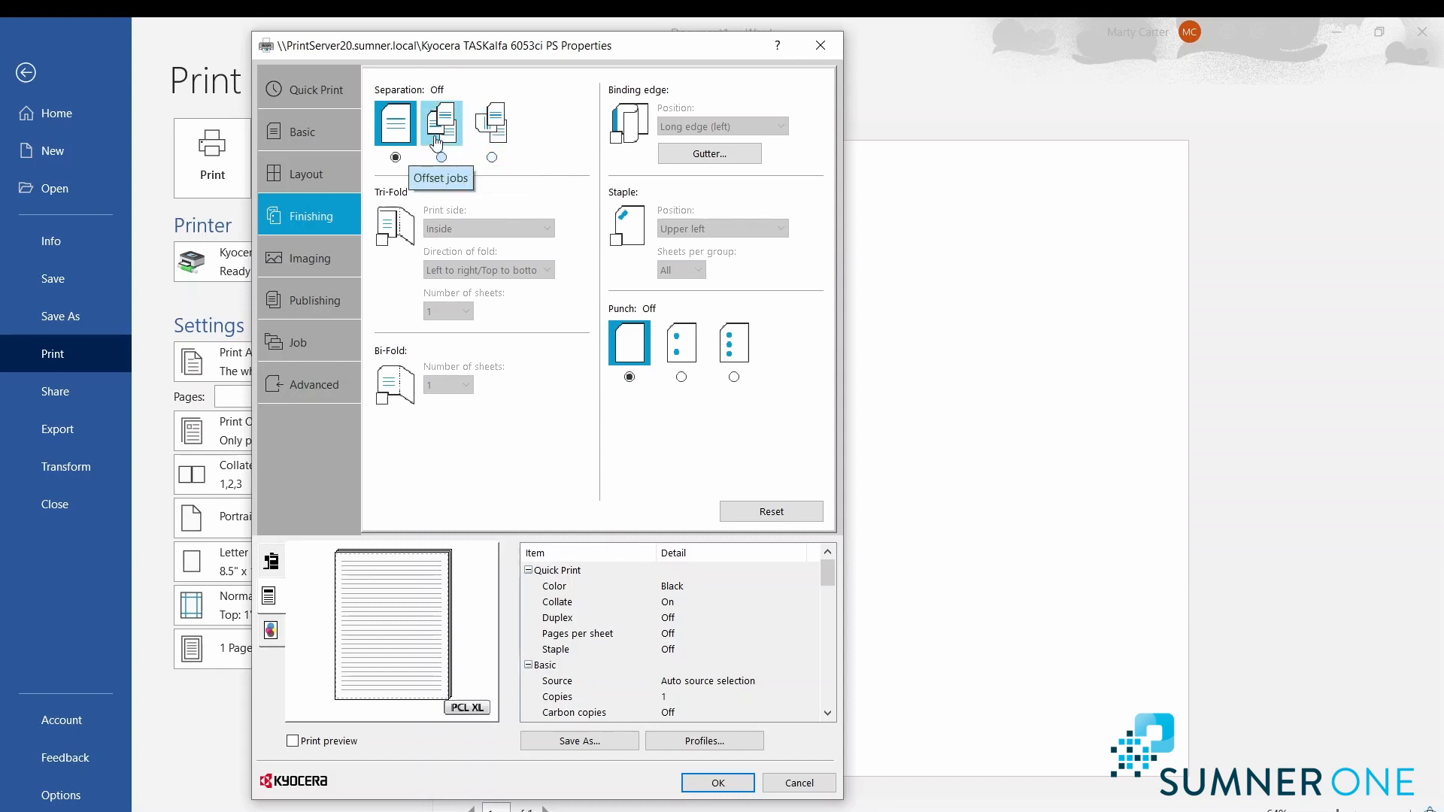
mouse_move(465, 155)
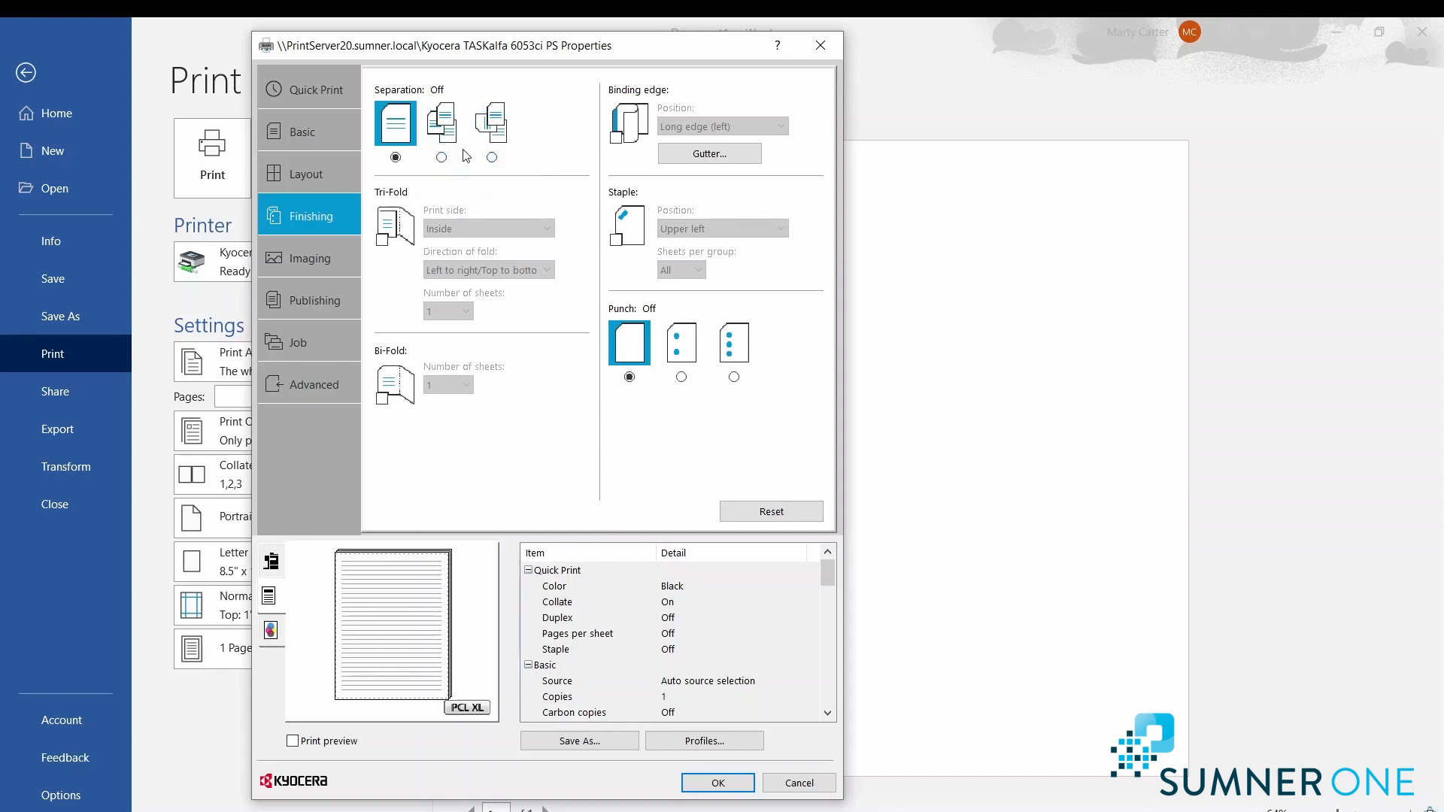
mouse_move(563, 209)
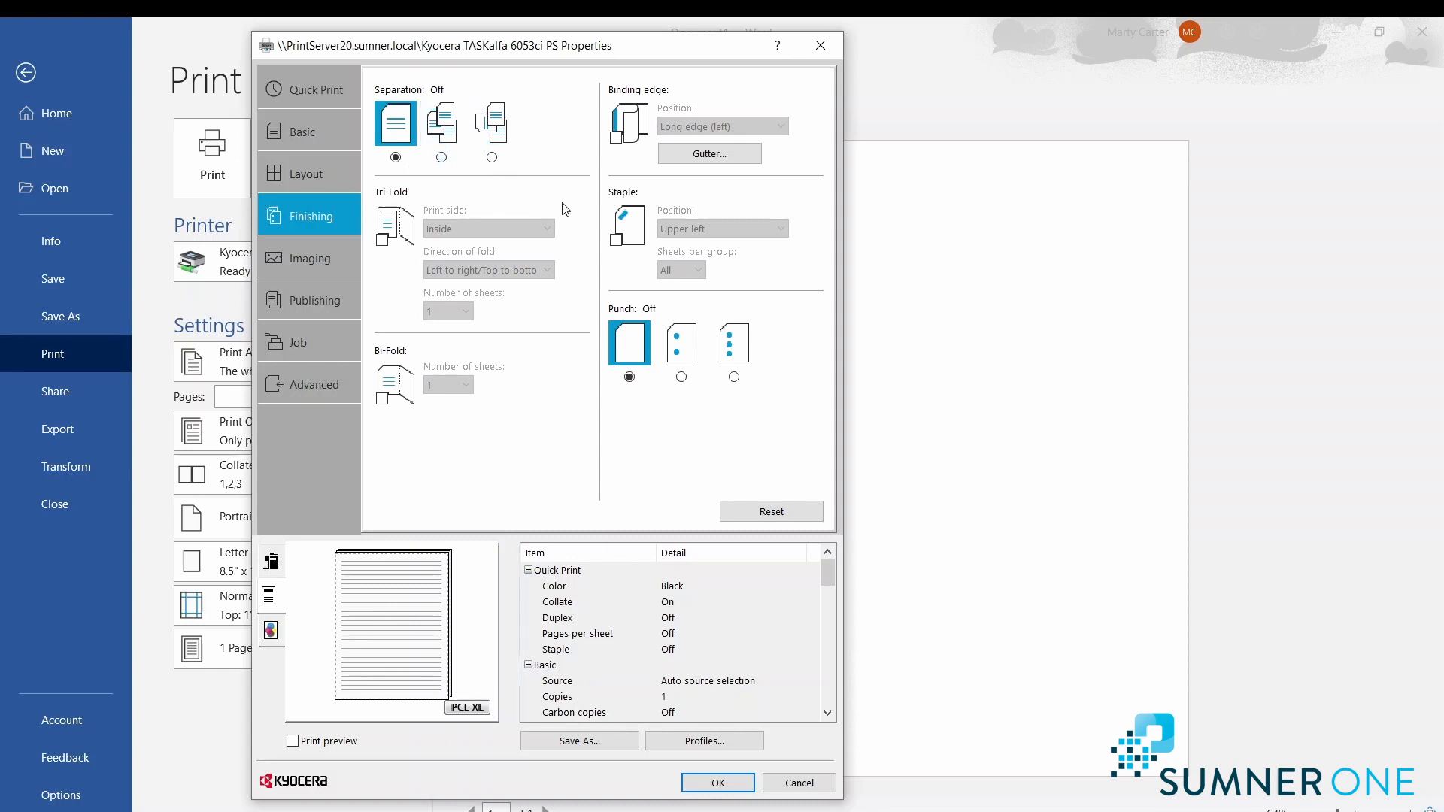
mouse_move(617, 270)
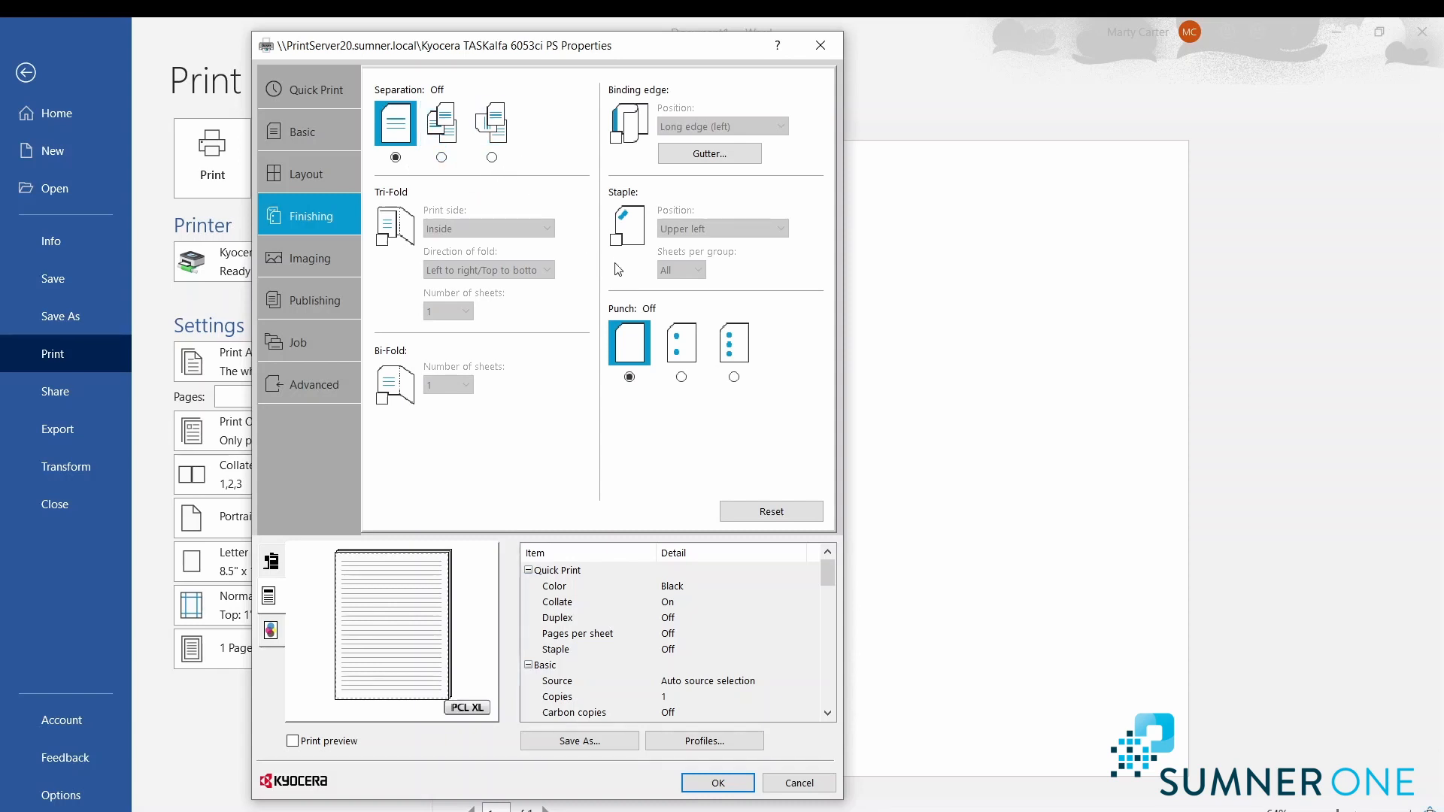
mouse_move(686, 400)
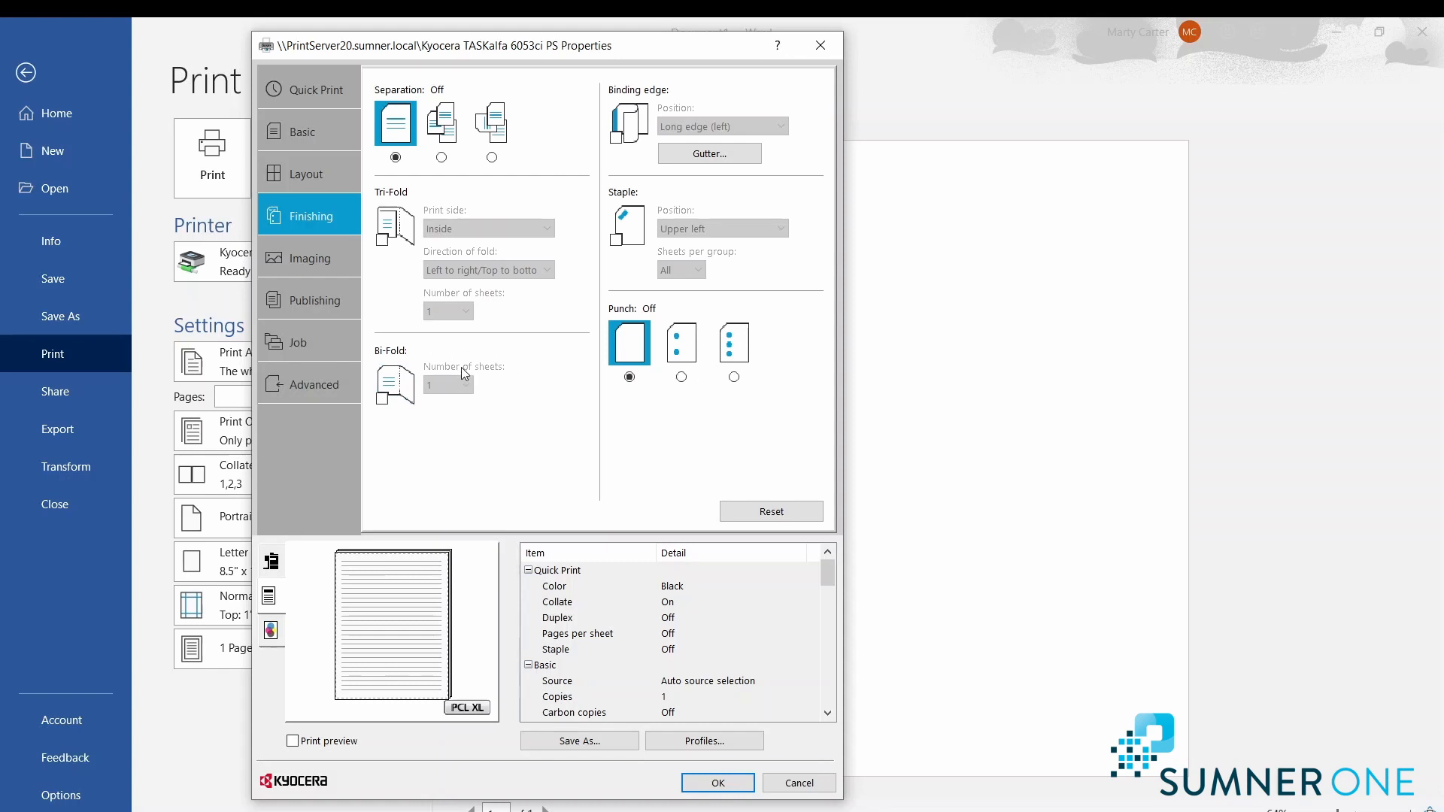
Leave the Finishing options unchanged and move to the Imaging settings.
left_click(308, 257)
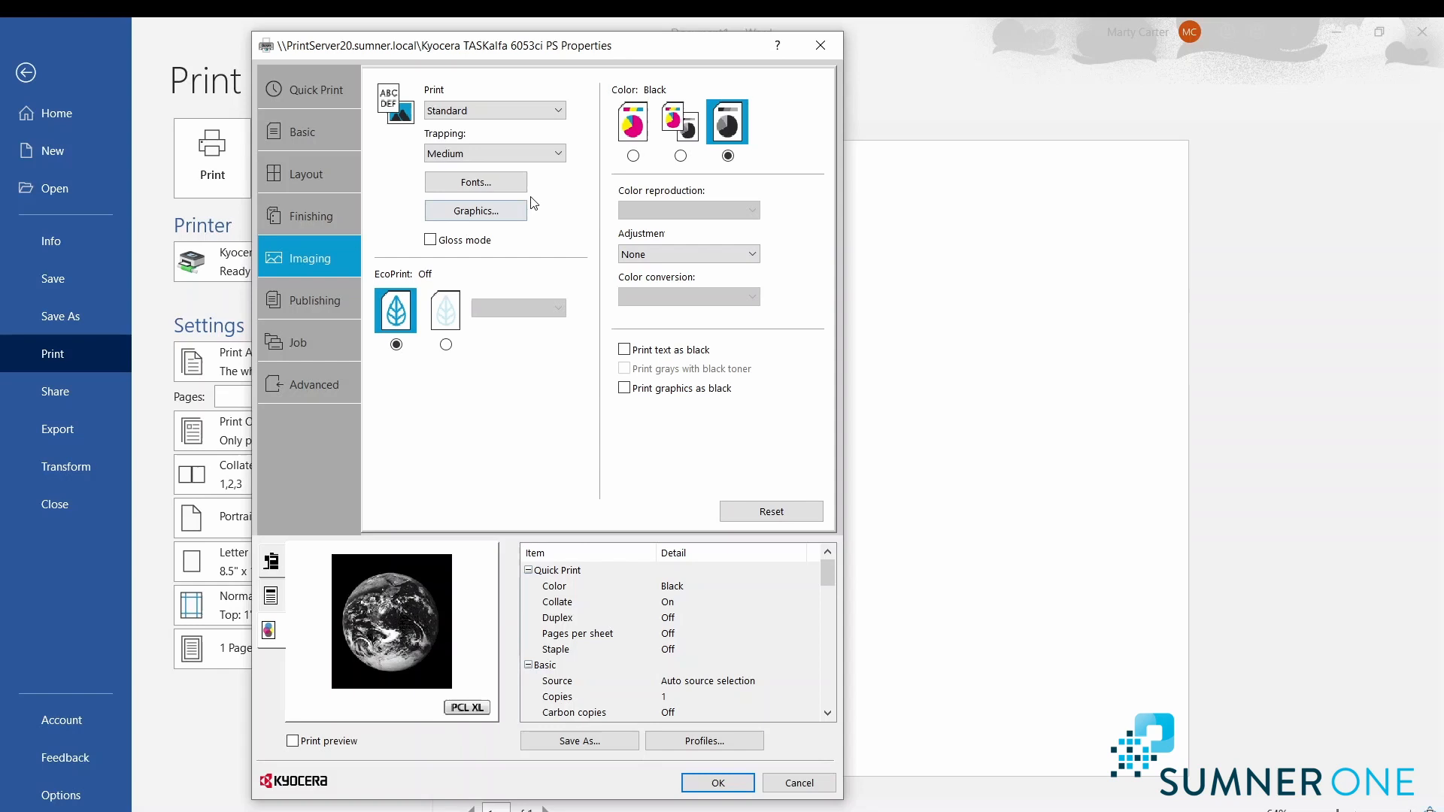
mouse_move(693, 179)
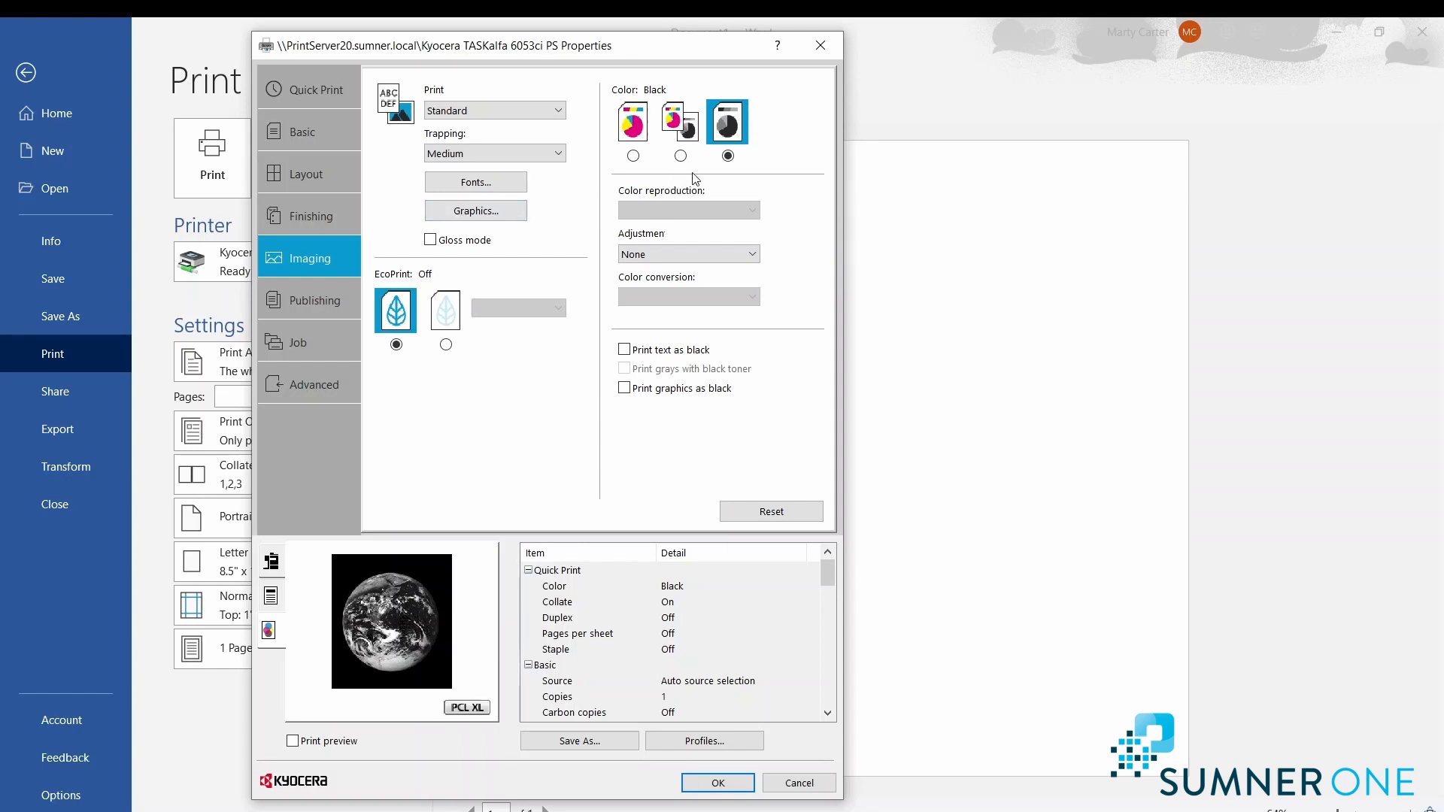
Look over the Publishing cover/insert options, then the Job storage settings.
left_click(313, 299)
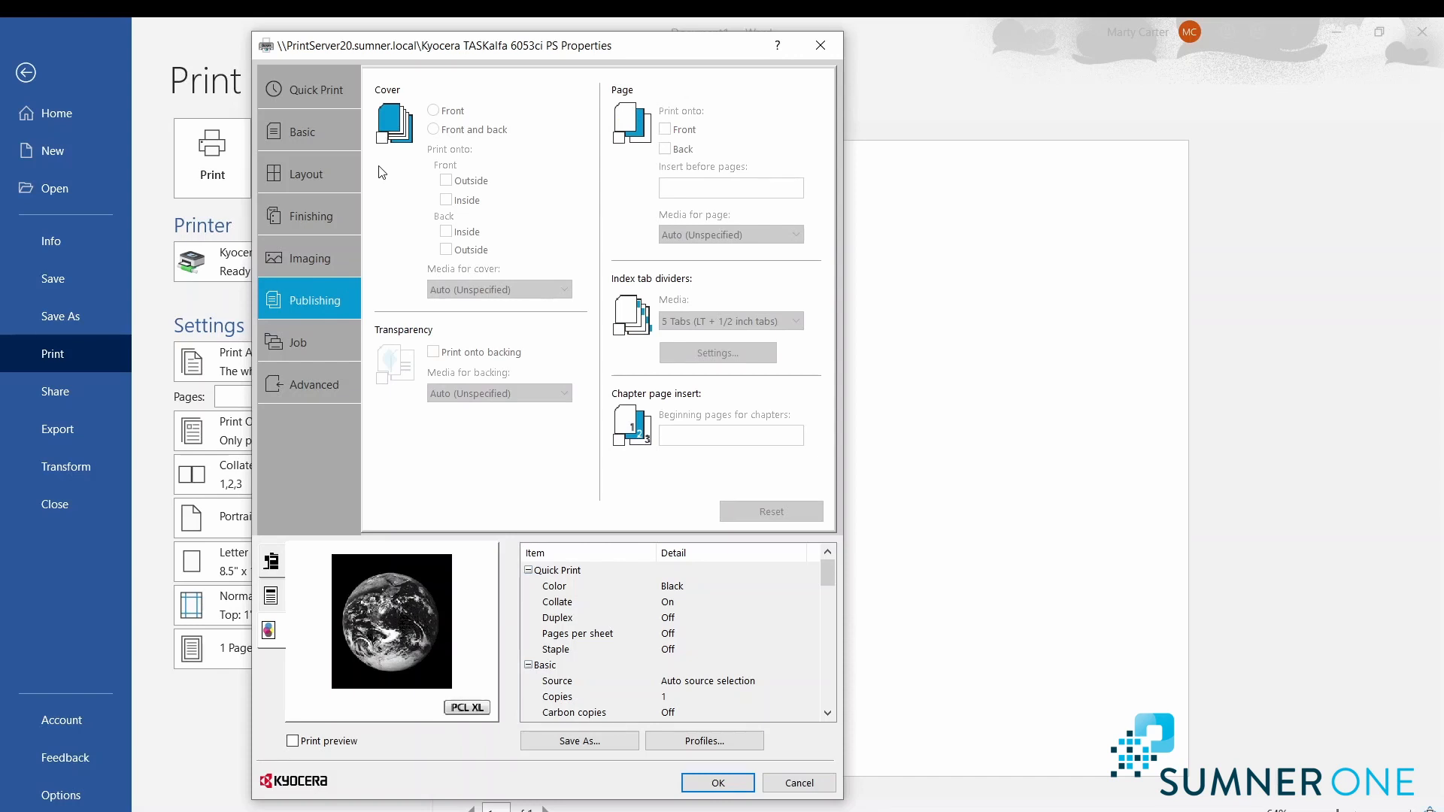
mouse_move(387, 170)
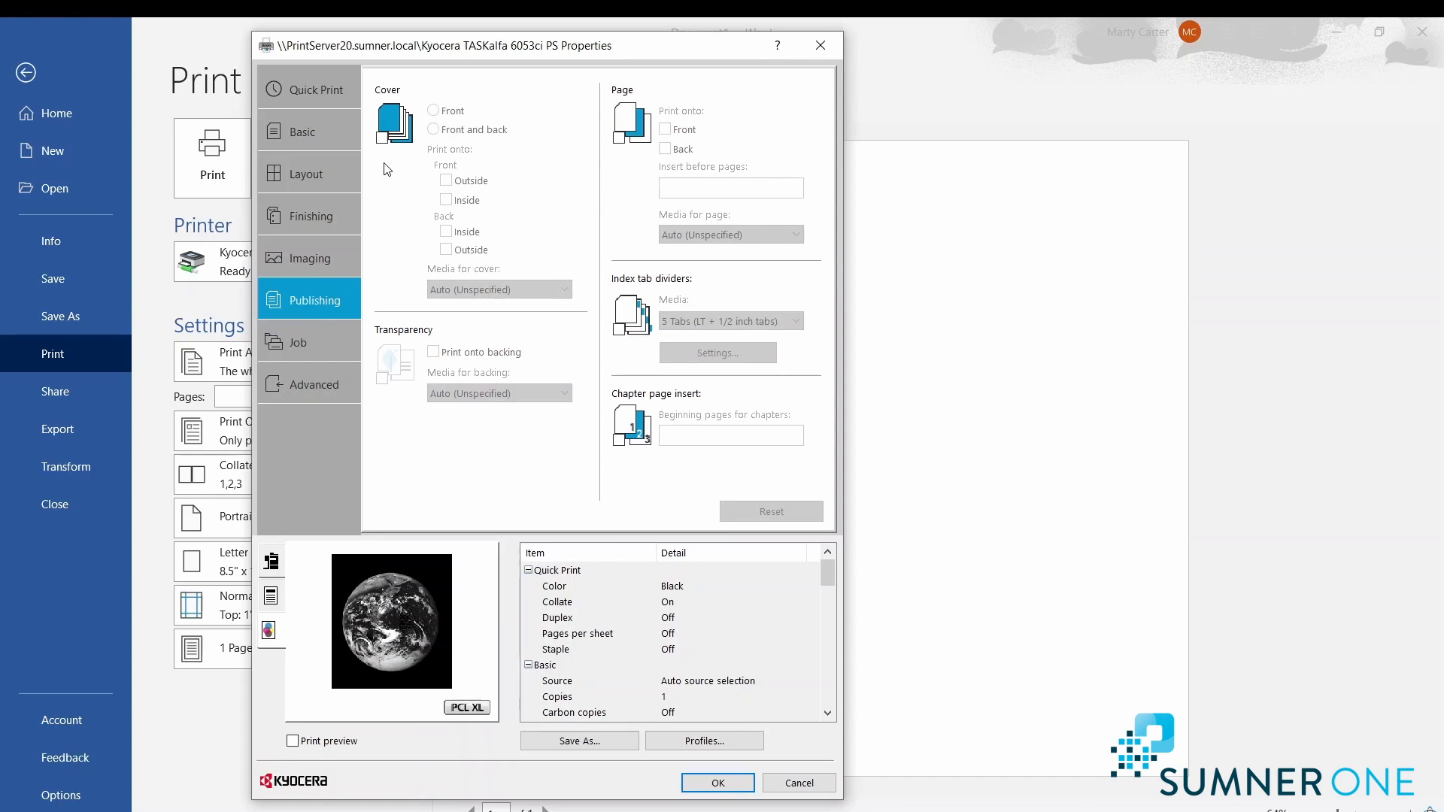
mouse_move(640, 173)
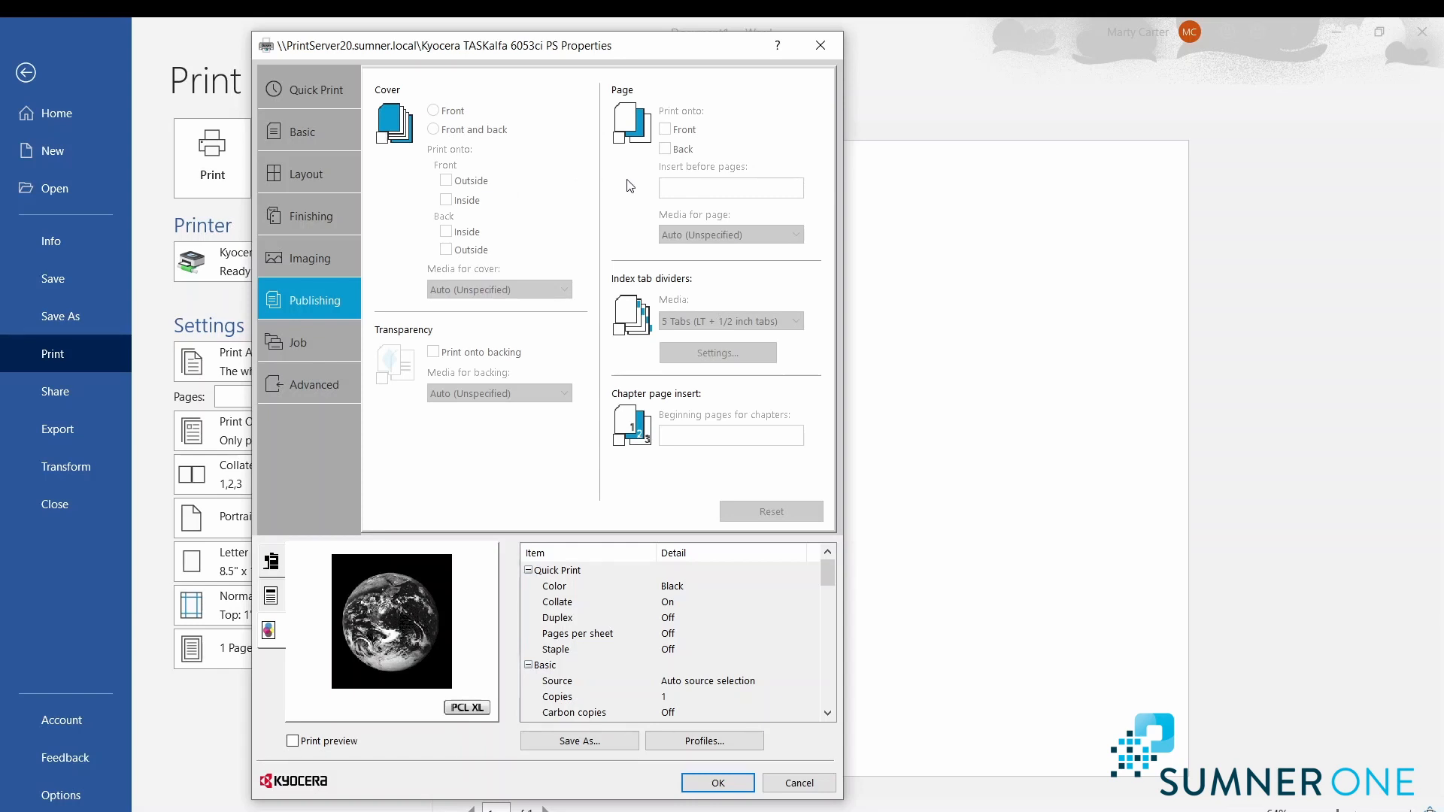
left_click(298, 341)
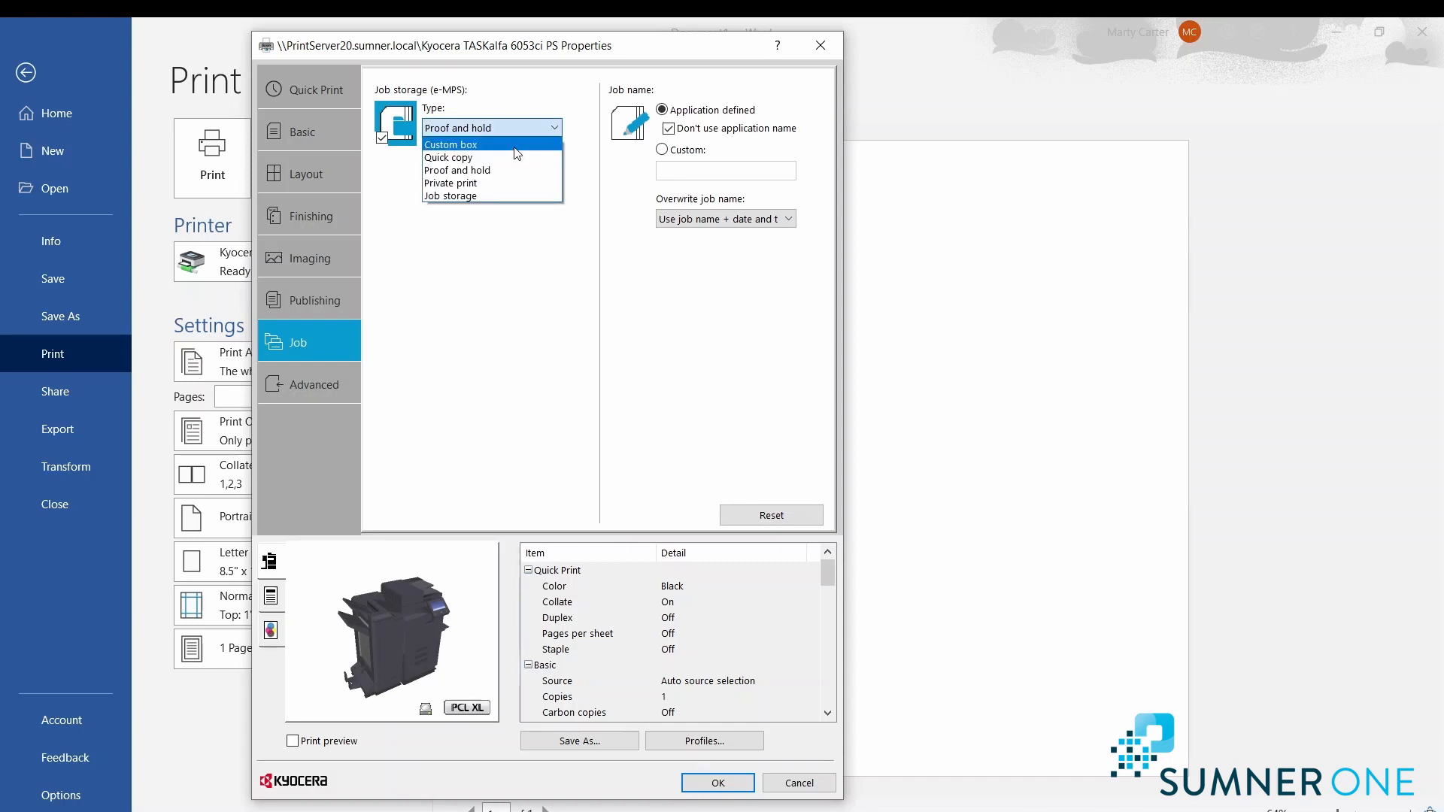
mouse_move(498, 182)
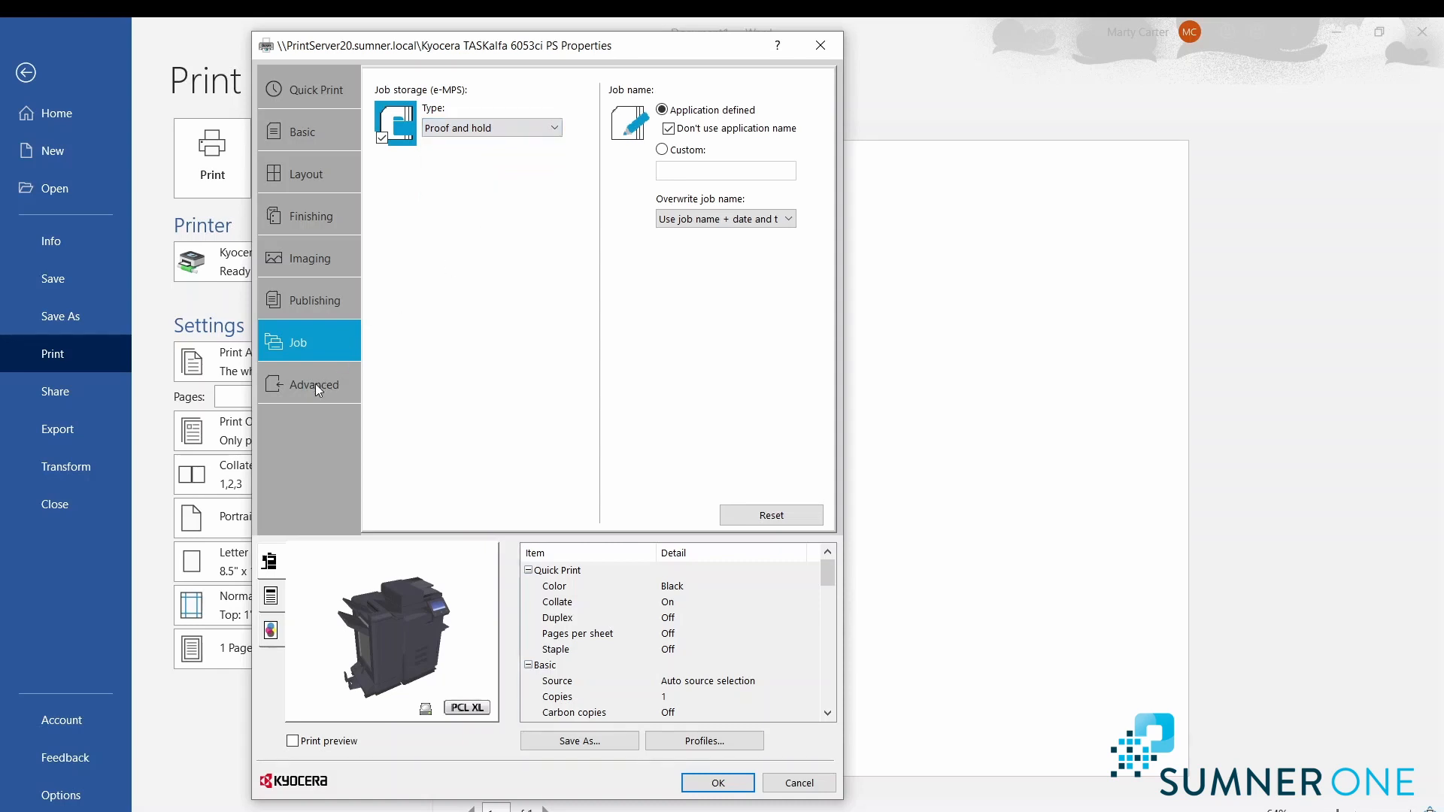
Keep Proof and hold job storage and show the Advanced plug-in settings.
left_click(313, 384)
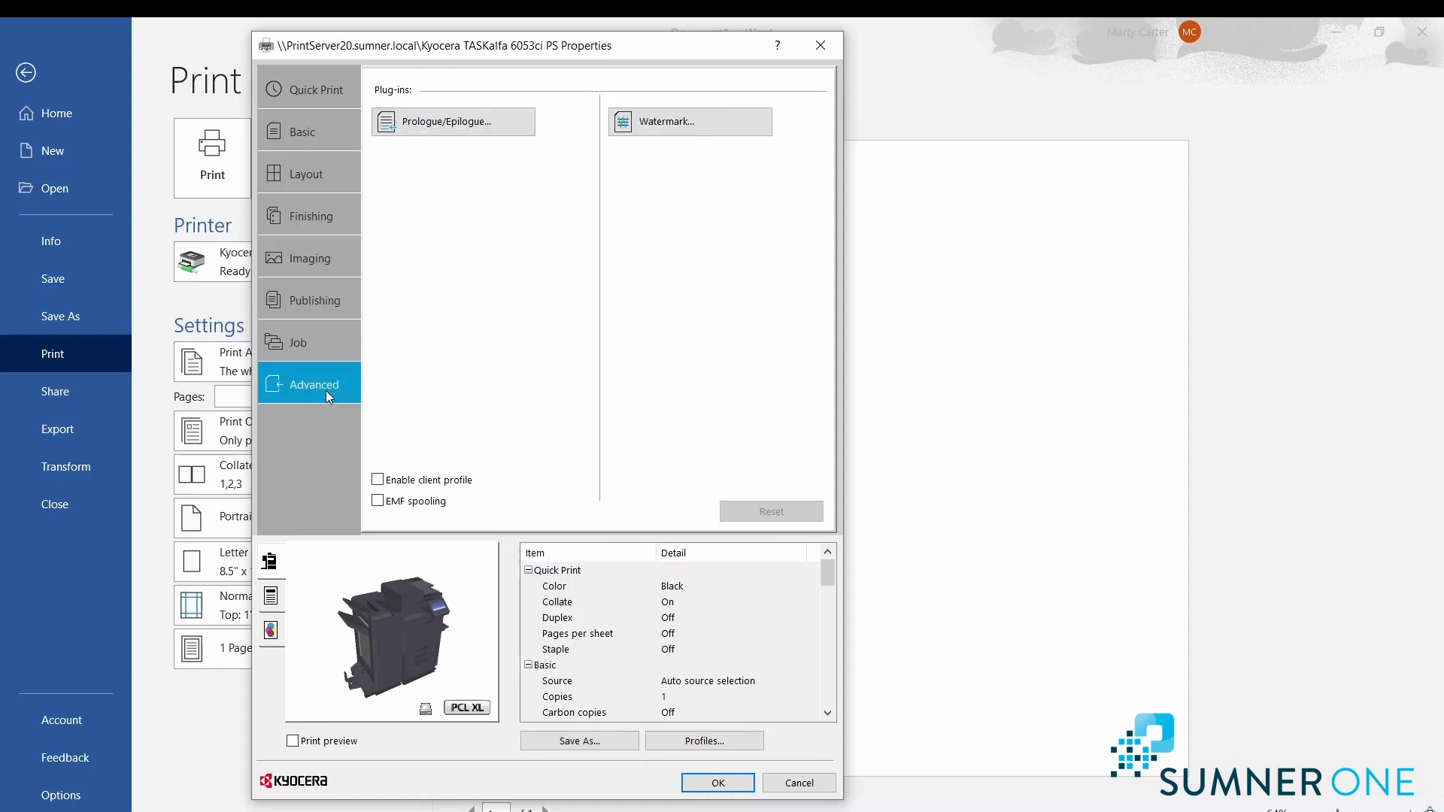
mouse_move(659, 171)
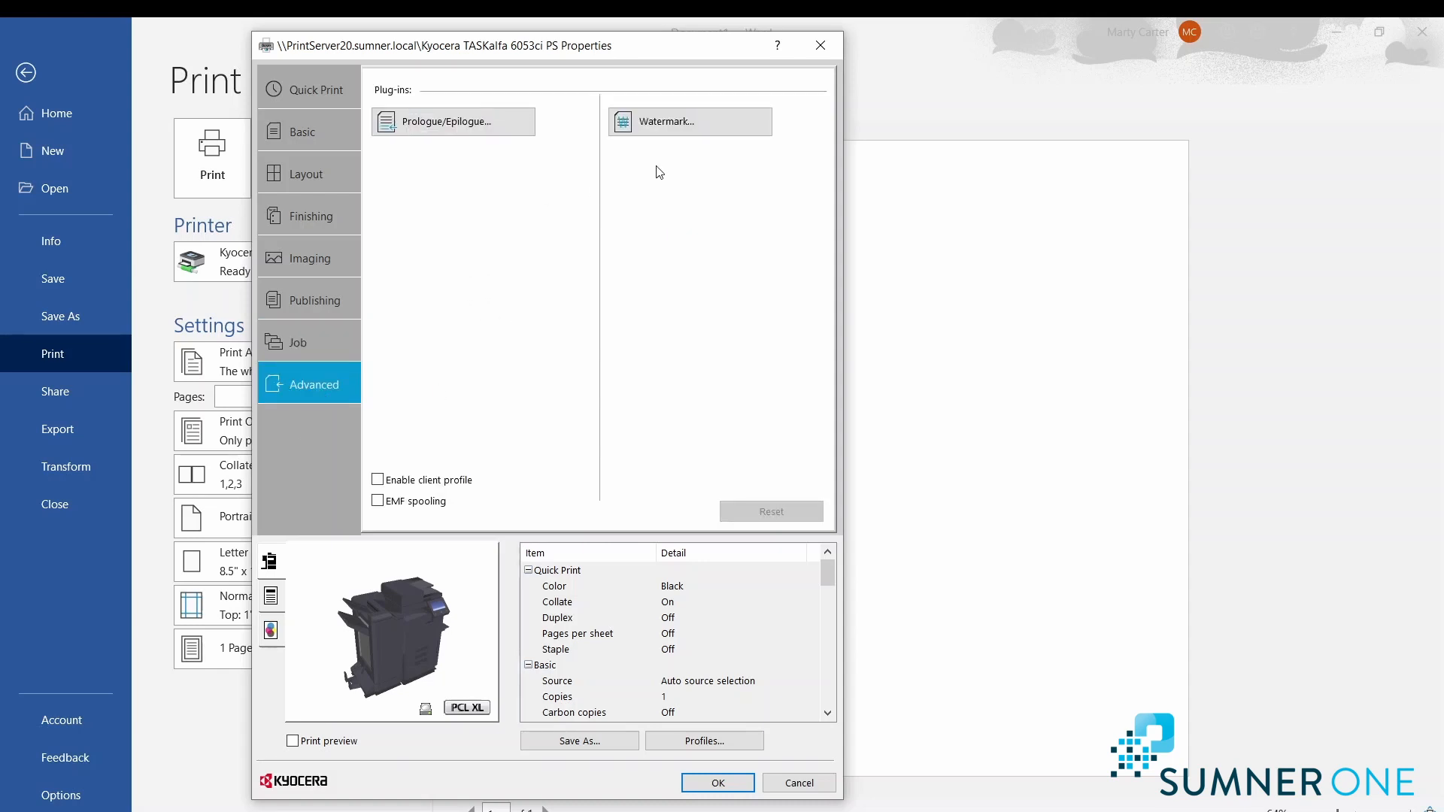
mouse_move(673, 171)
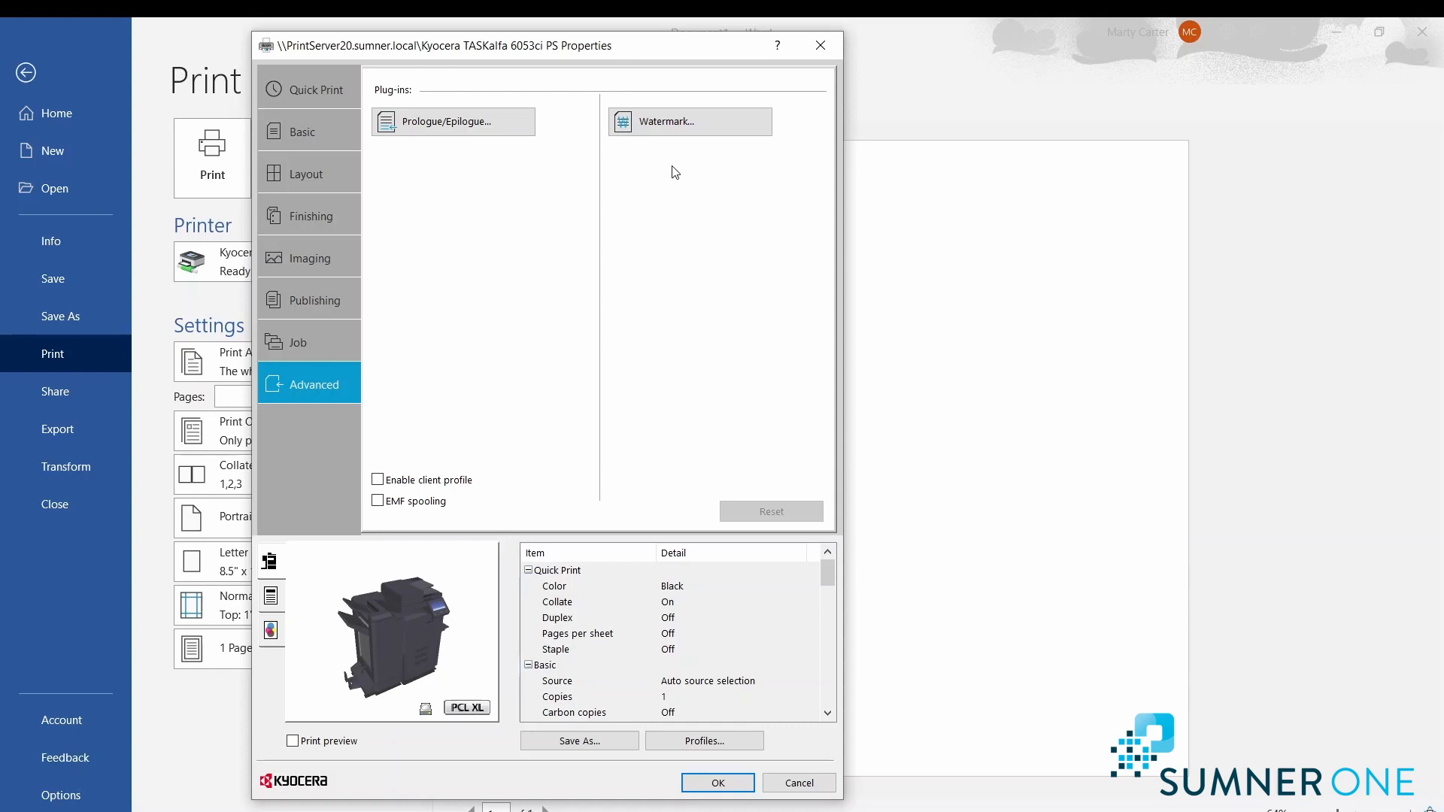
Bring up the Watermark settings and choose the Copy watermark.
left_click(689, 120)
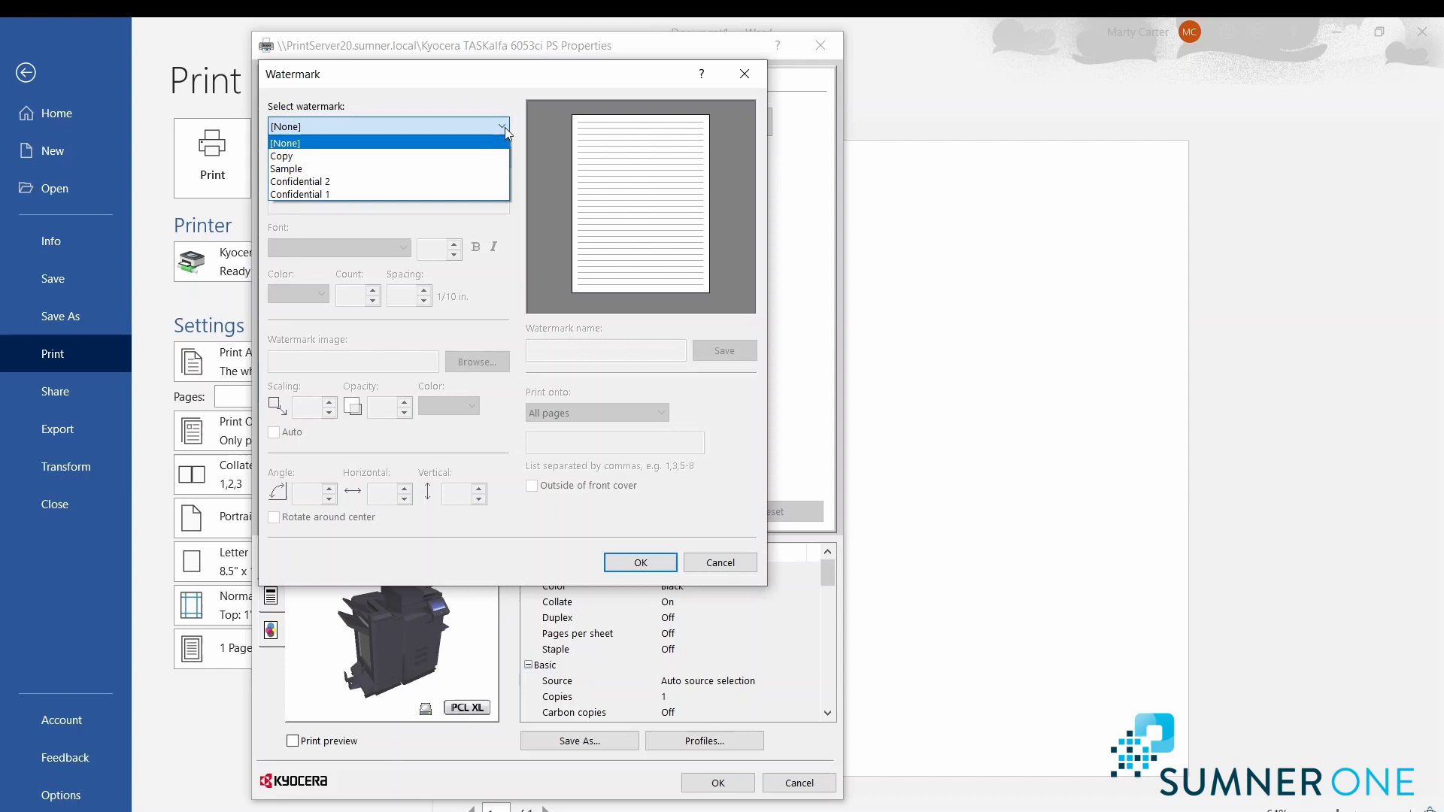
left_click(281, 155)
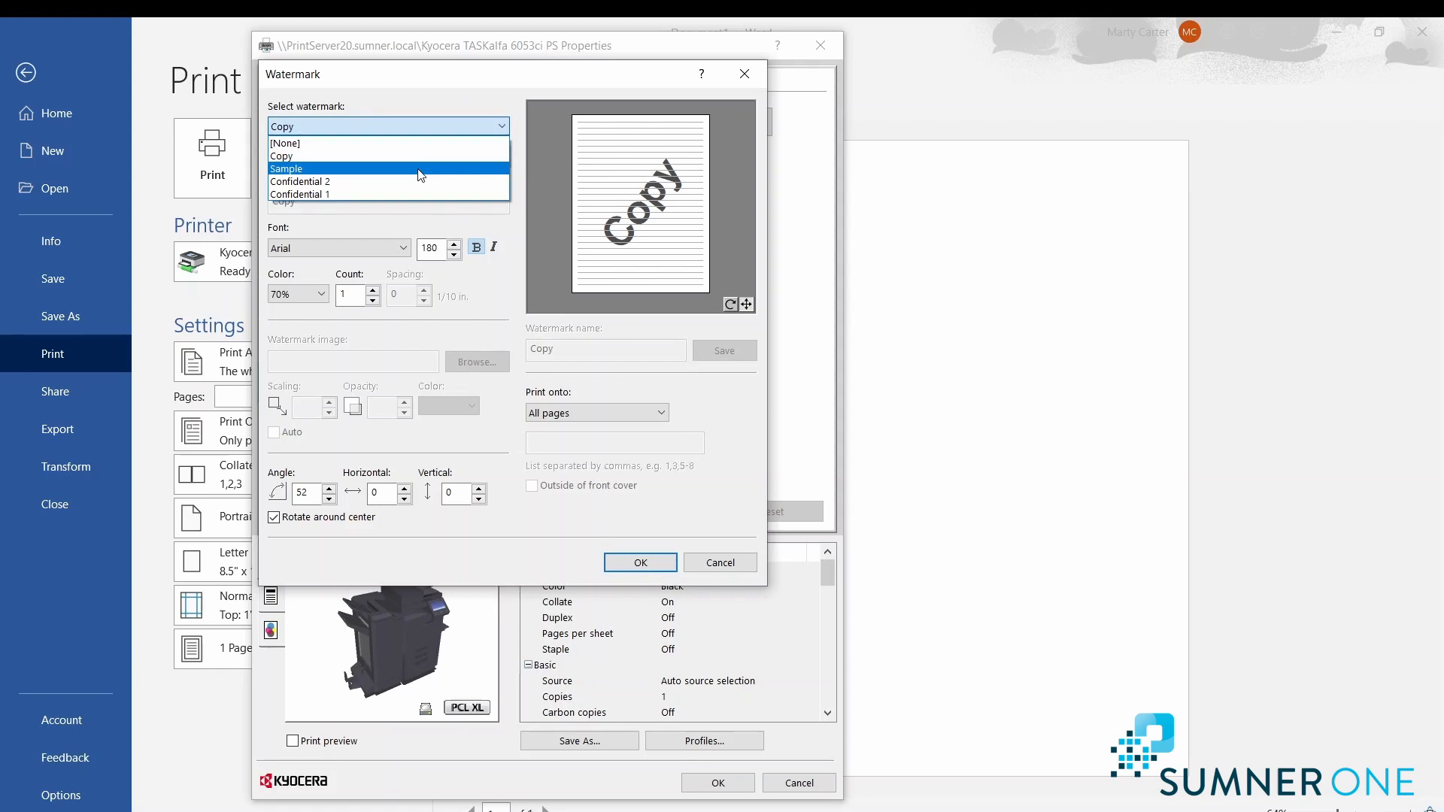
Keep Copy as the watermark and close the Watermark dialog.
left_click(282, 155)
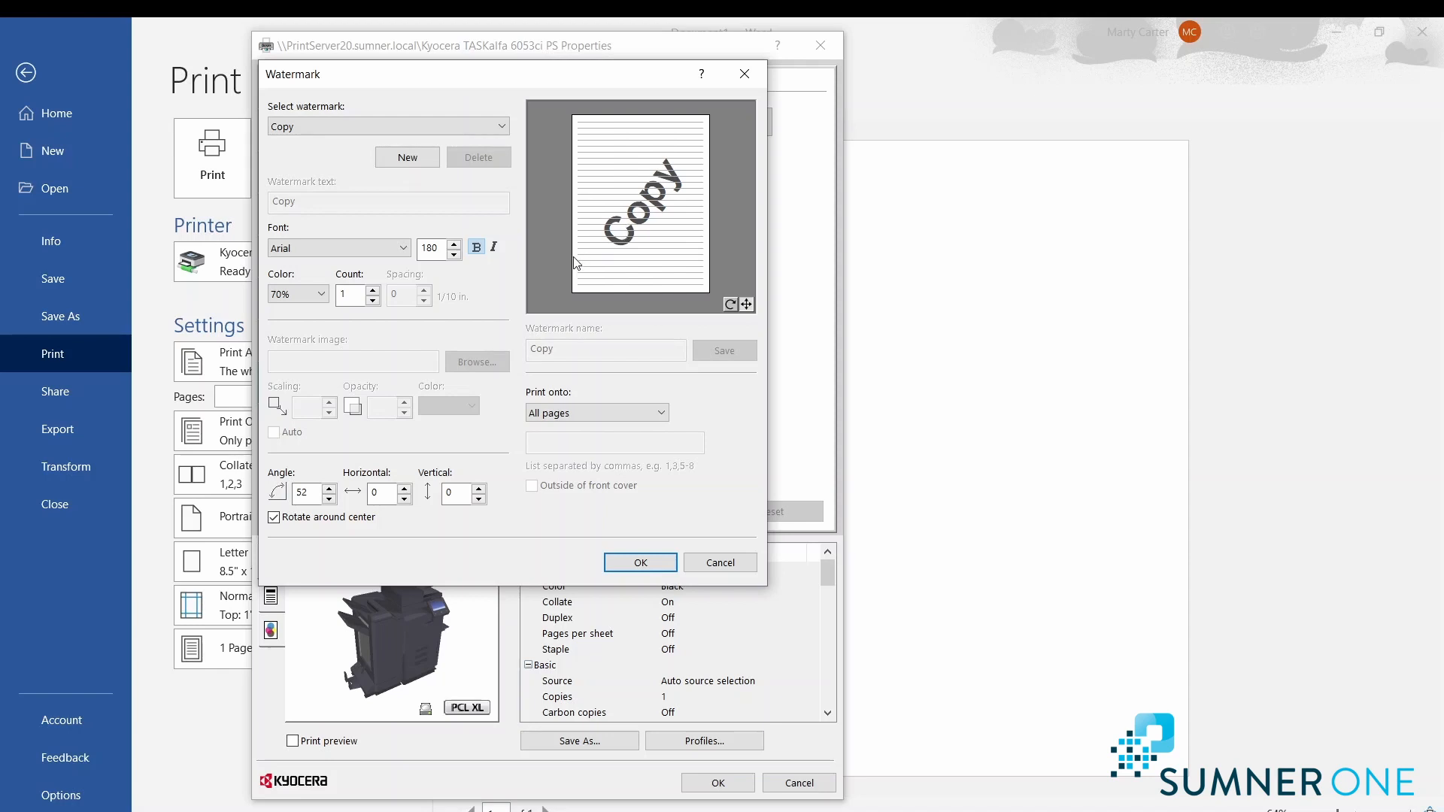
mouse_move(319, 331)
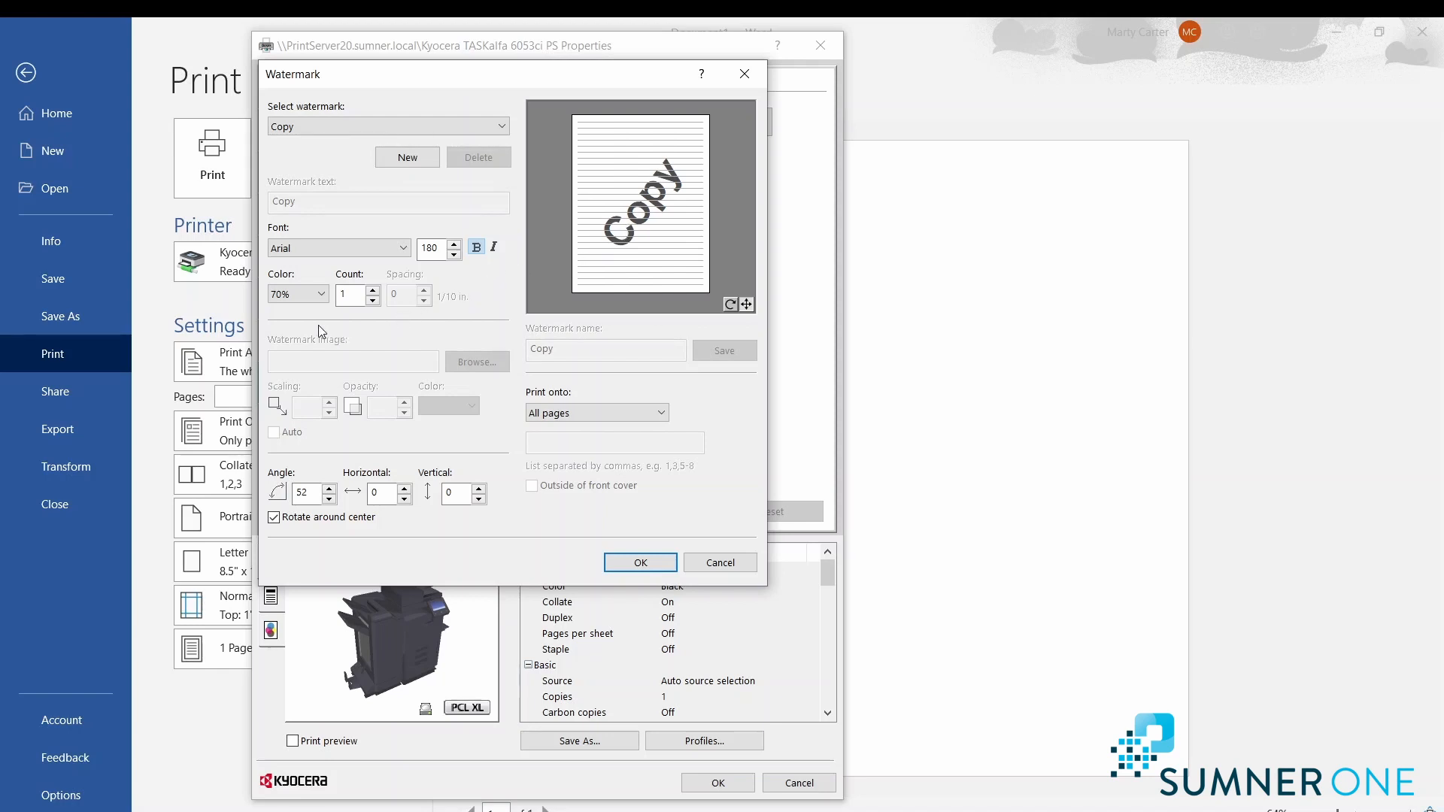
mouse_move(600, 257)
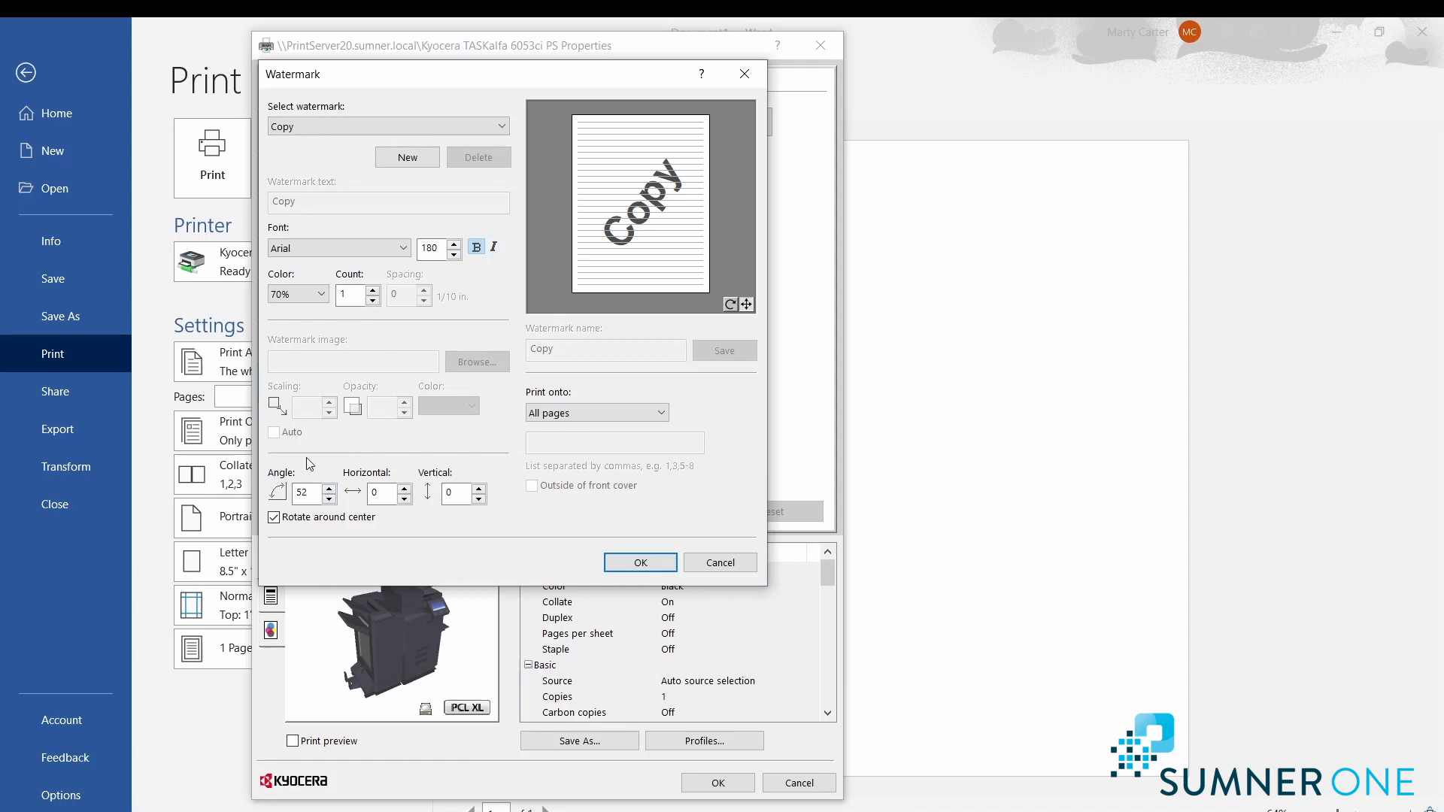
mouse_move(319, 433)
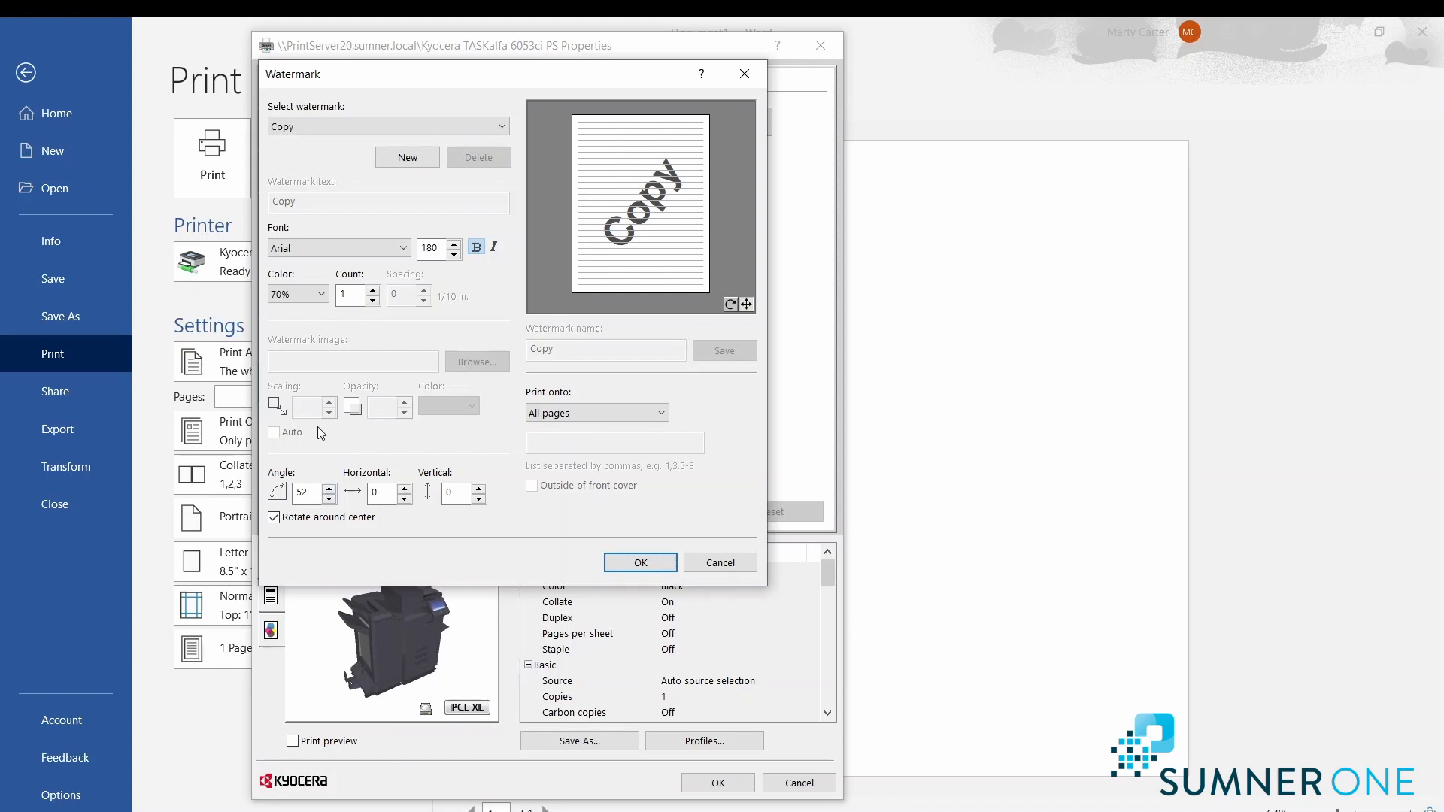
mouse_move(589, 513)
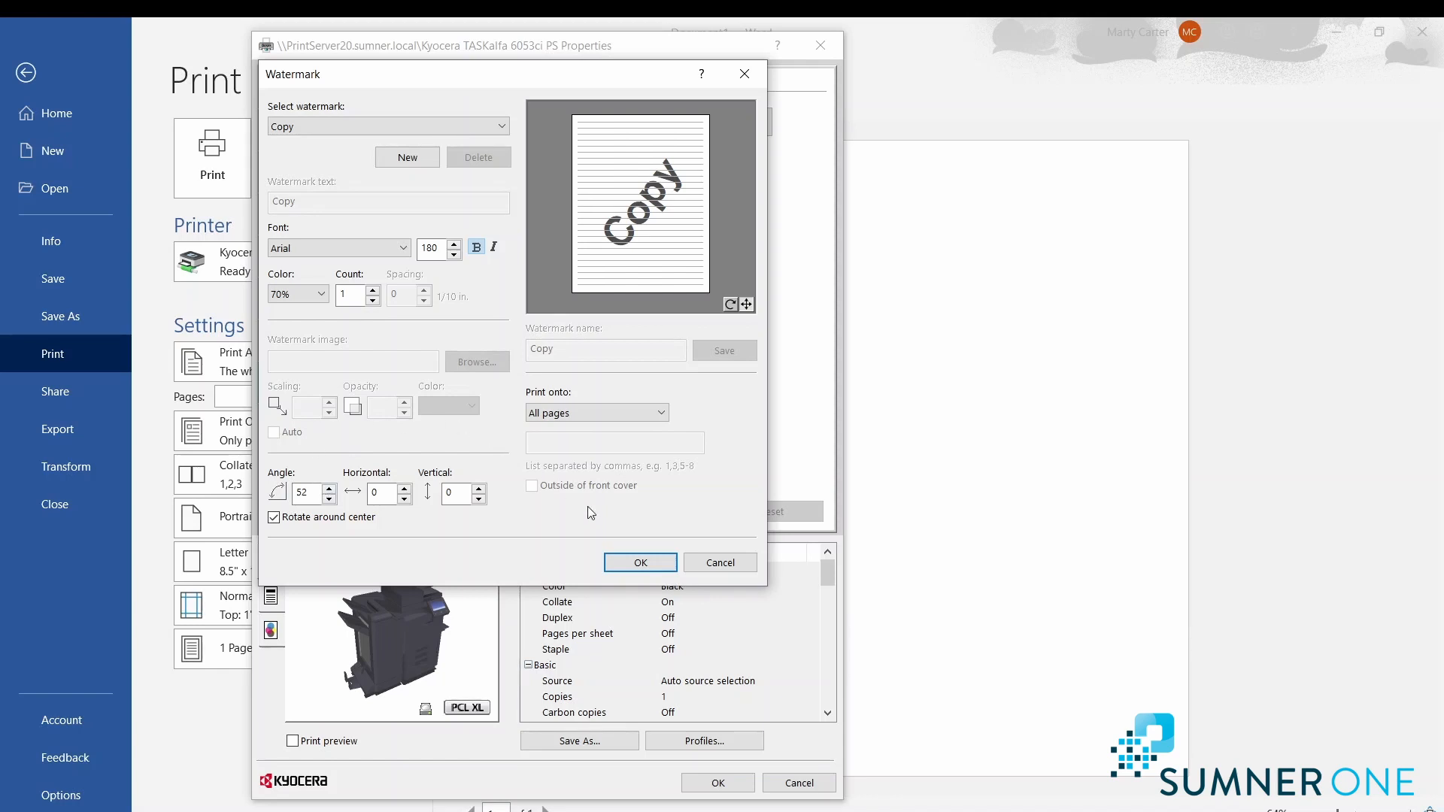
left_click(639, 562)
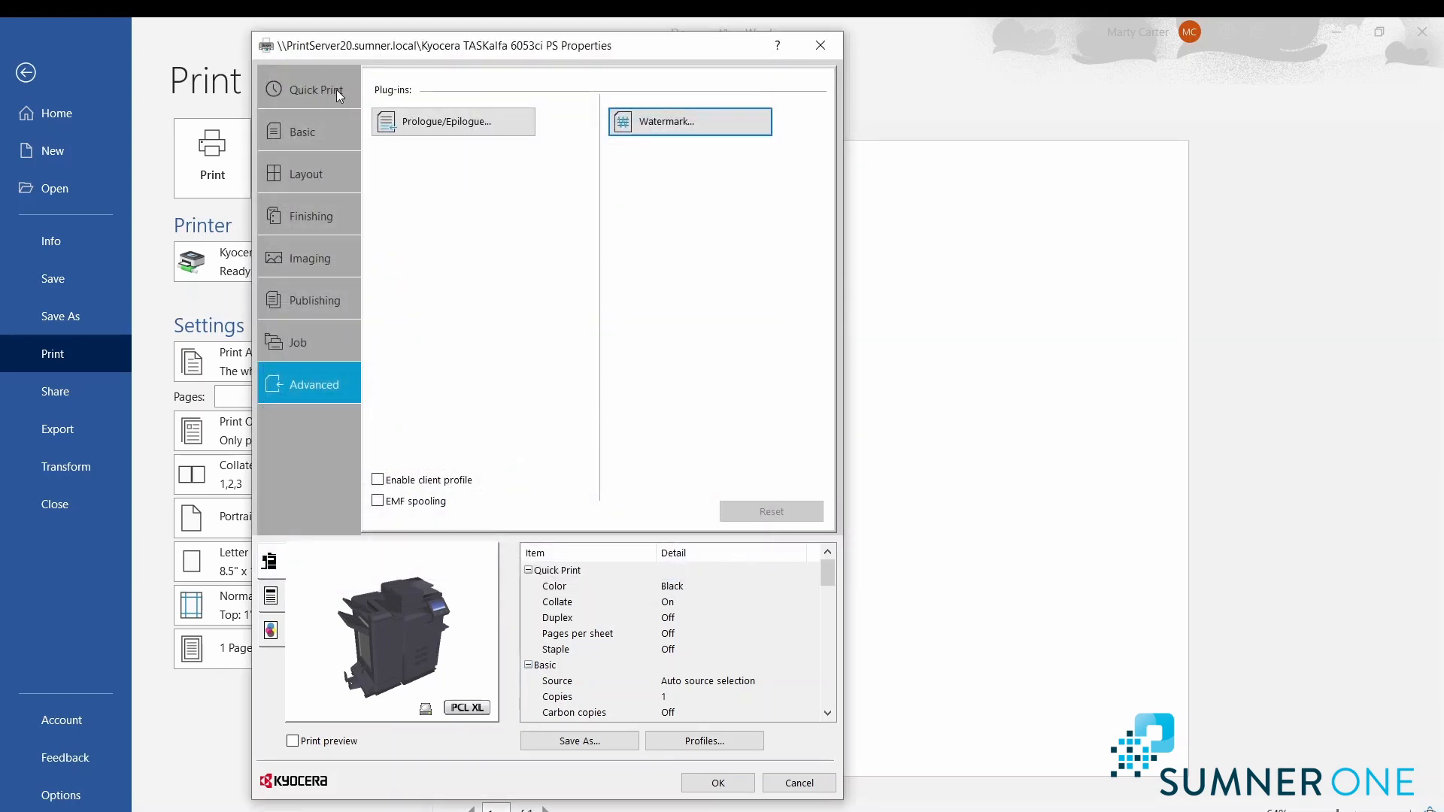
Confirm the driver Properties with OK and return from Backstage to the test document.
left_click(717, 782)
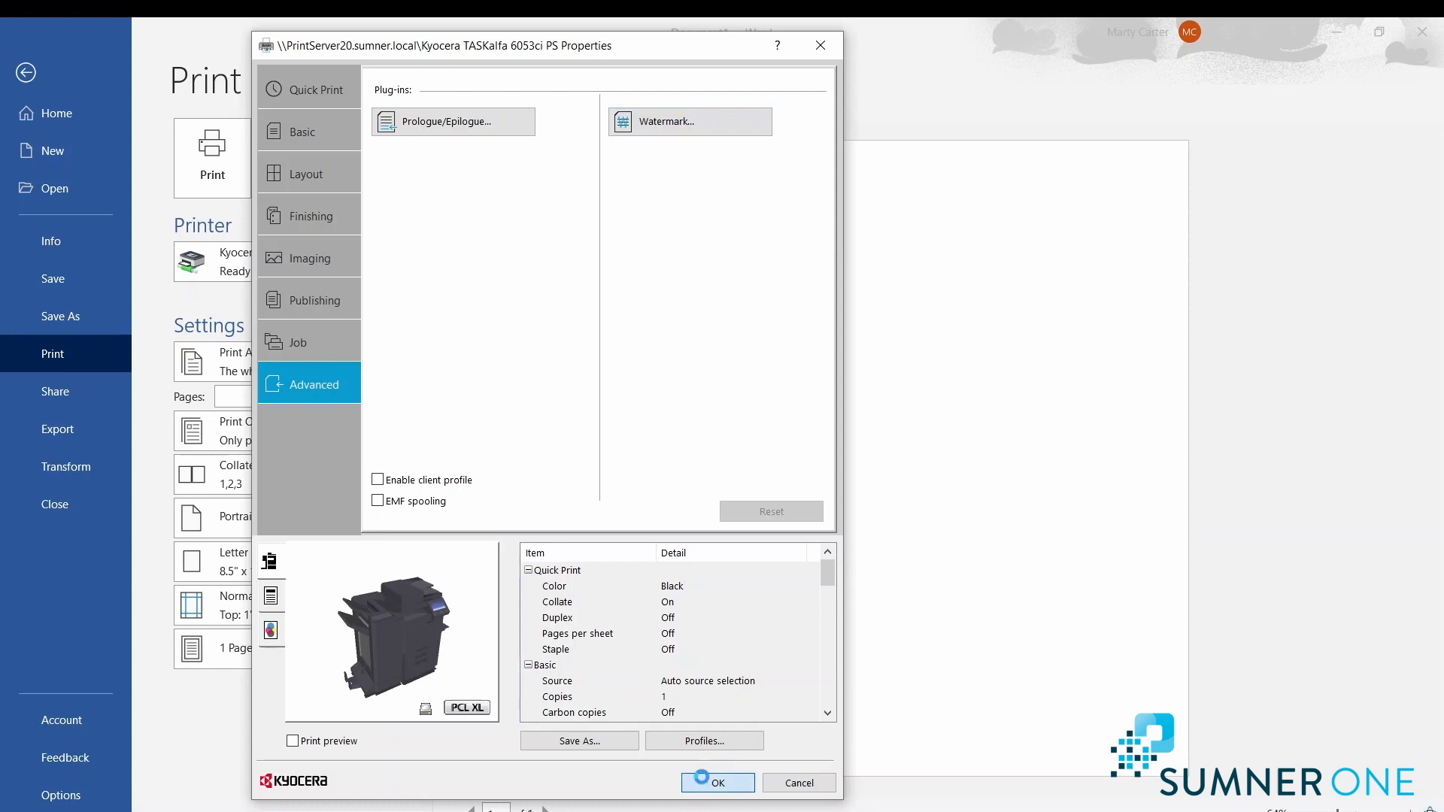
left_click(718, 782)
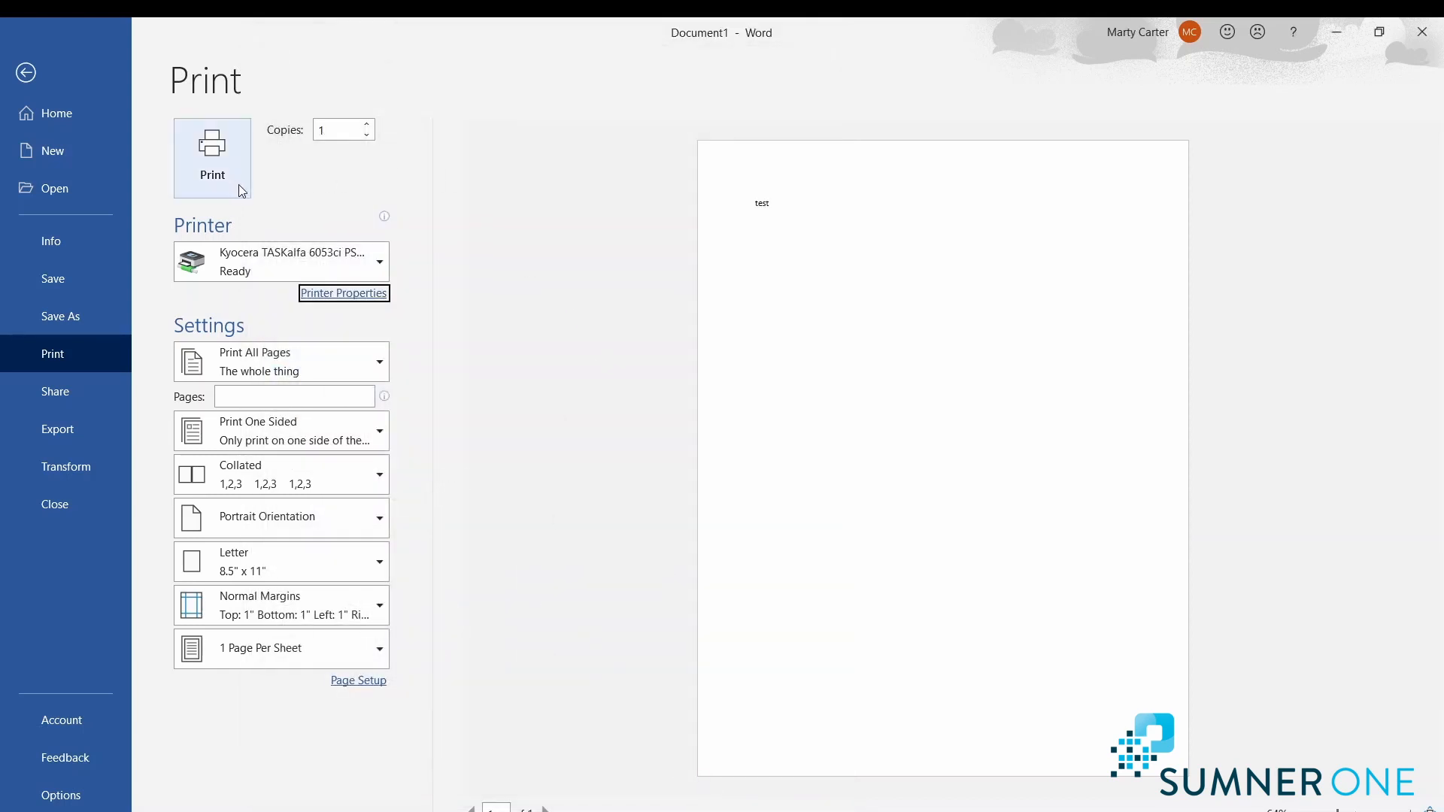
mouse_move(453, 201)
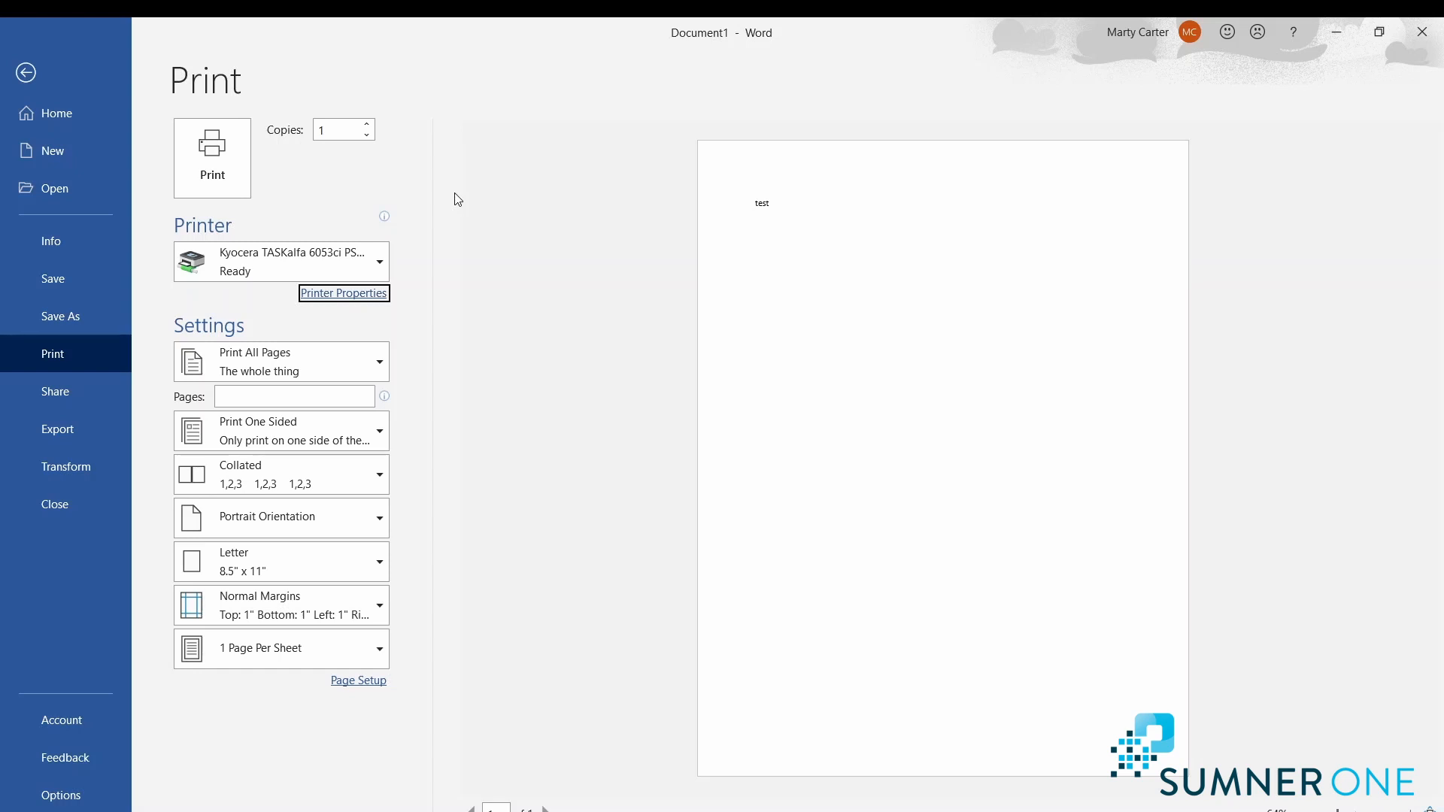
mouse_move(343, 293)
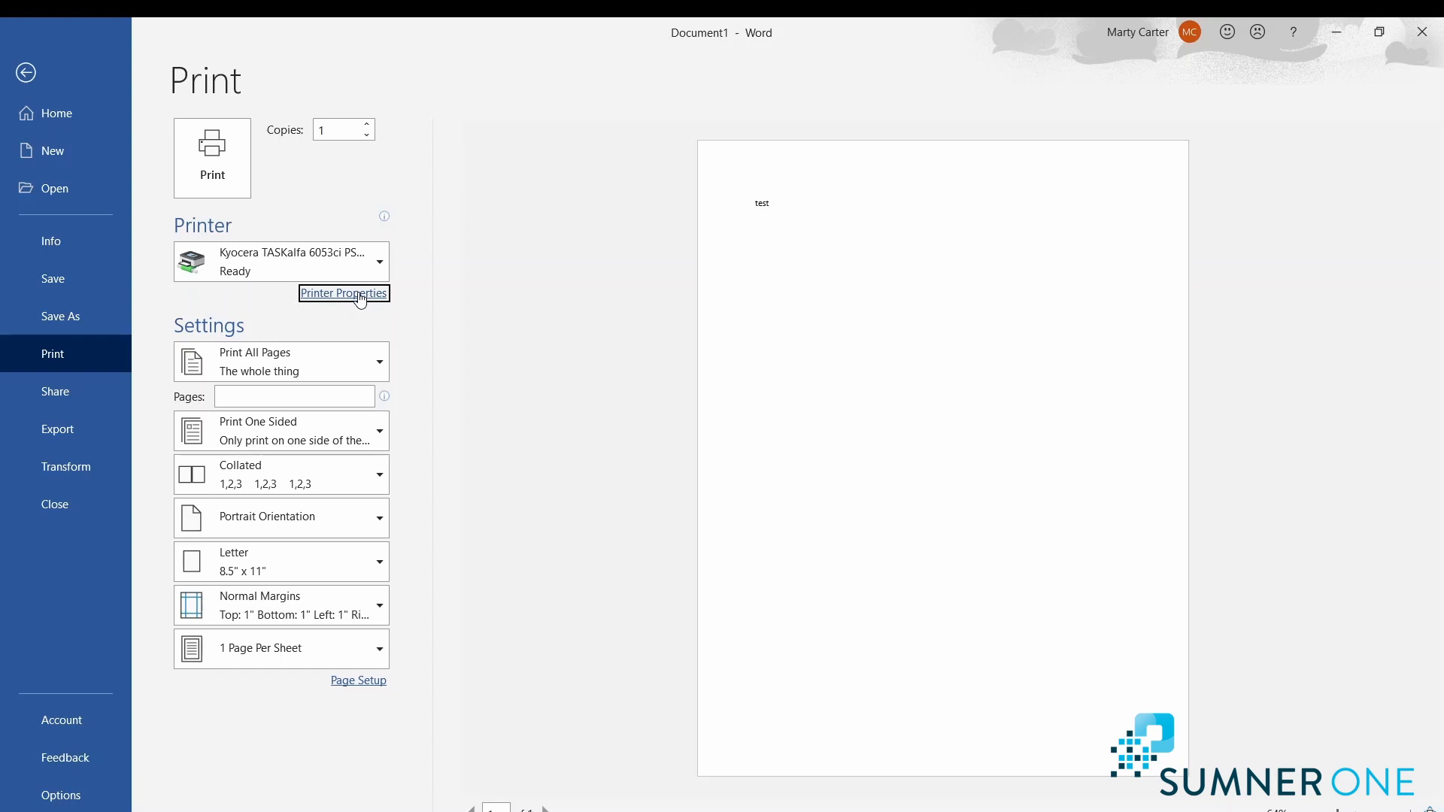
mouse_move(460, 286)
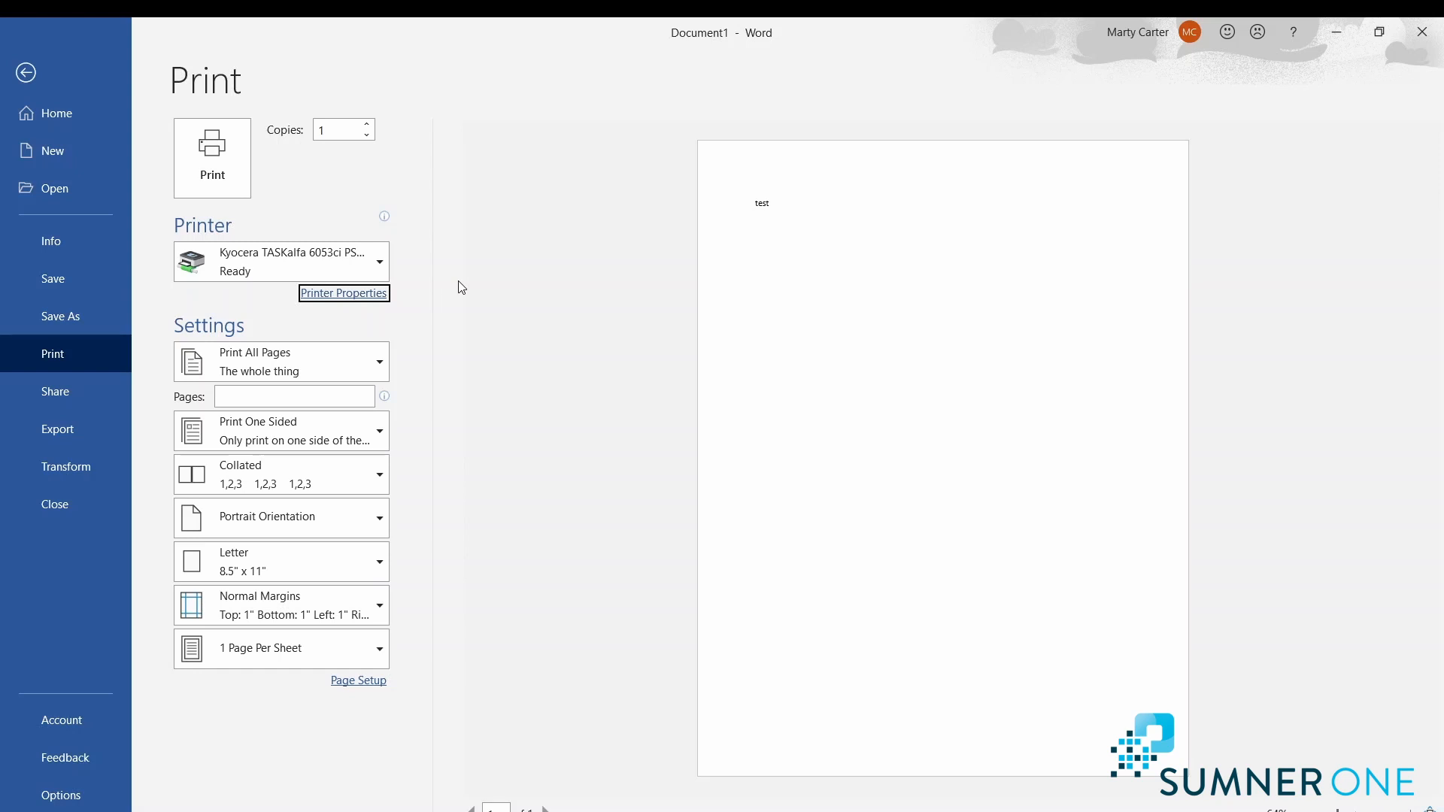
mouse_move(161, 86)
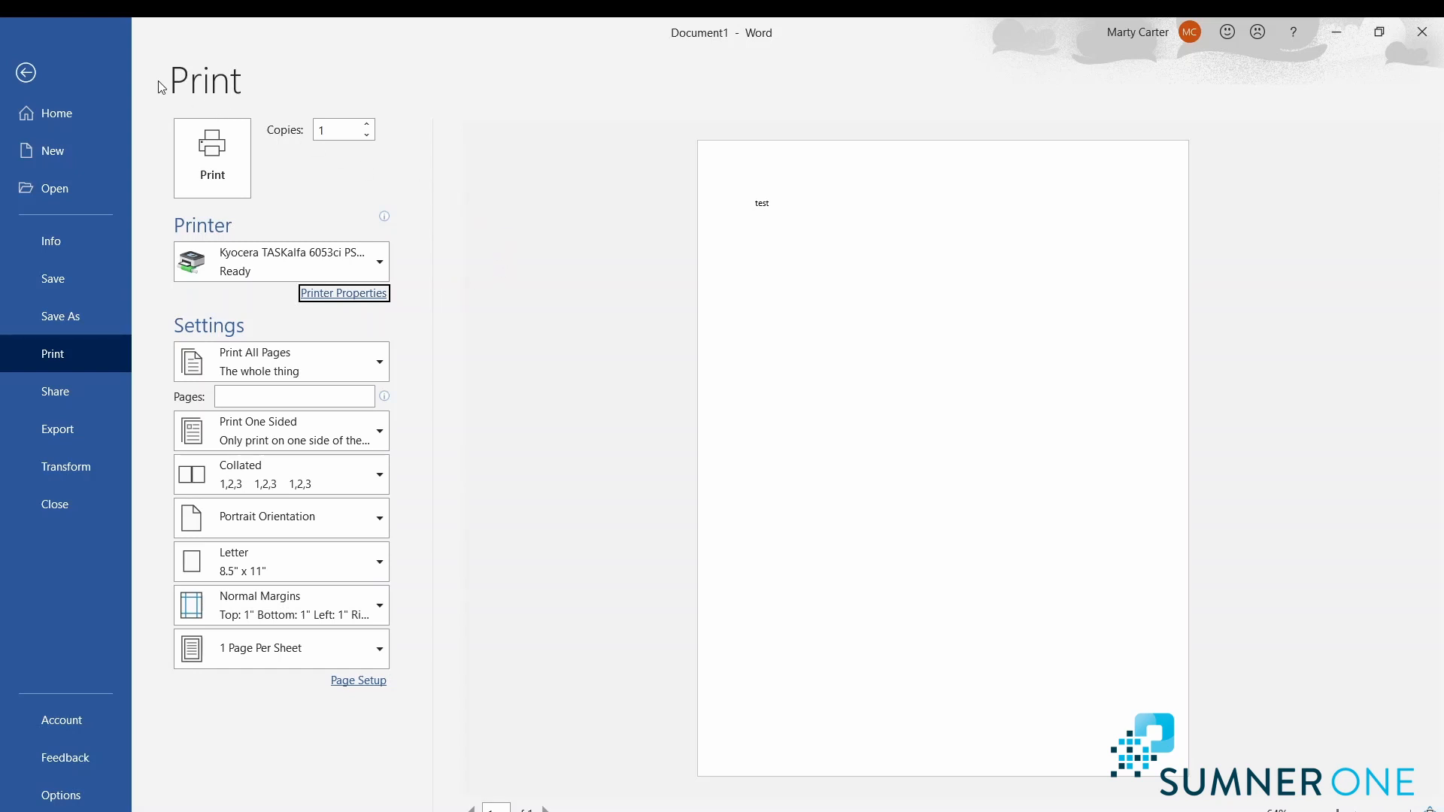
left_click(25, 72)
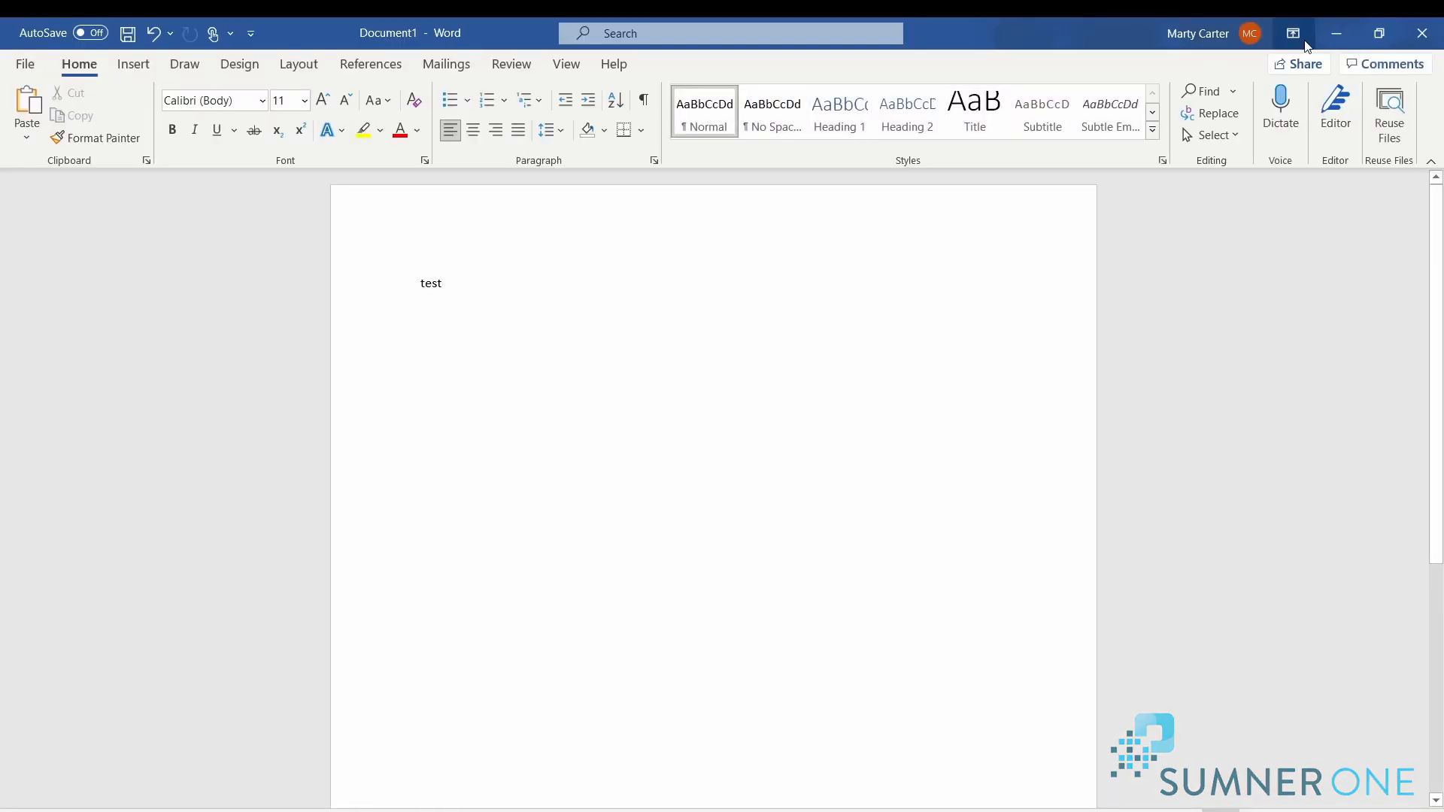
Minimize Word, find Control Panel via Start search 'cont' and choose View devices and printers.
left_click(1336, 33)
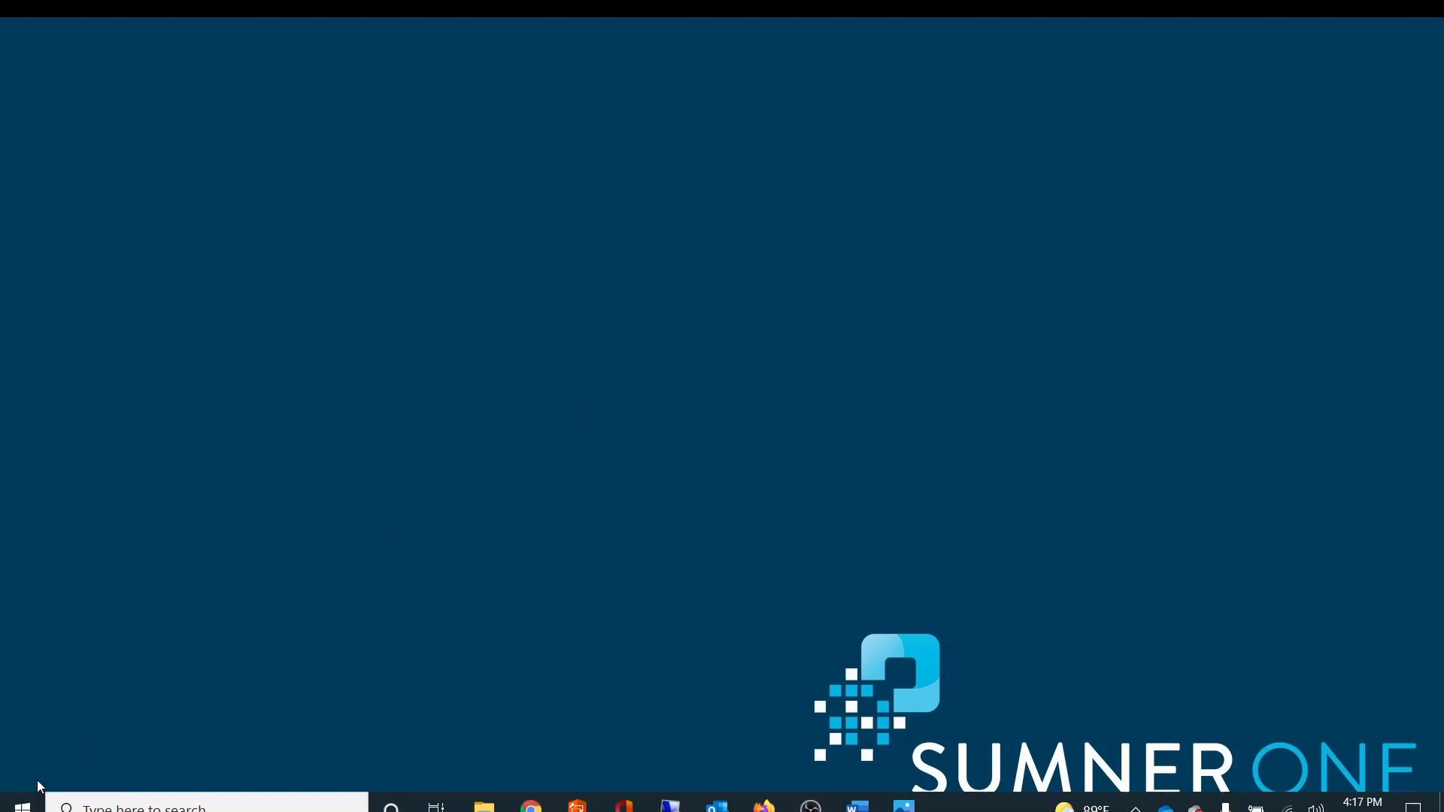
left_click(18, 808)
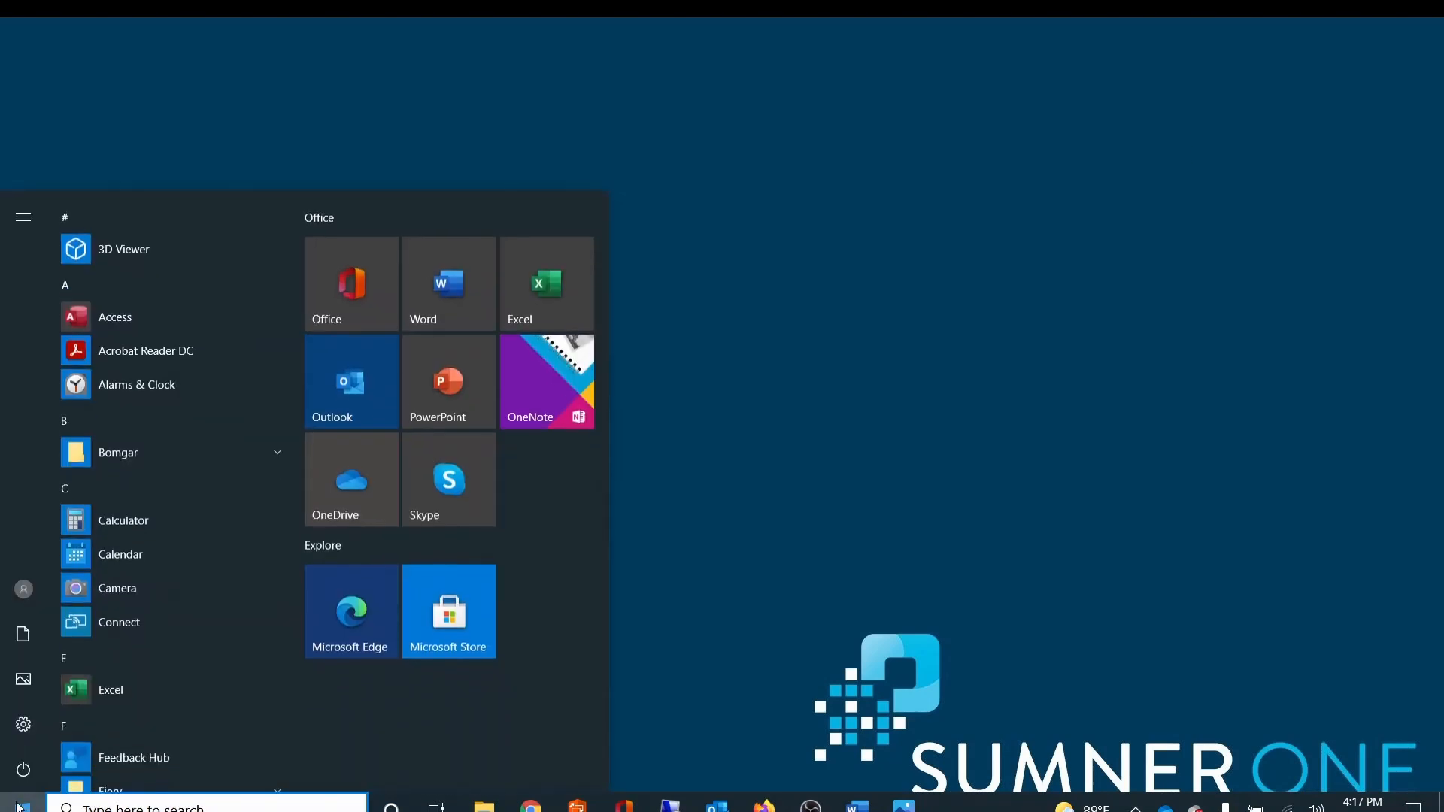
type("cont")
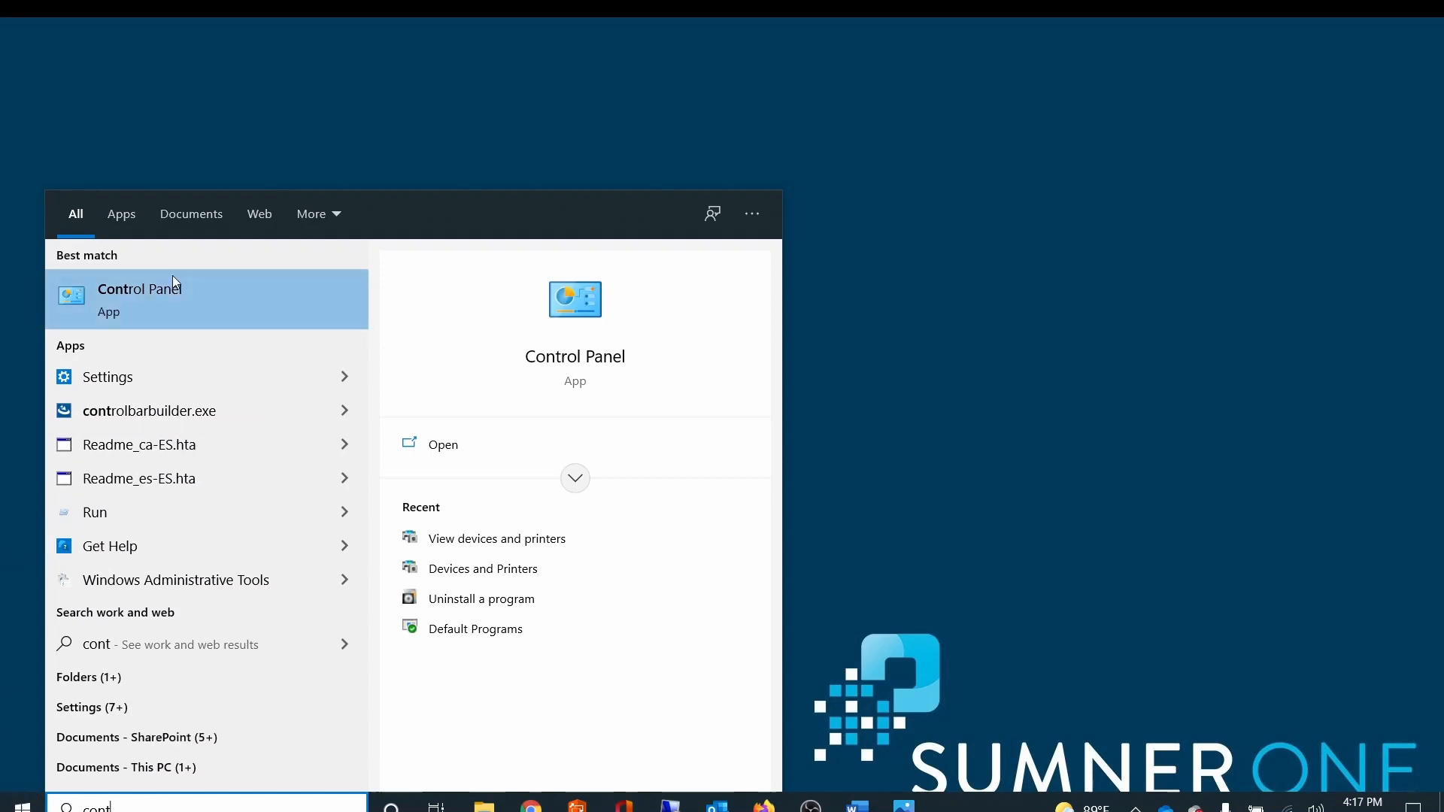
left_click(139, 298)
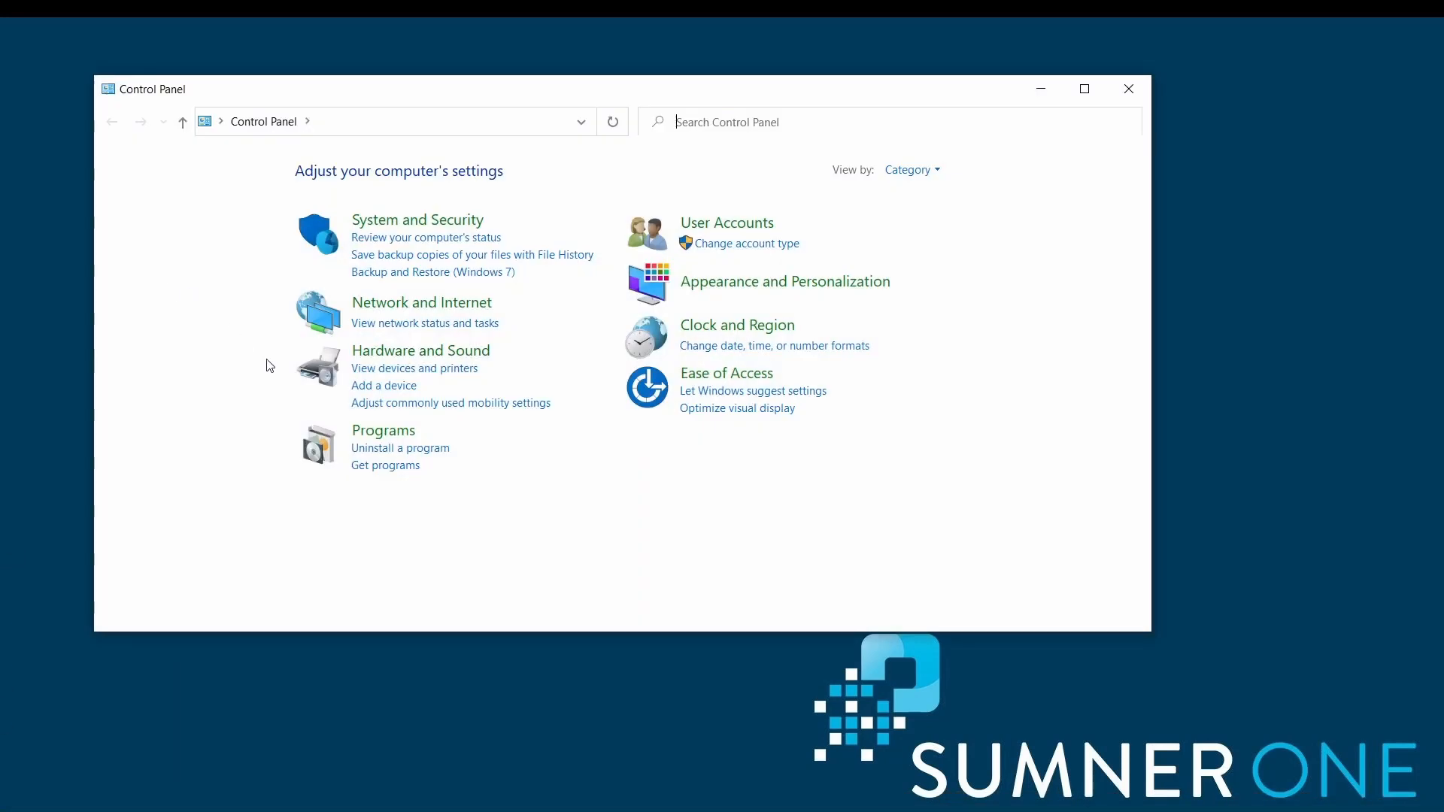
left_click(415, 369)
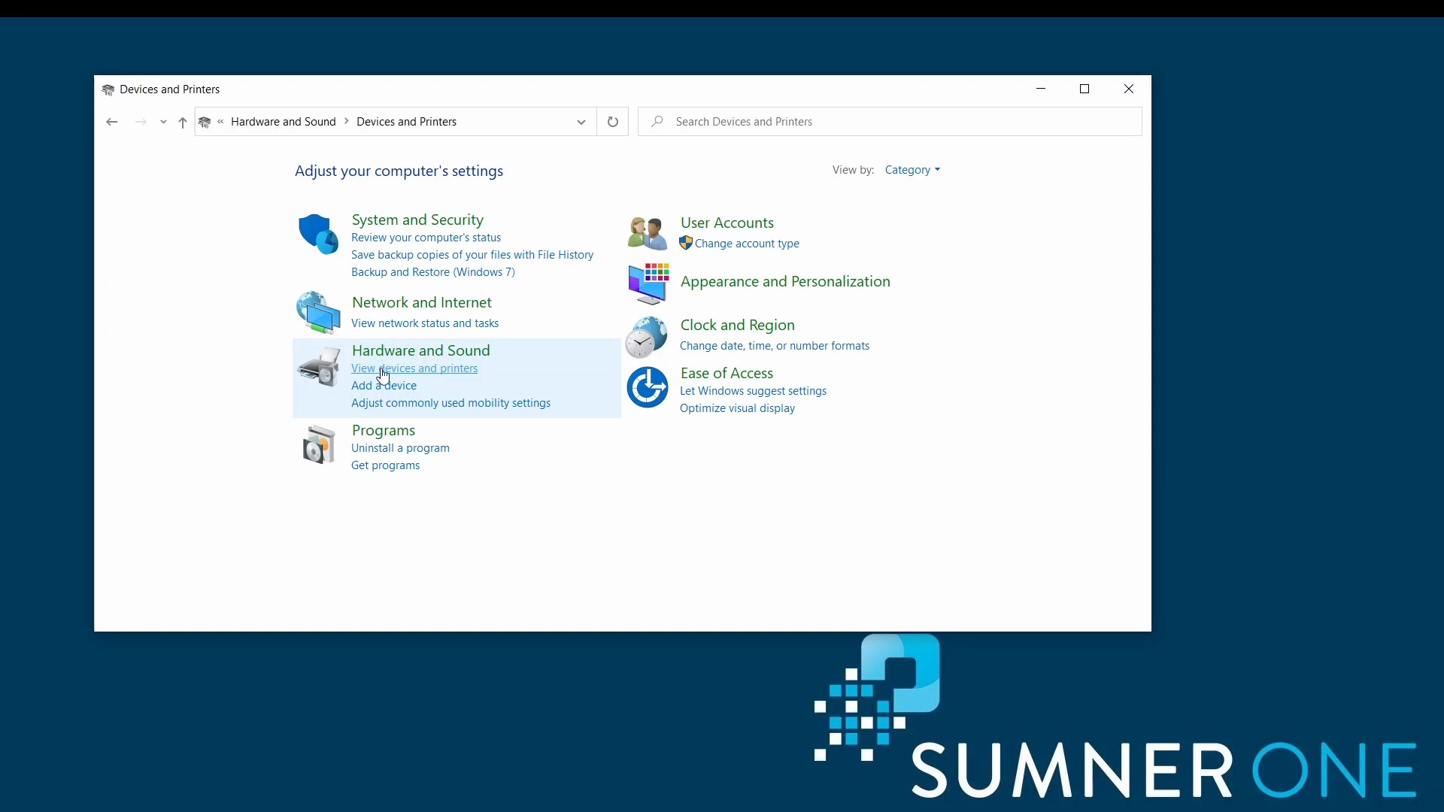
From the Kyocera TASKalfa 6053ci PS context menu, set Printing preferences Color to Black and confirm.
left_click(415, 368)
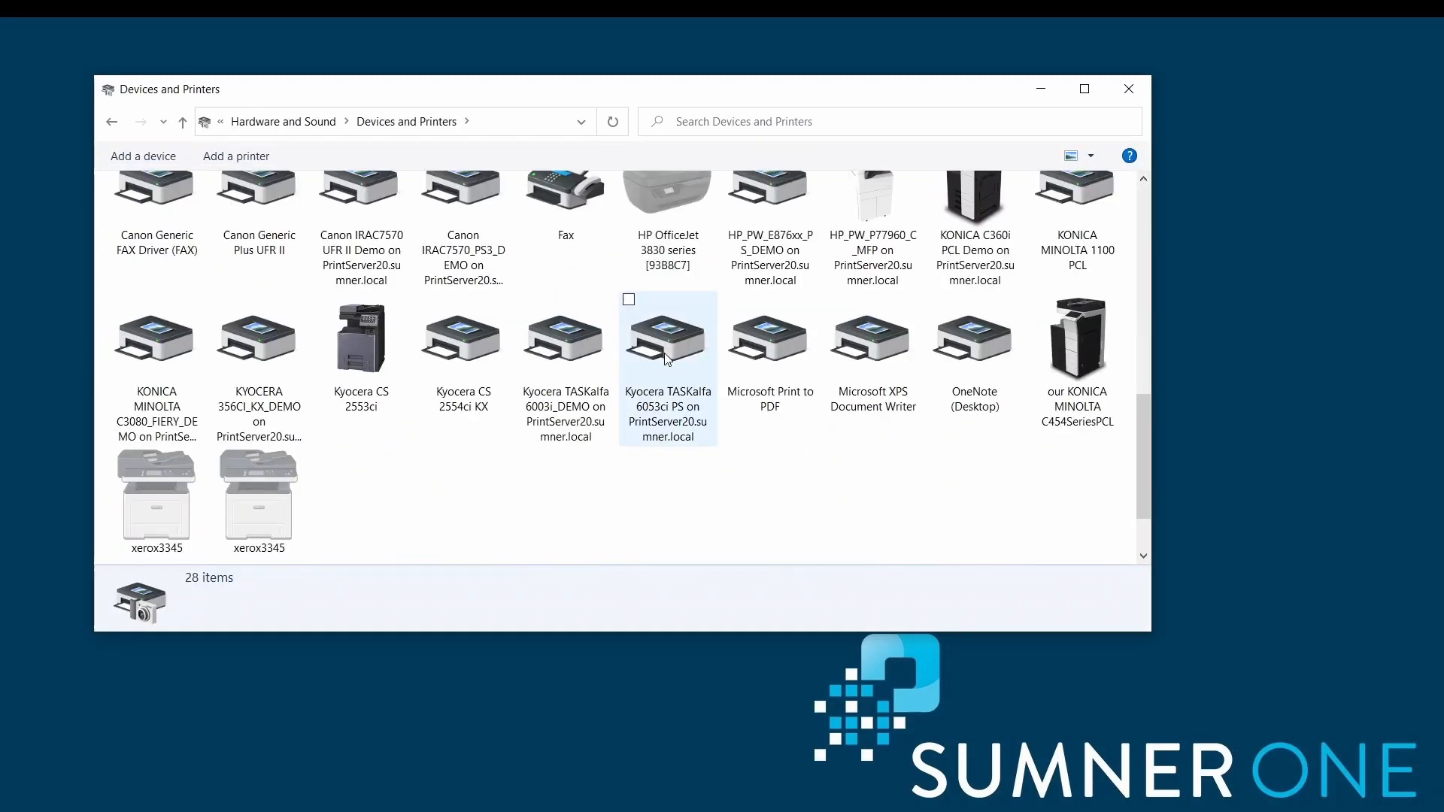
mouse_move(654, 438)
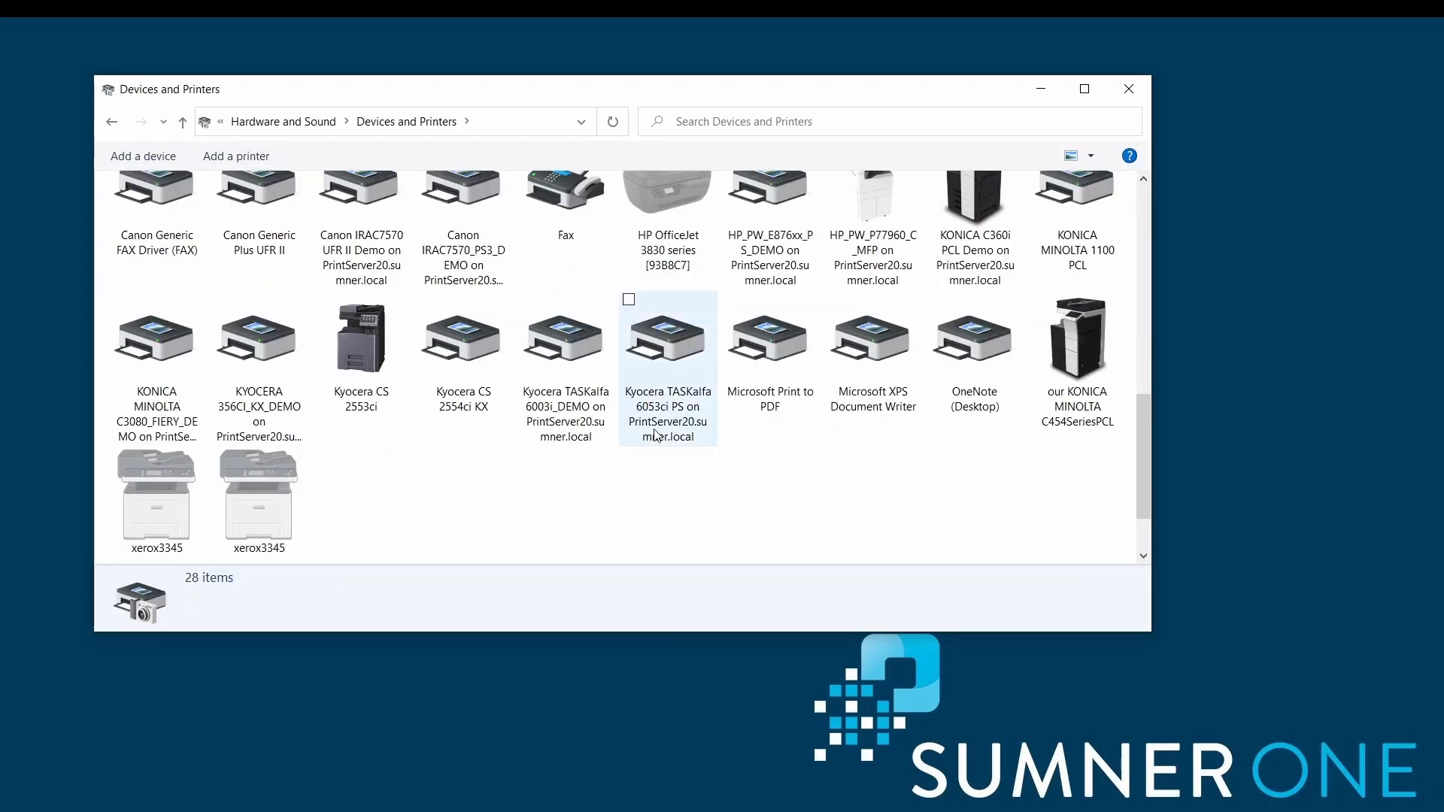
right_click(666, 339)
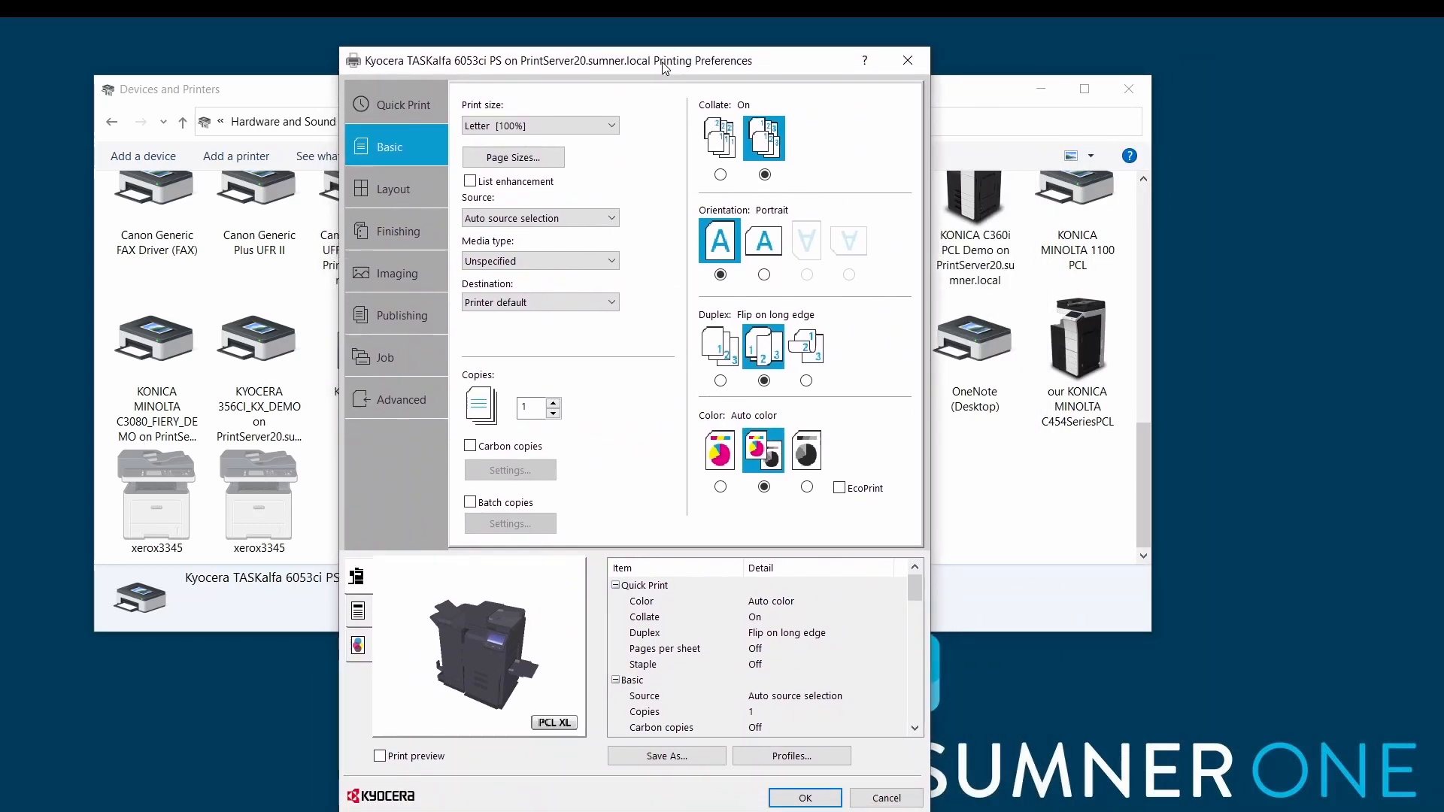
mouse_move(567, 58)
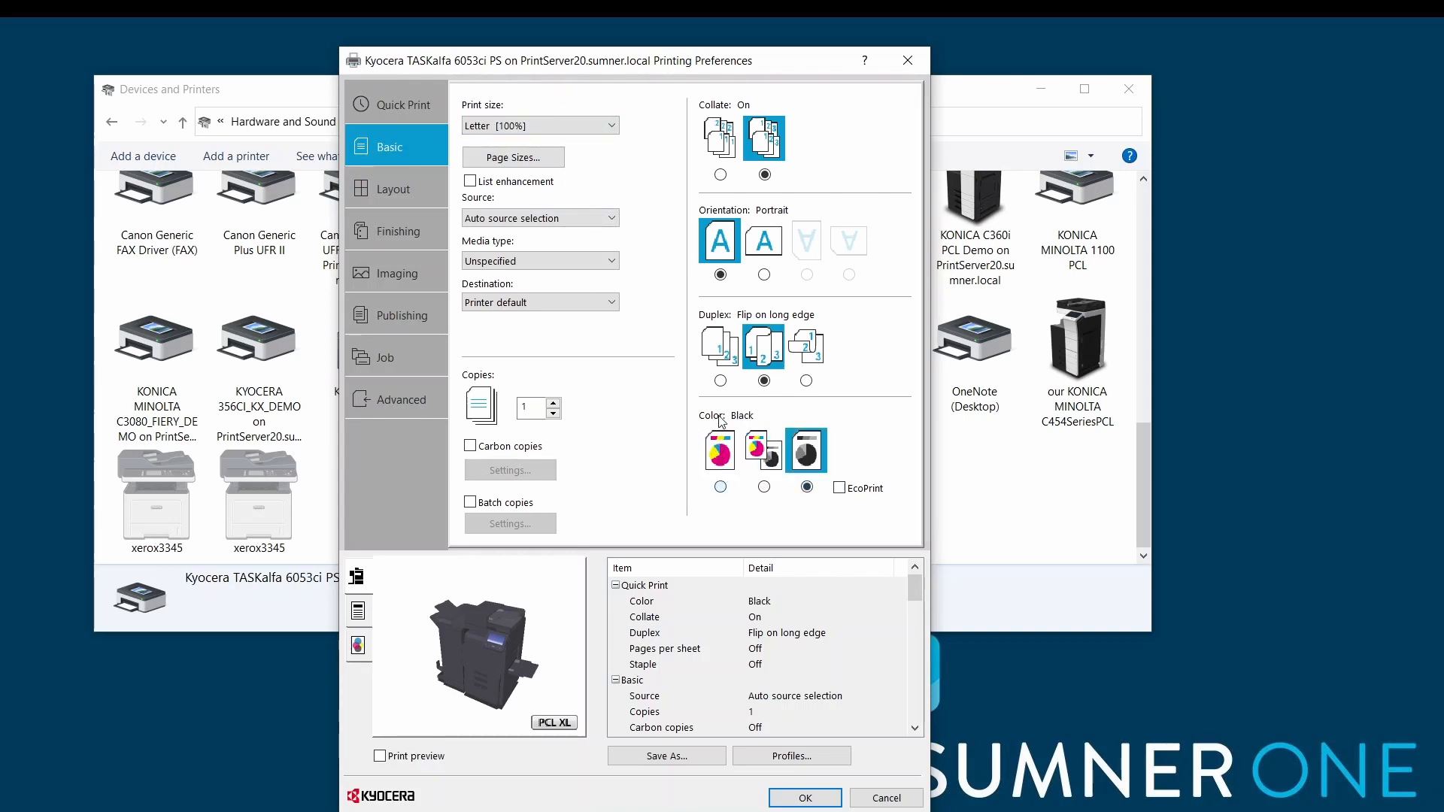
left_click(719, 381)
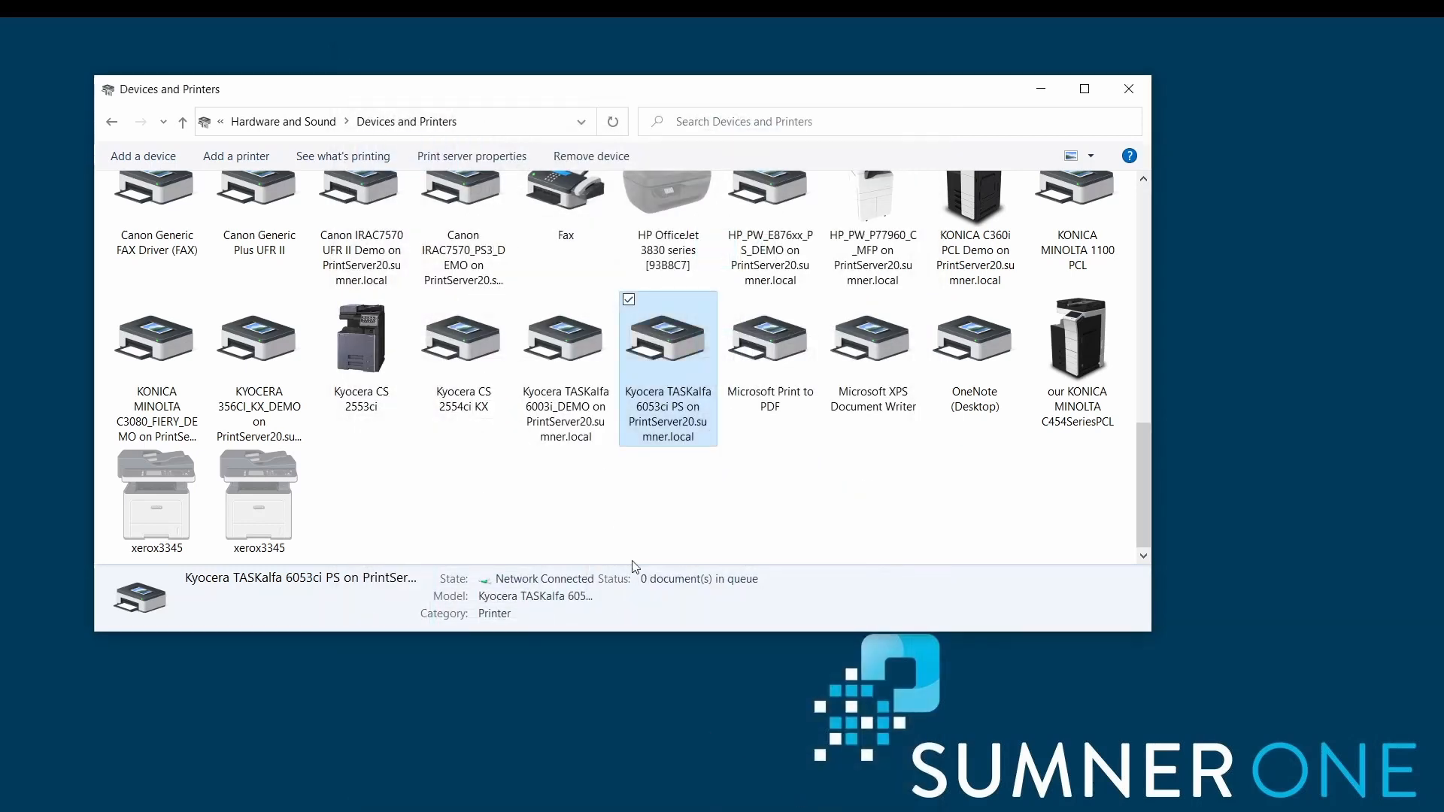
mouse_move(794, 549)
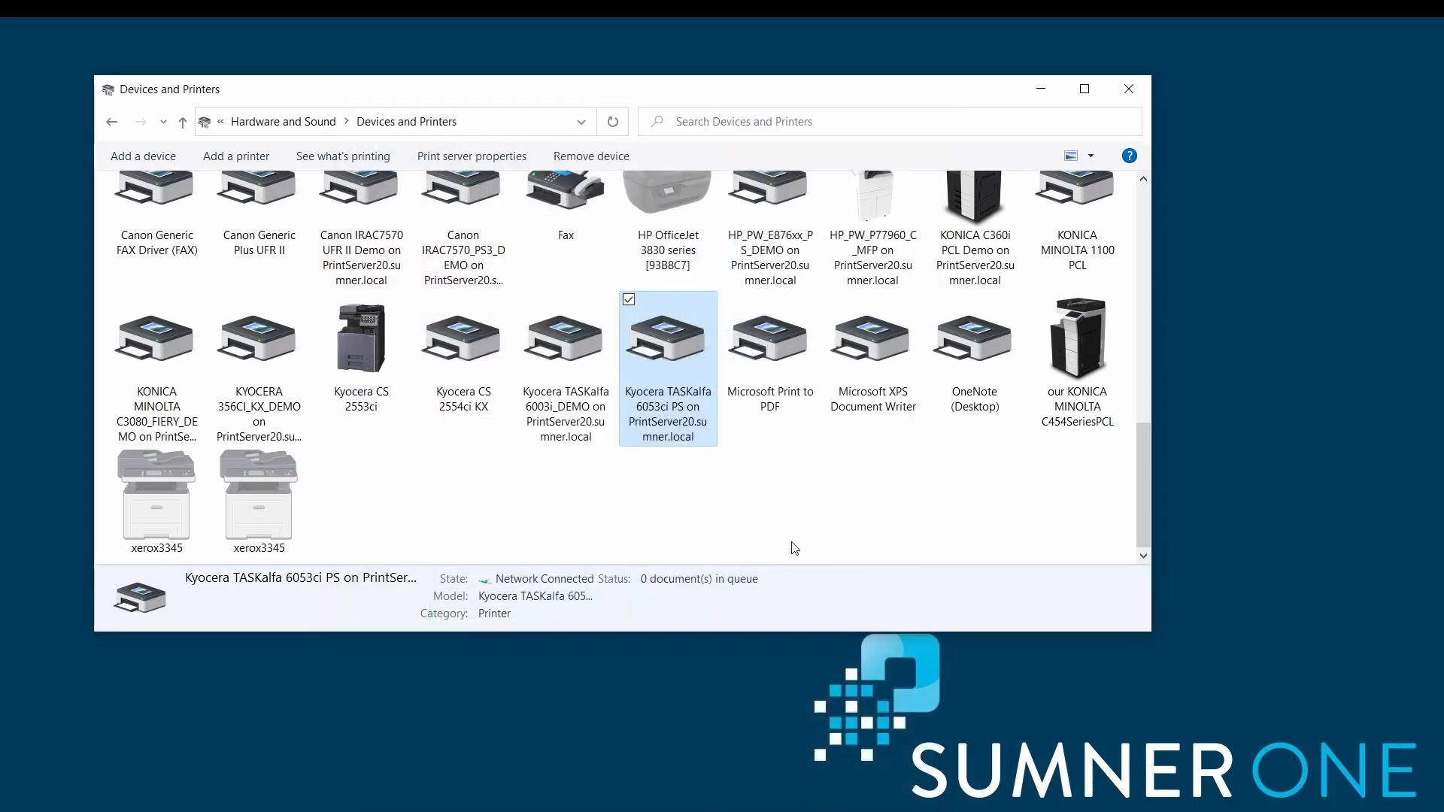
mouse_move(679, 526)
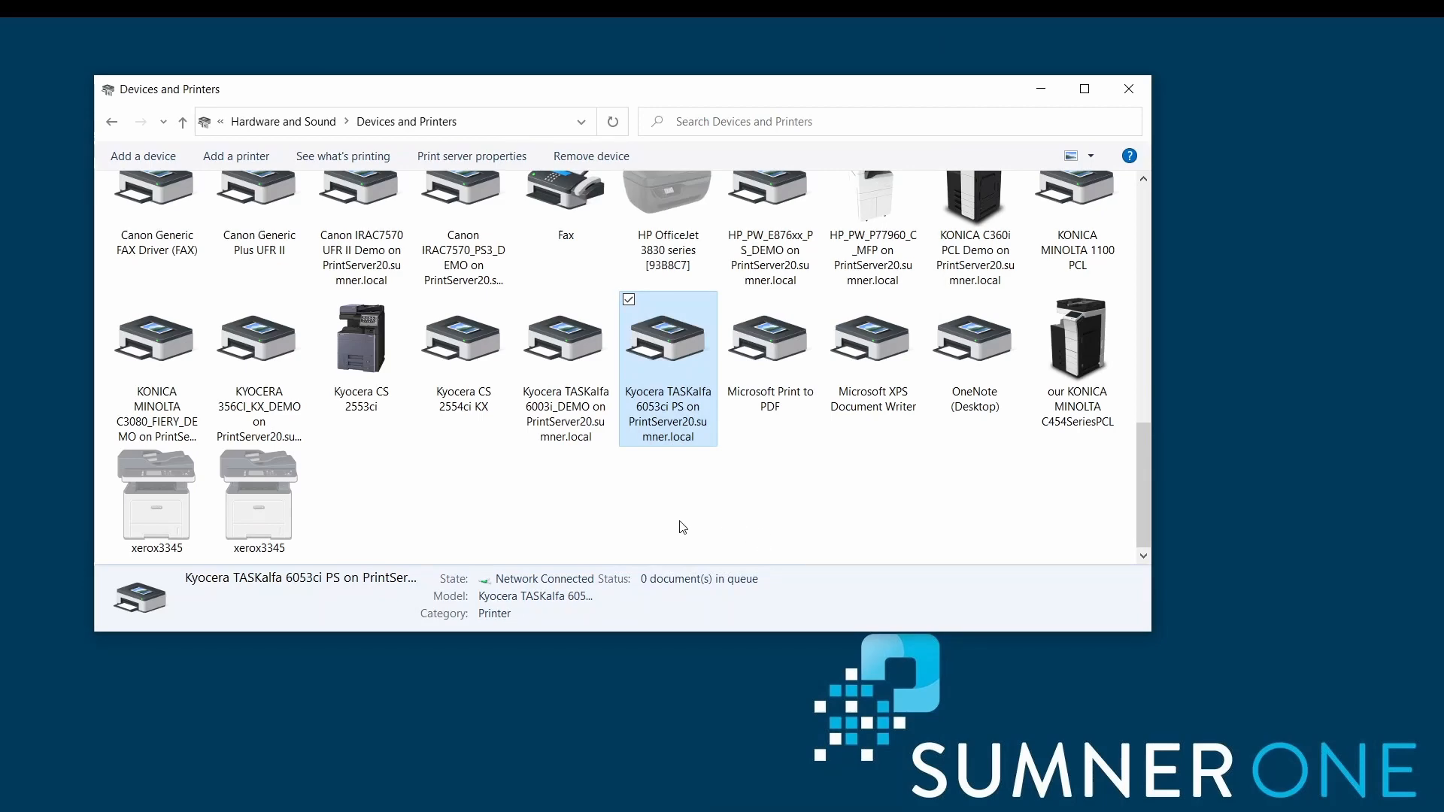